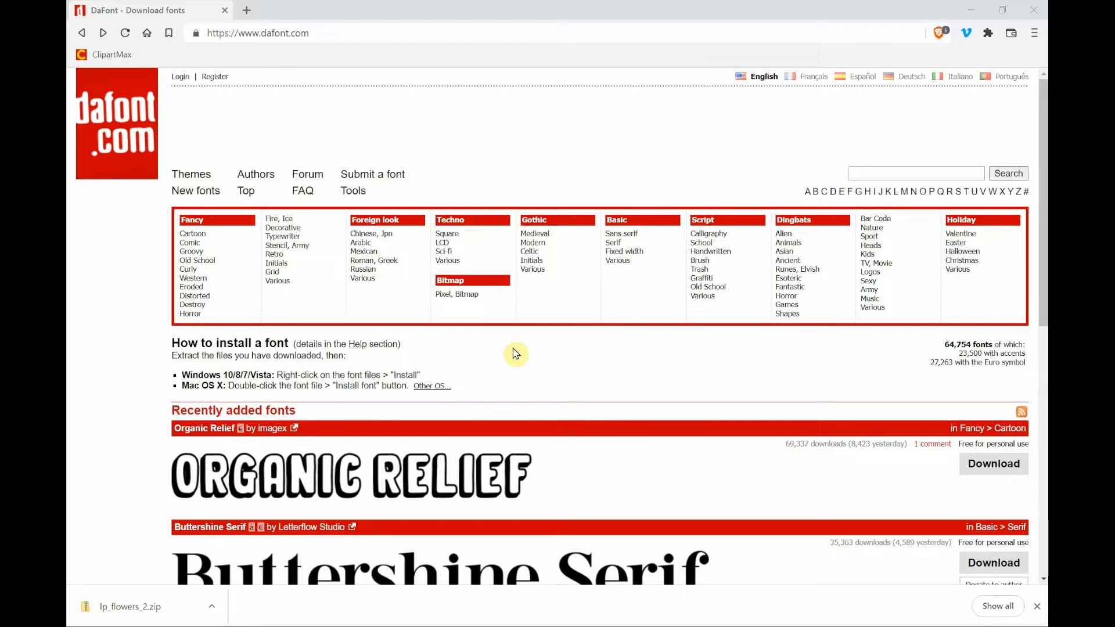
mouse_move(460, 345)
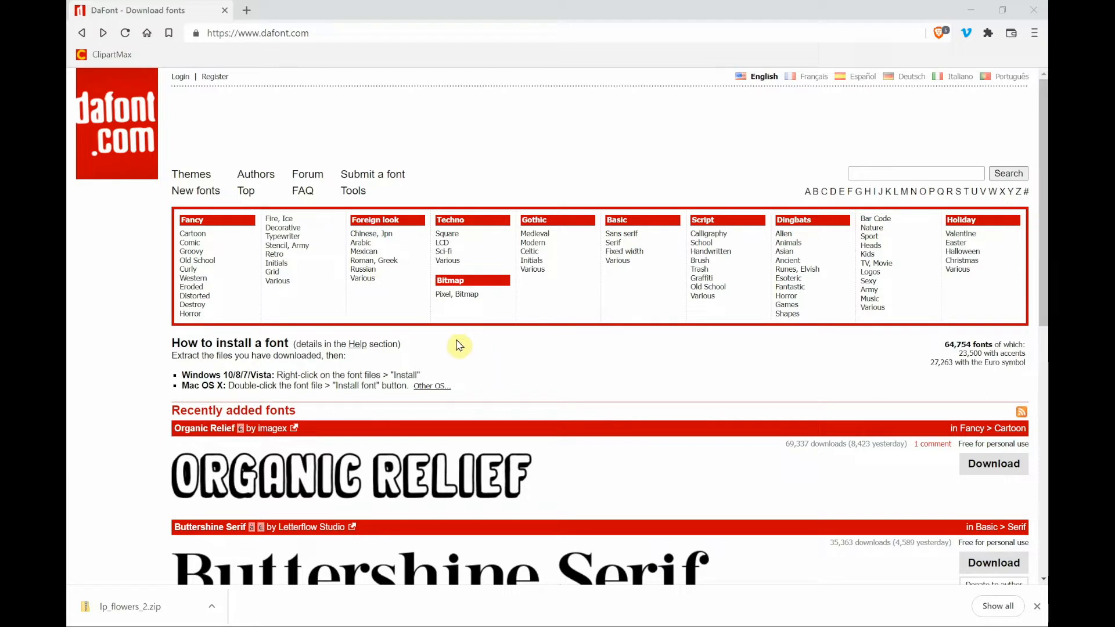
mouse_move(297, 207)
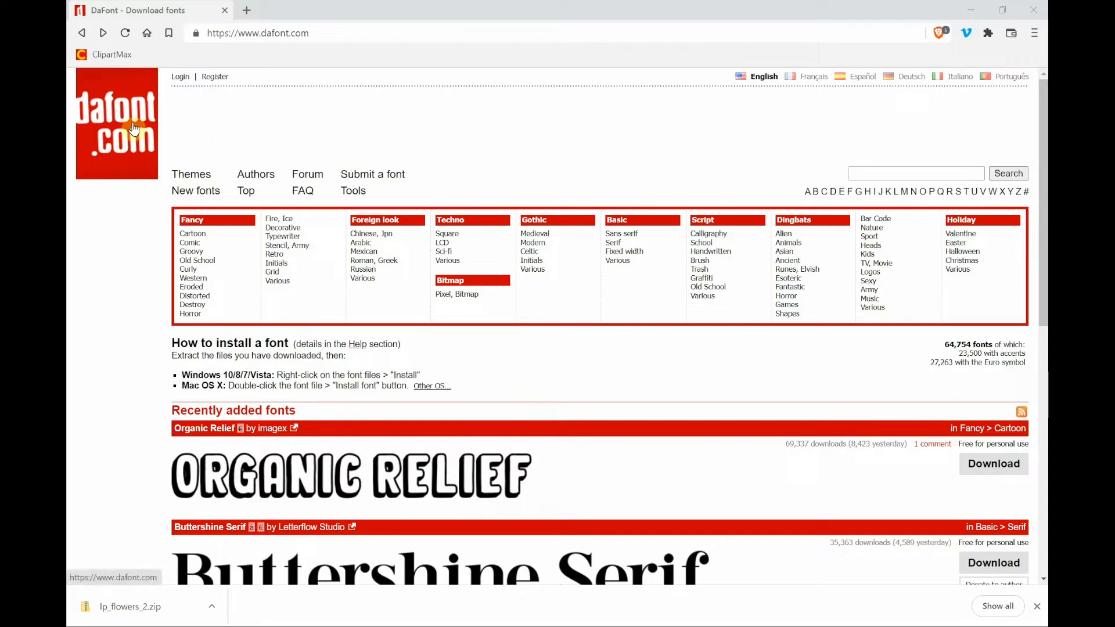
mouse_move(130, 170)
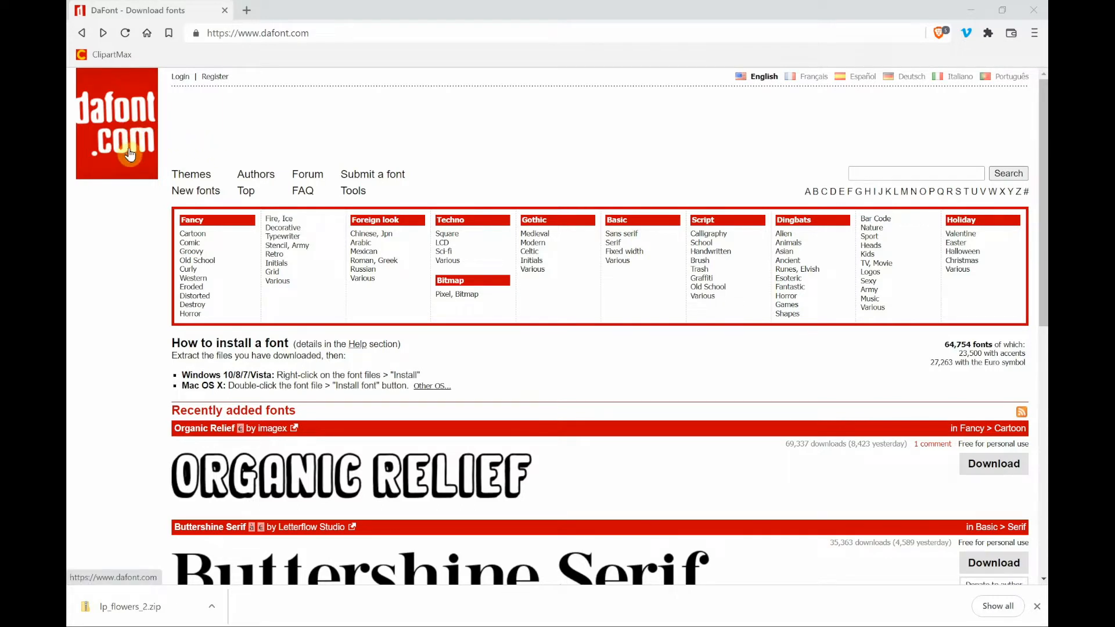
mouse_move(144, 175)
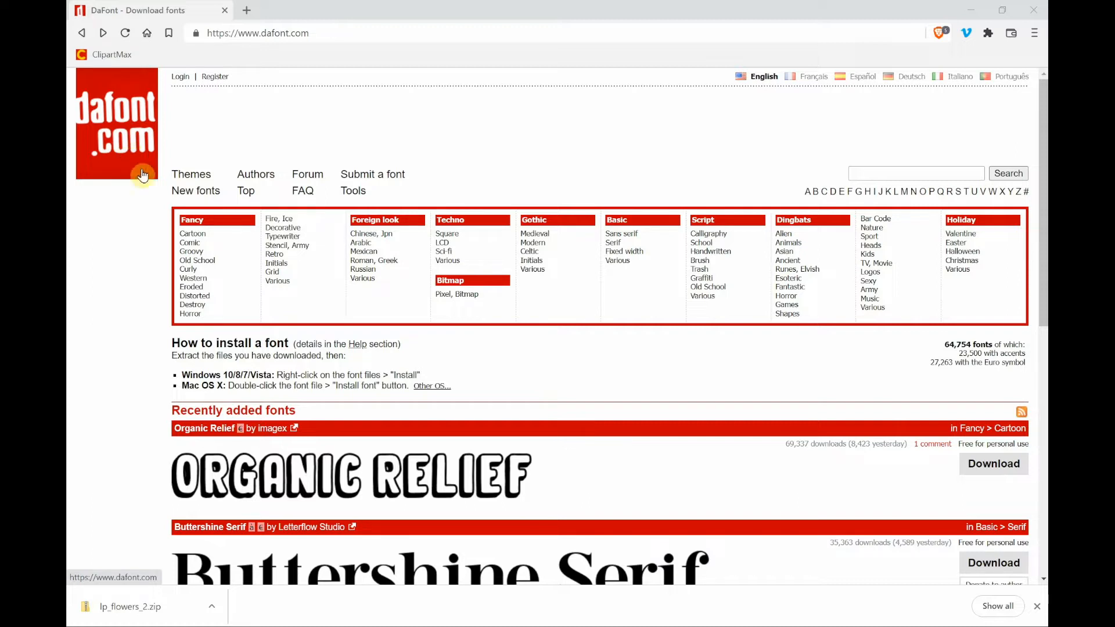
mouse_move(308, 205)
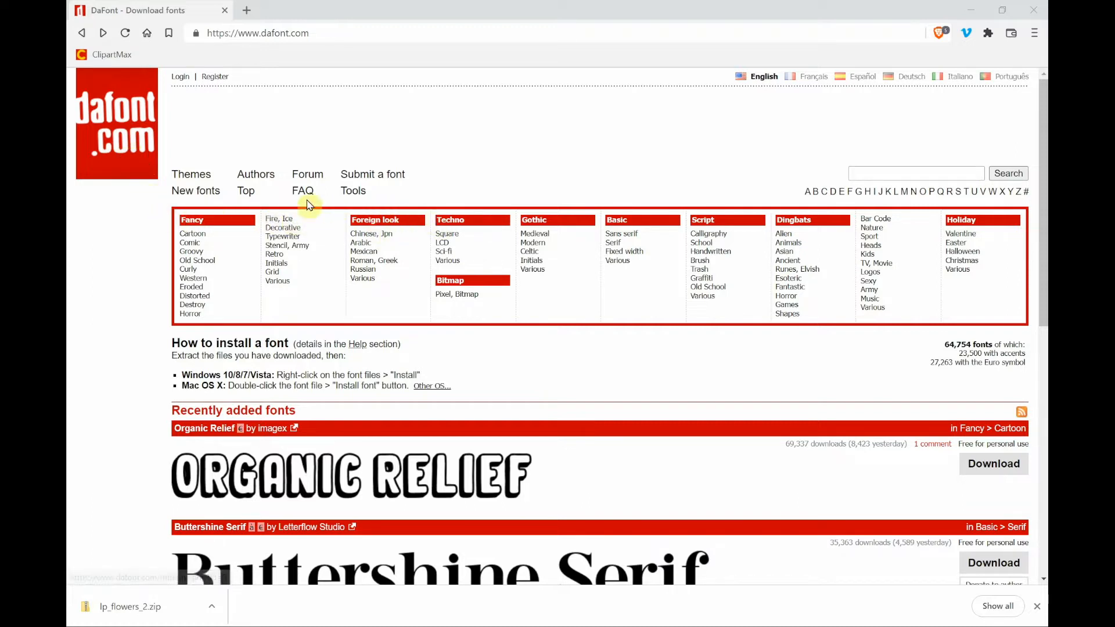
mouse_move(702, 369)
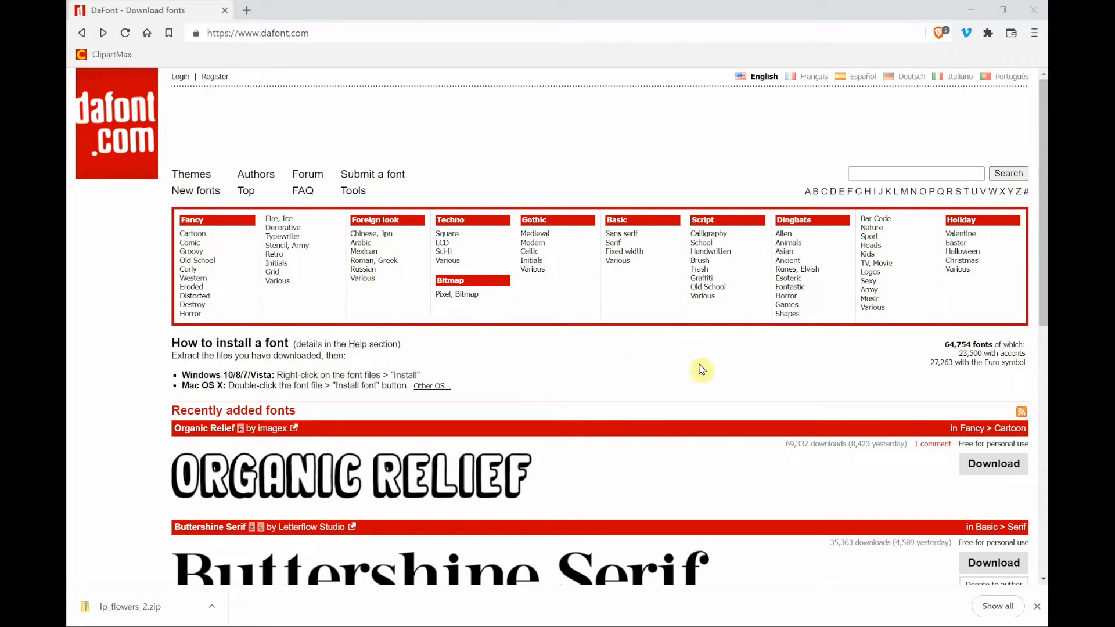
mouse_move(495, 161)
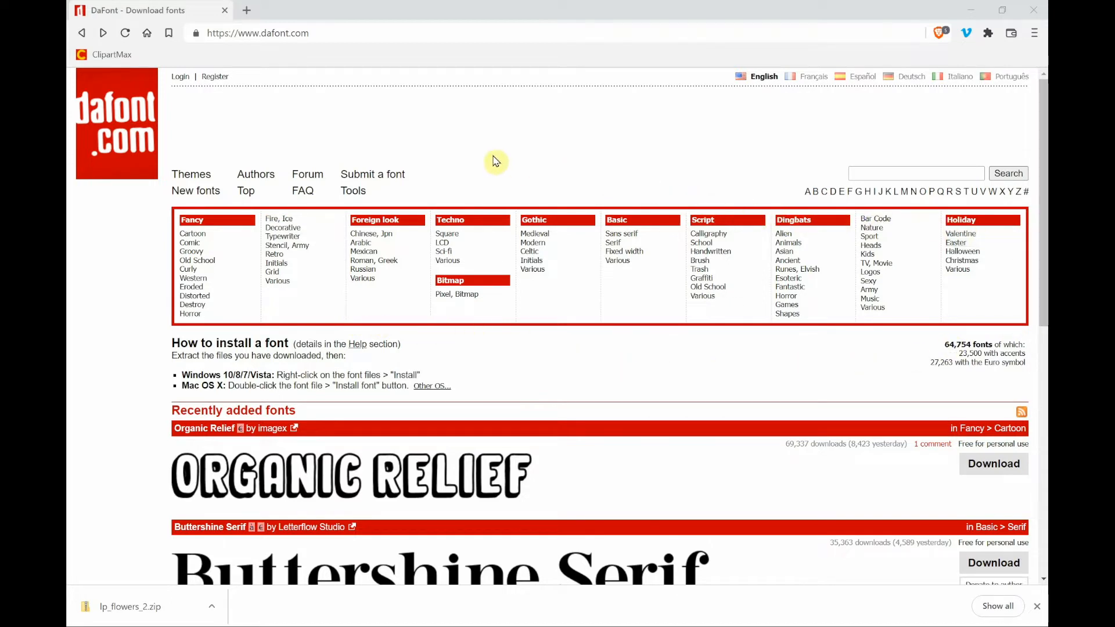
mouse_move(479, 160)
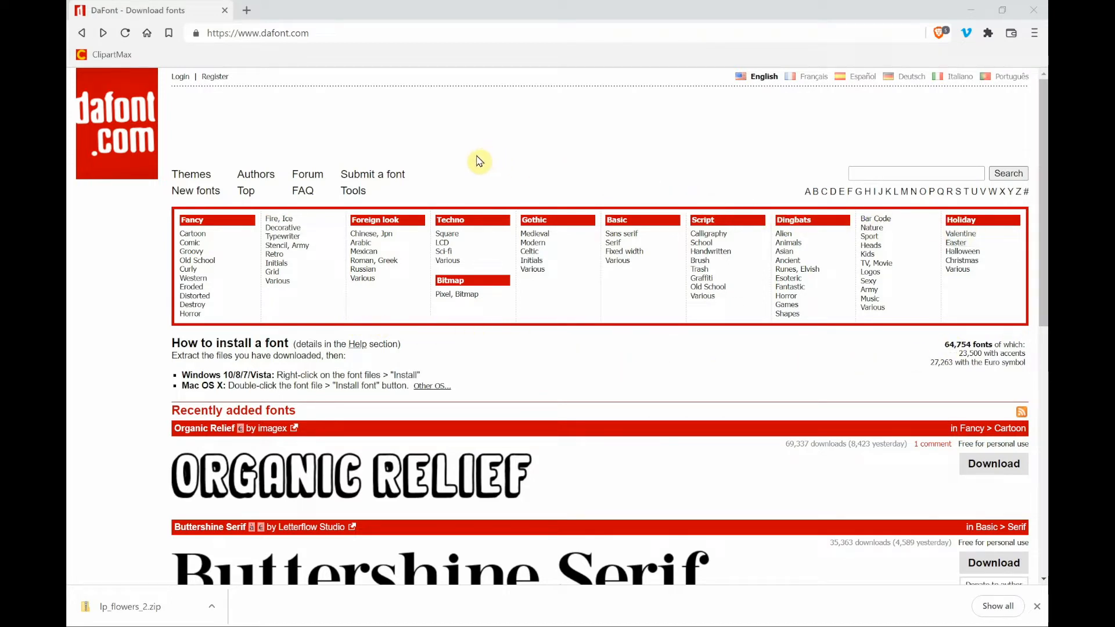
mouse_move(200, 222)
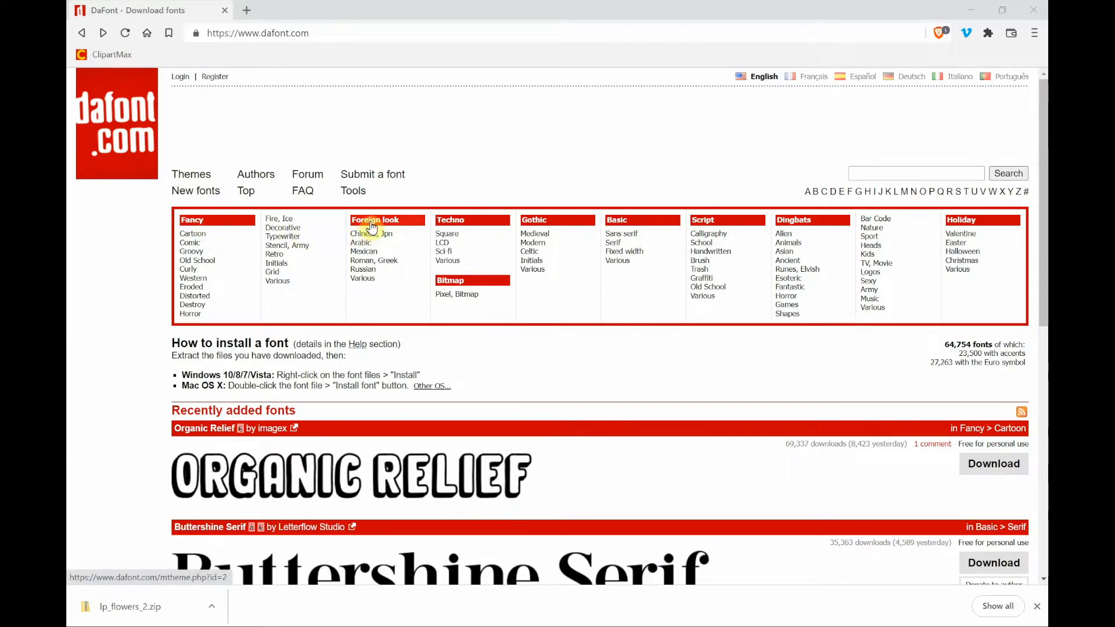
mouse_move(500, 239)
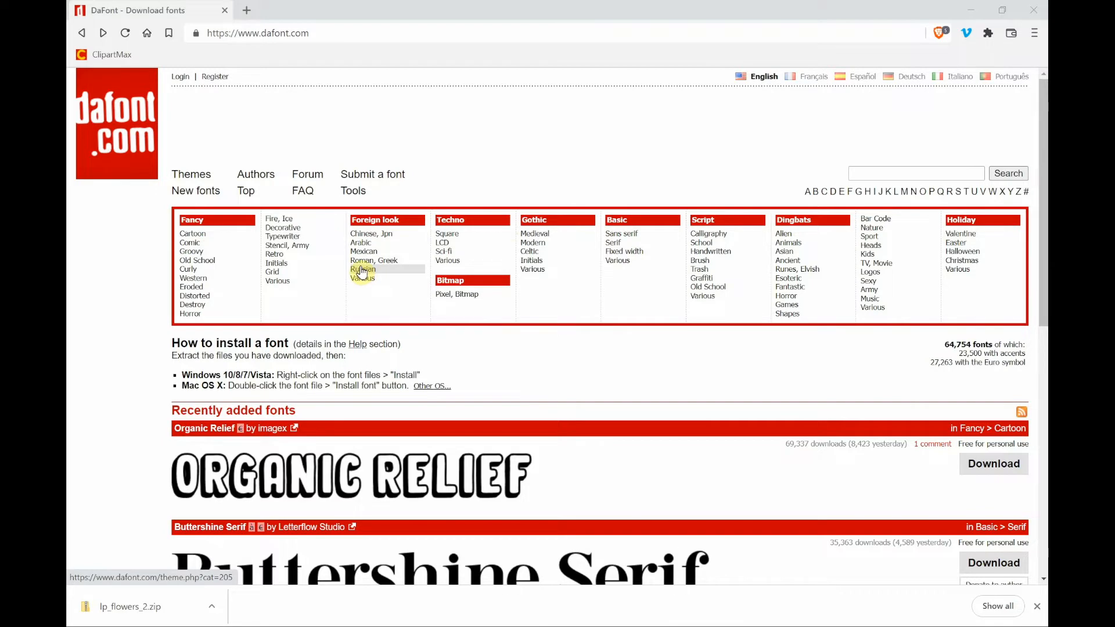
Search DaFont for 'lp flowers 2' to list the single LP Flowers 2 dingbat font
scroll("down", 3)
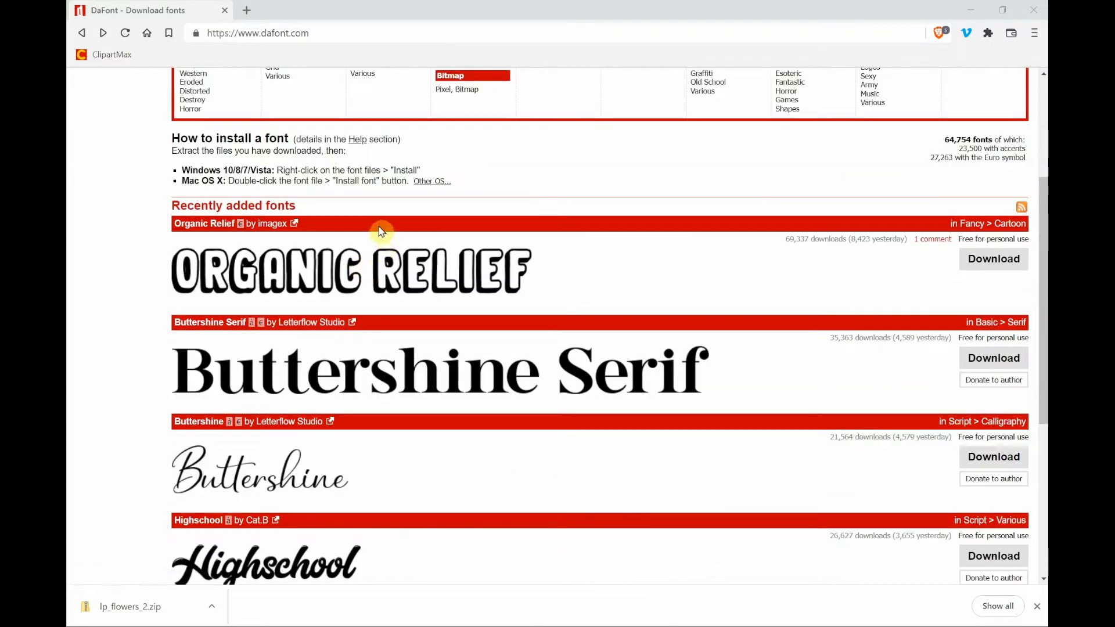
mouse_move(239, 224)
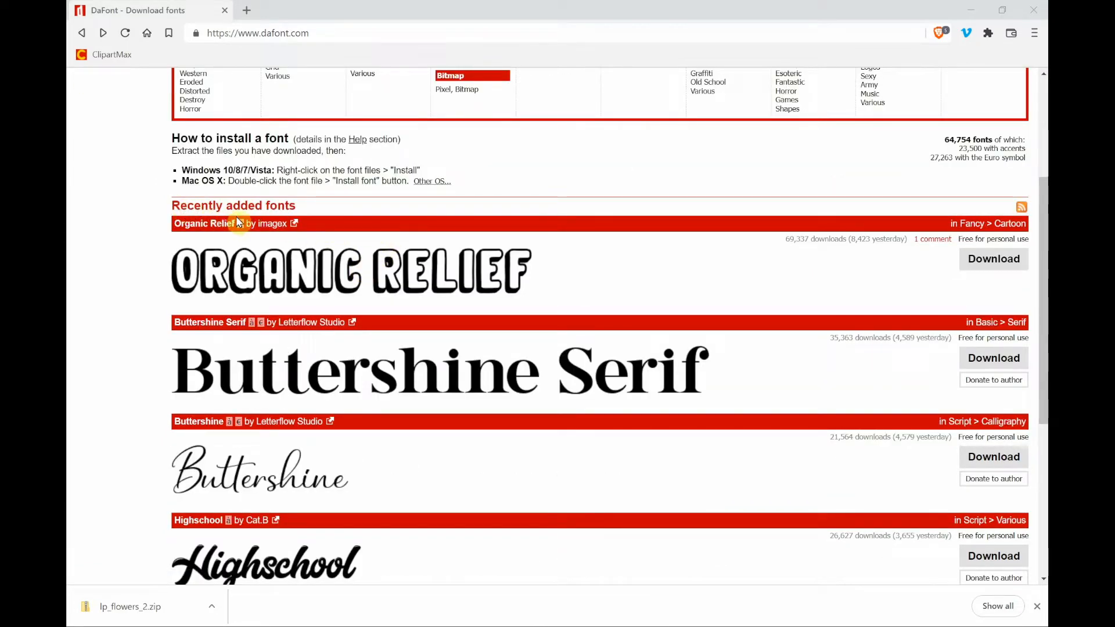
scroll("down", 3)
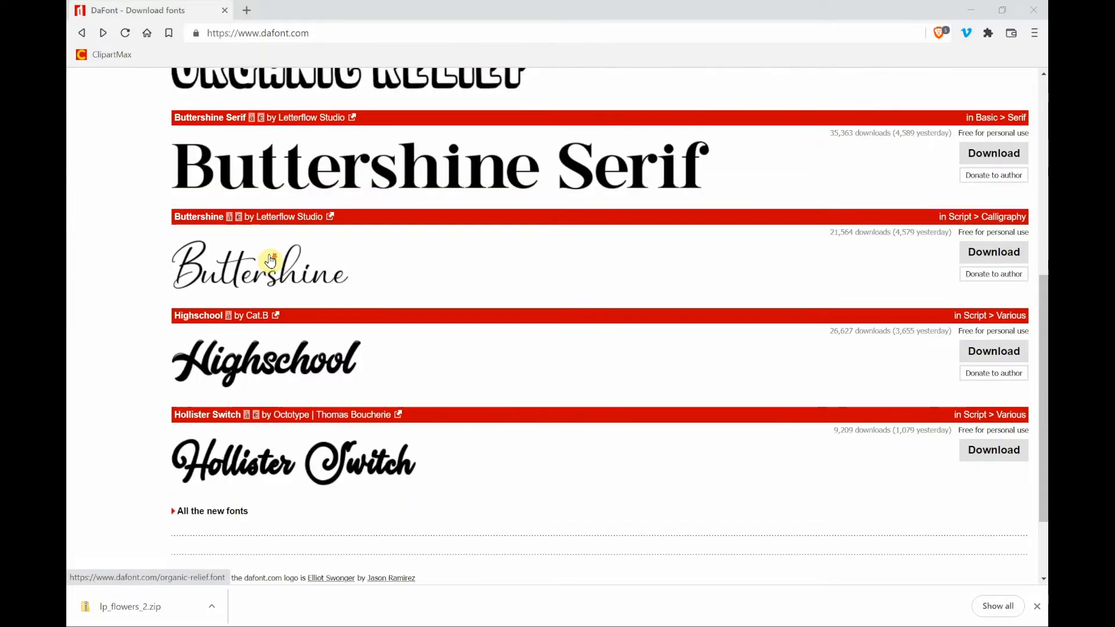
mouse_move(269, 260)
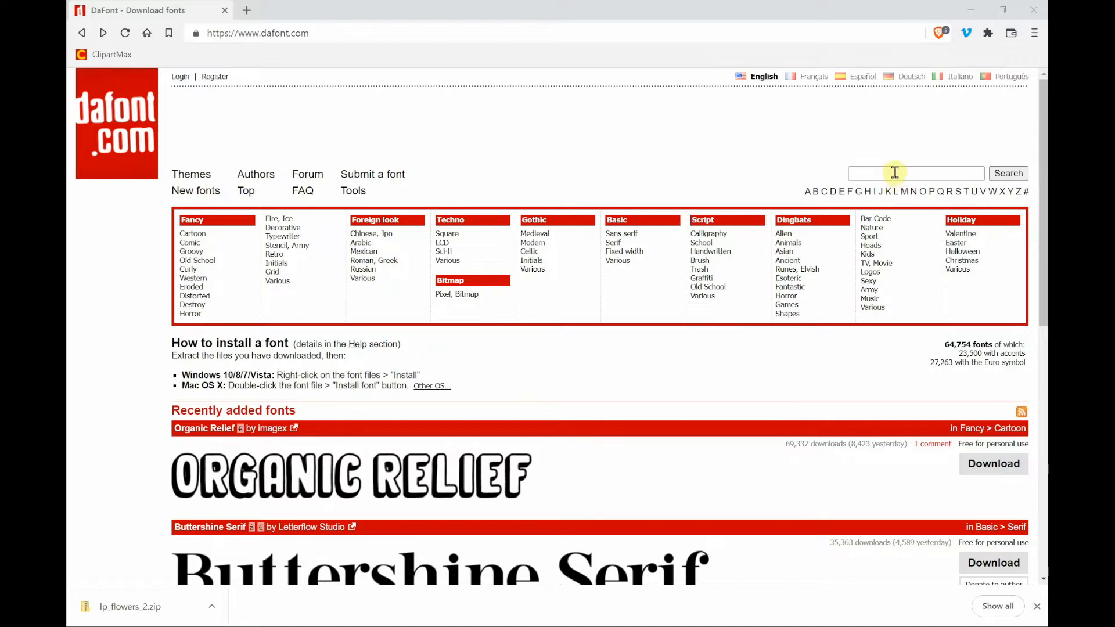
left_click(915, 173)
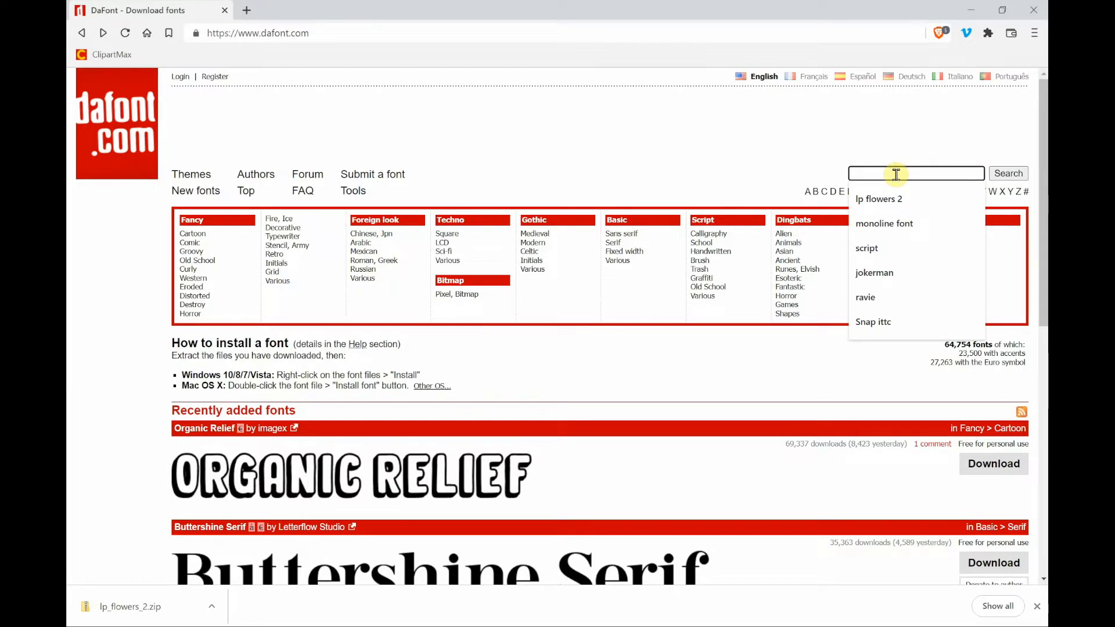
left_click(879, 200)
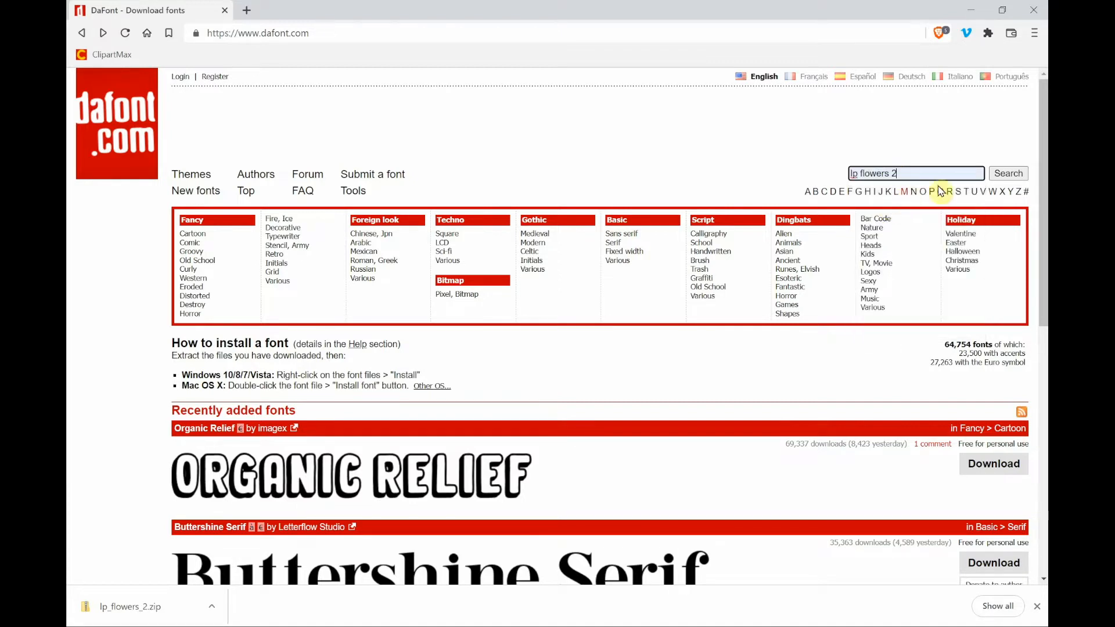
left_click(1009, 174)
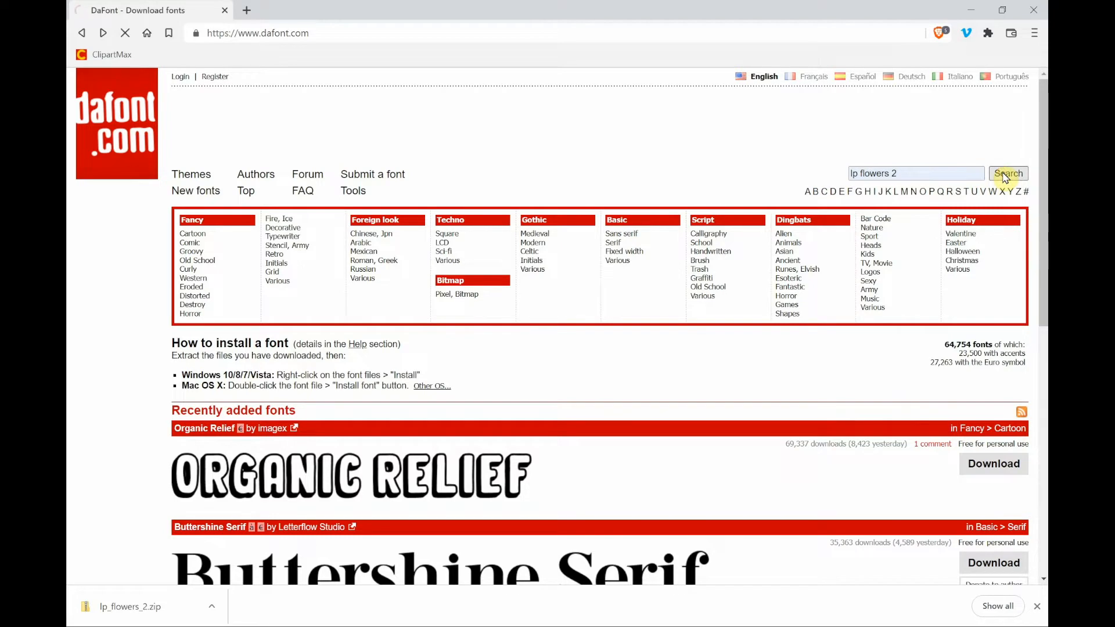
left_click(1009, 173)
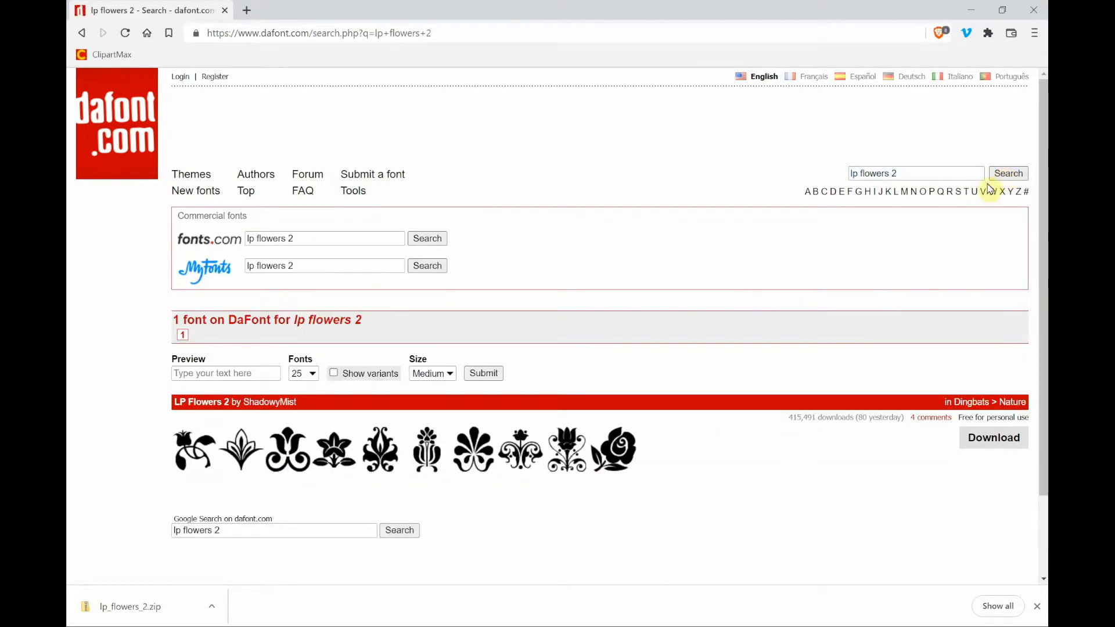
mouse_move(838, 314)
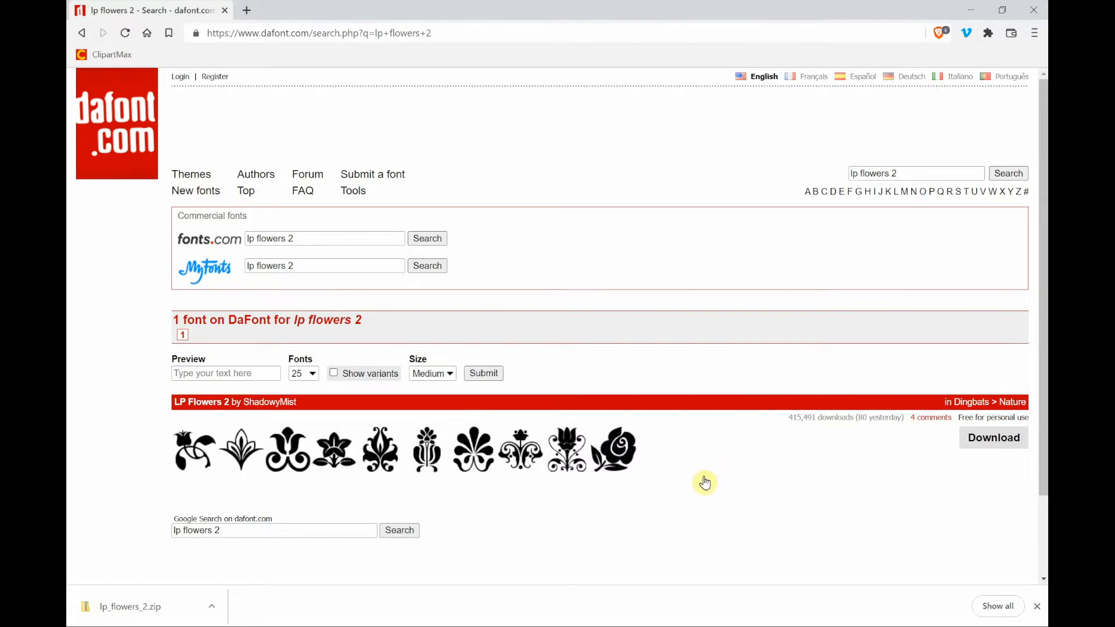
mouse_move(598, 513)
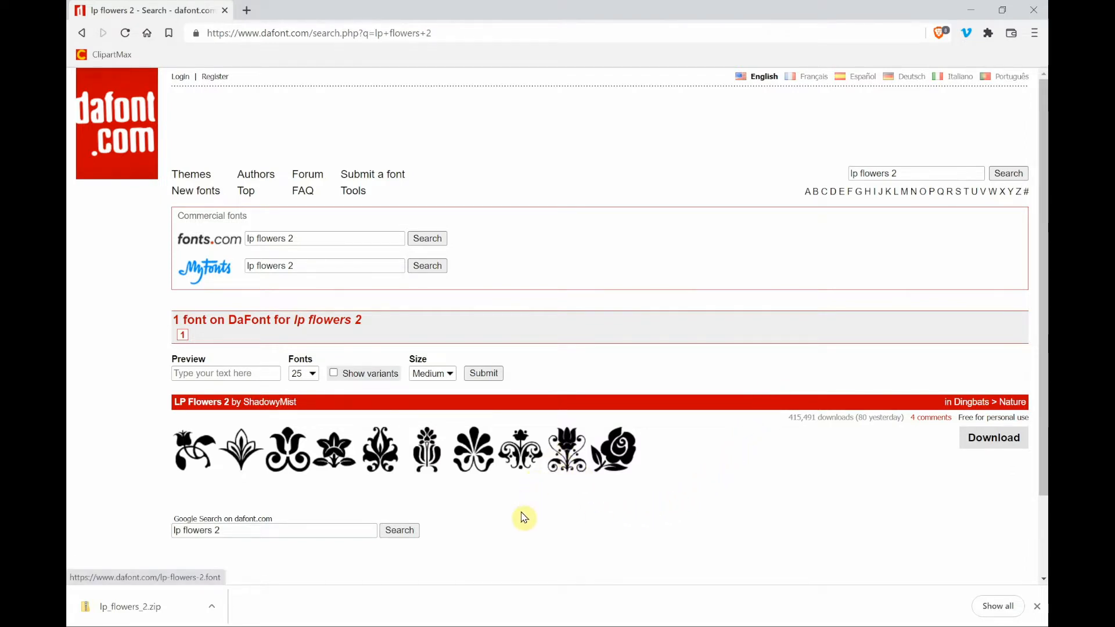
mouse_move(413, 482)
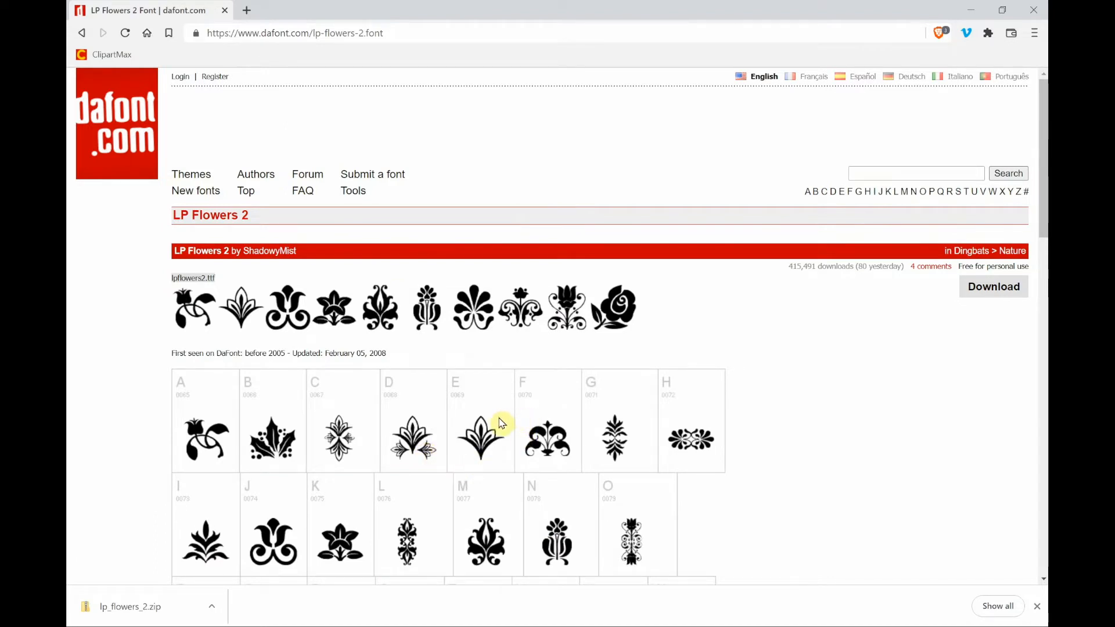
mouse_move(454, 402)
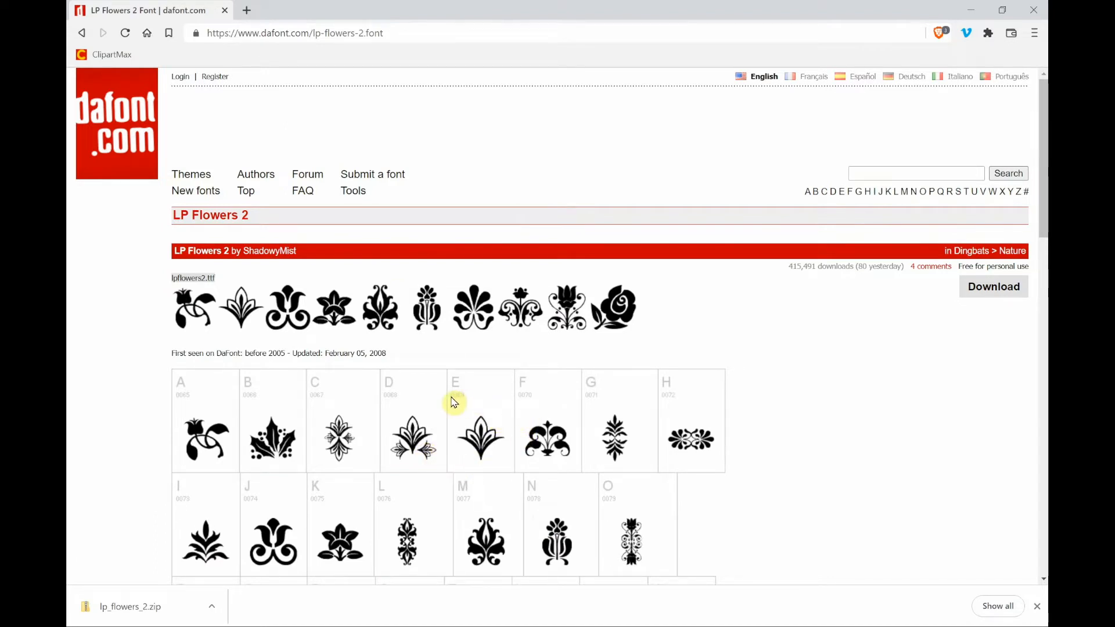
mouse_move(455, 408)
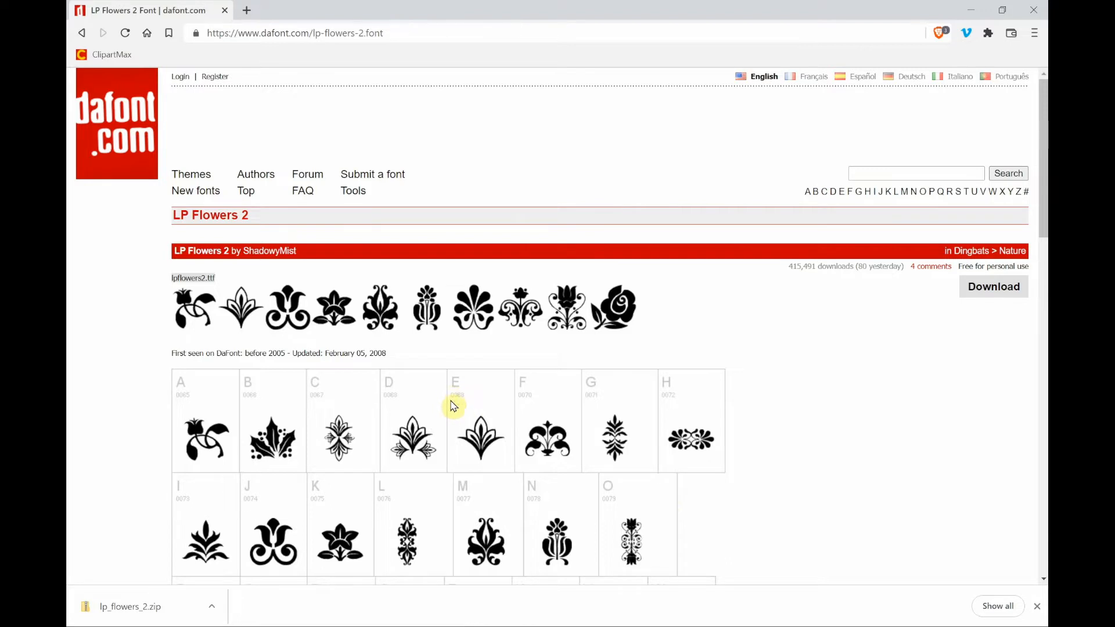
mouse_move(446, 459)
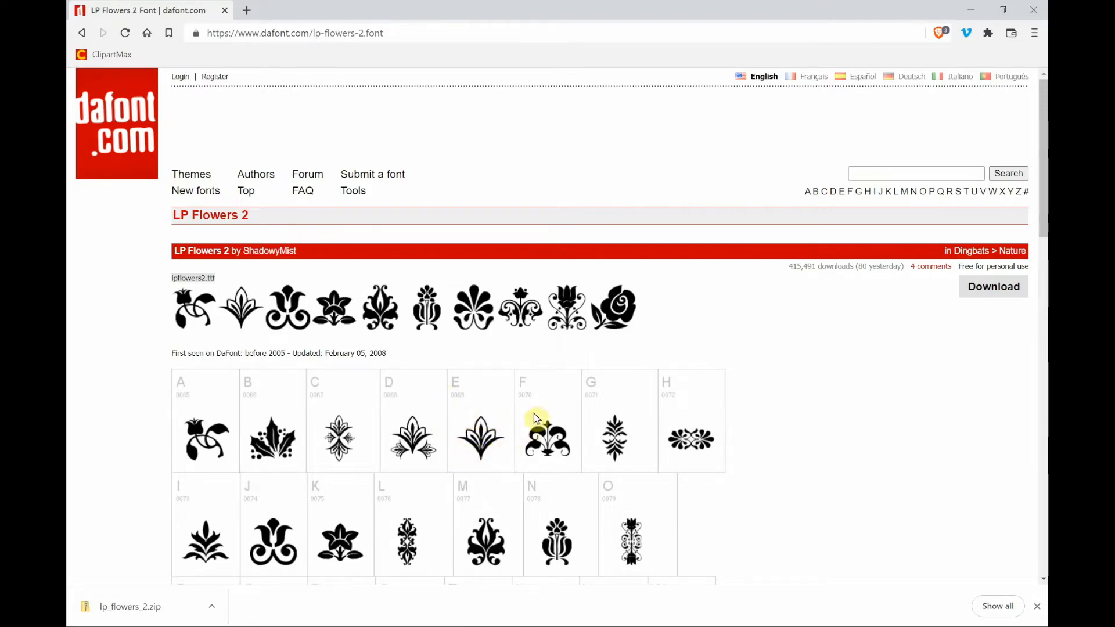
mouse_move(561, 468)
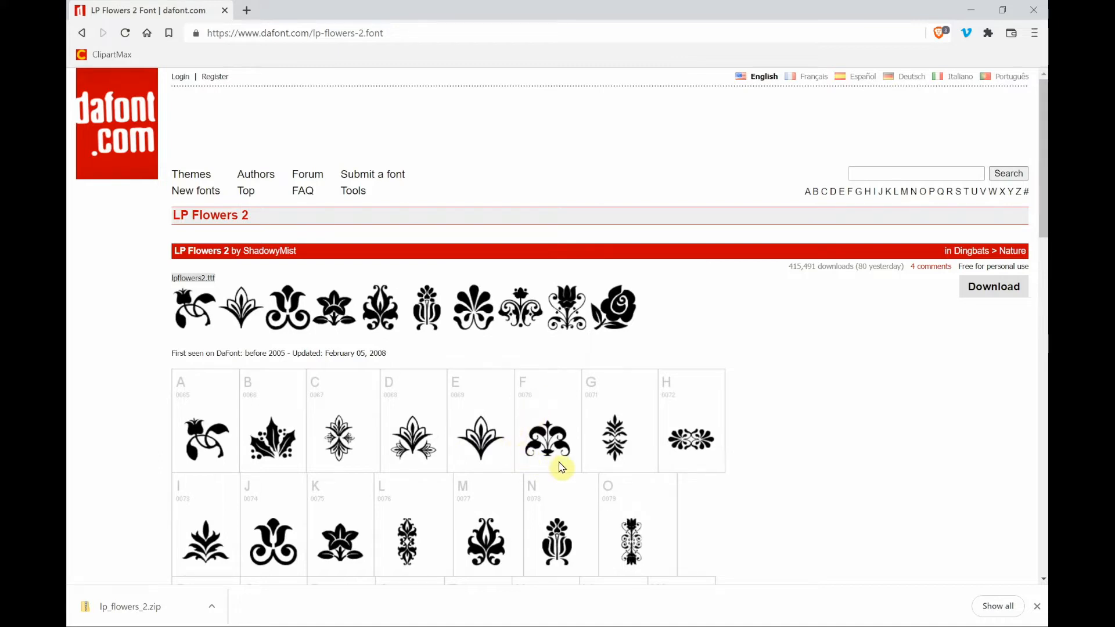
mouse_move(579, 432)
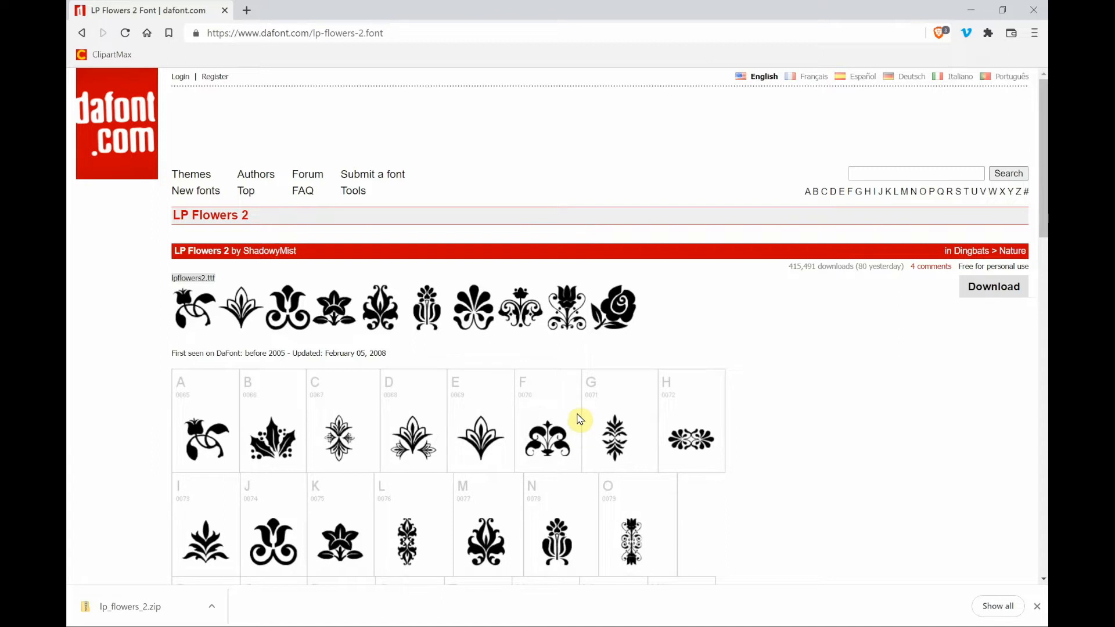
mouse_move(590, 401)
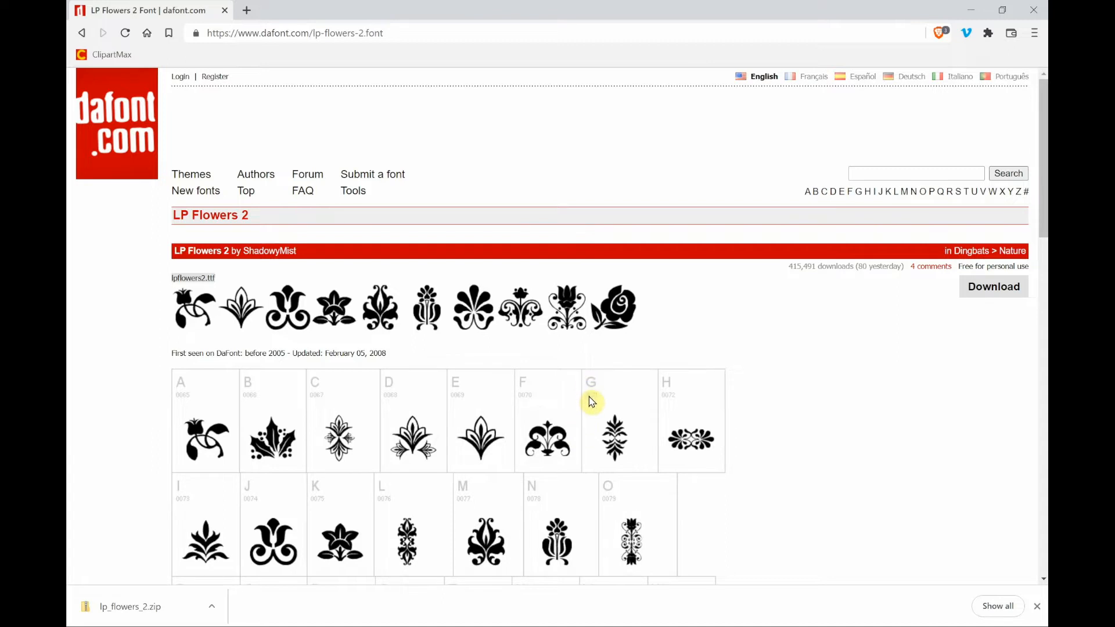
mouse_move(597, 439)
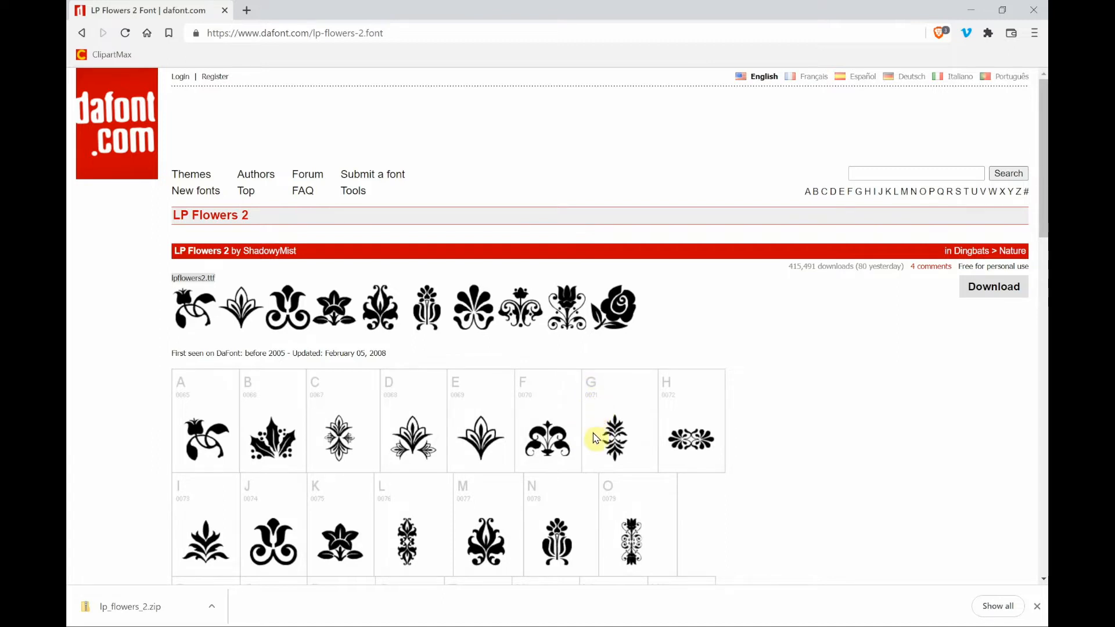
mouse_move(594, 452)
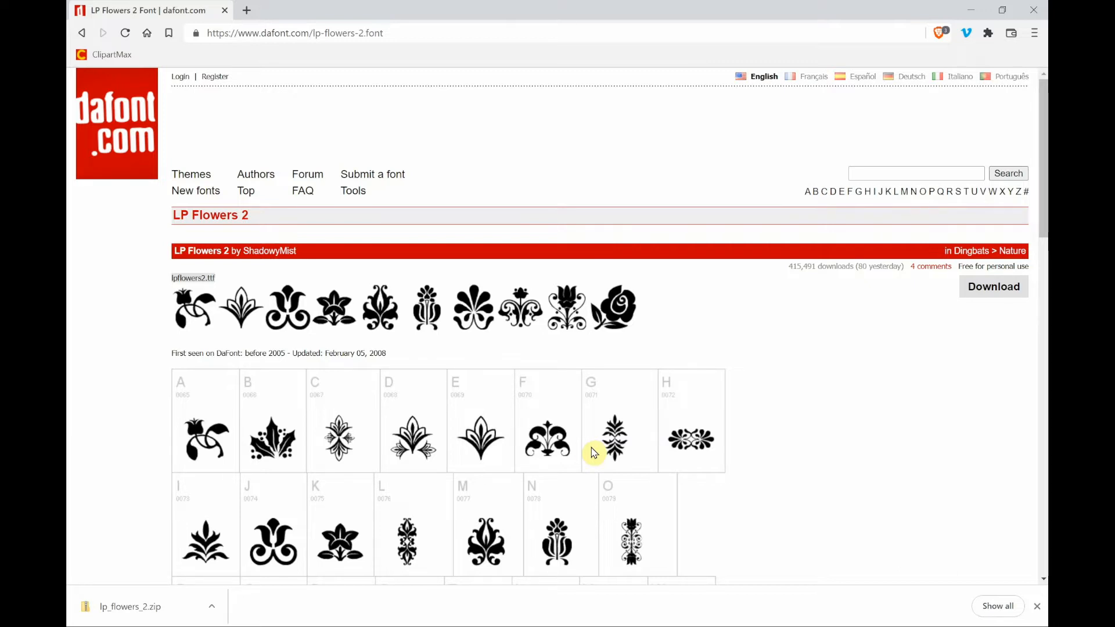
mouse_move(591, 456)
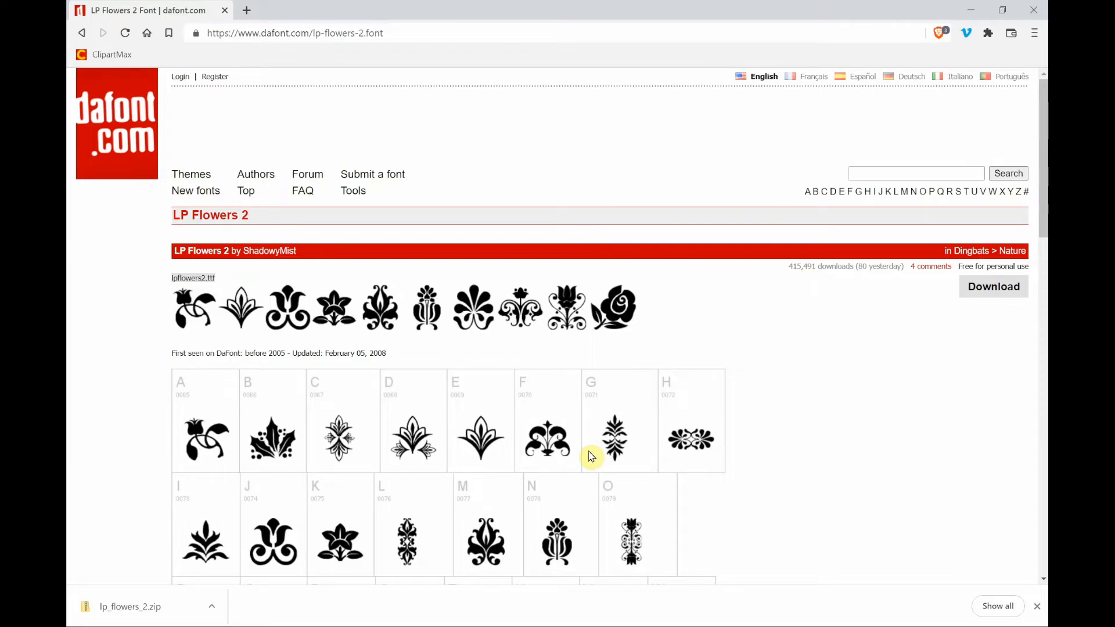
scroll("down", 3)
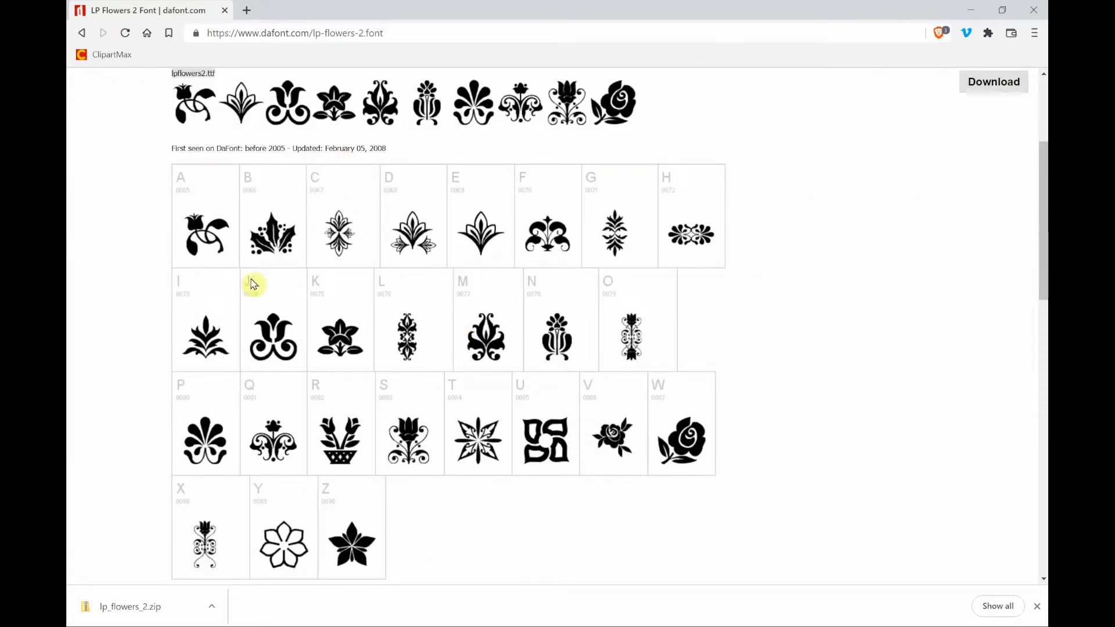
mouse_move(420, 351)
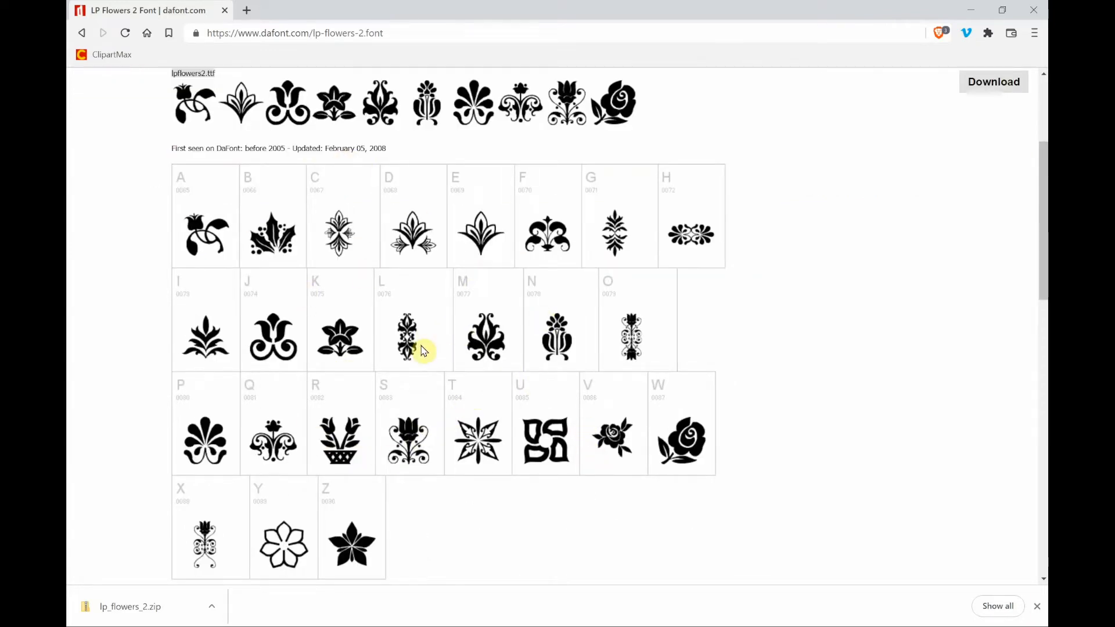
mouse_move(417, 376)
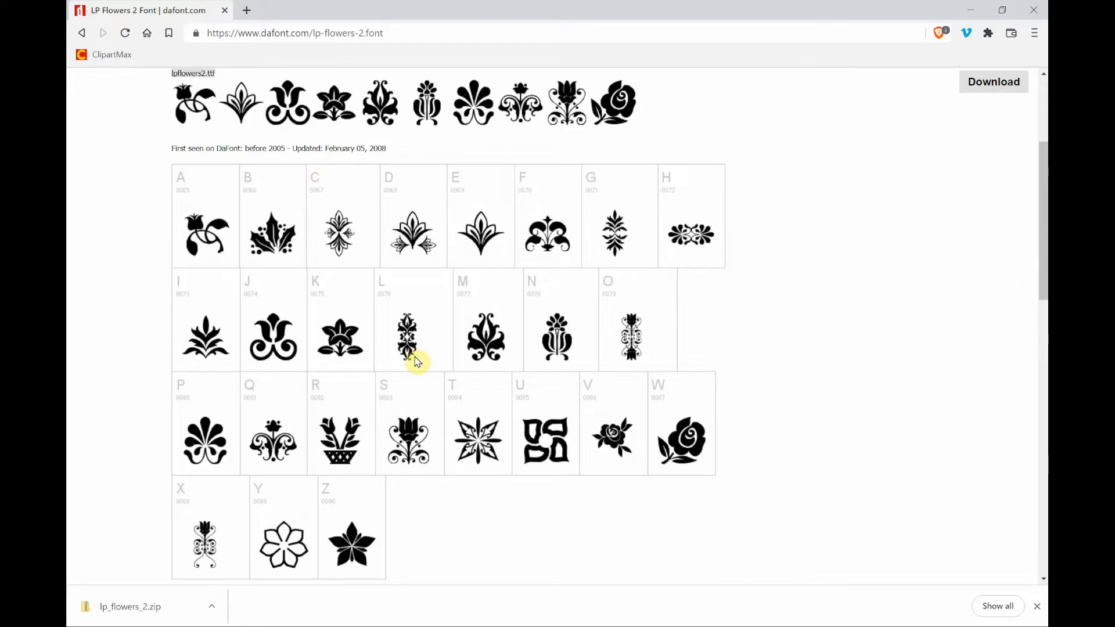
scroll("up", 3)
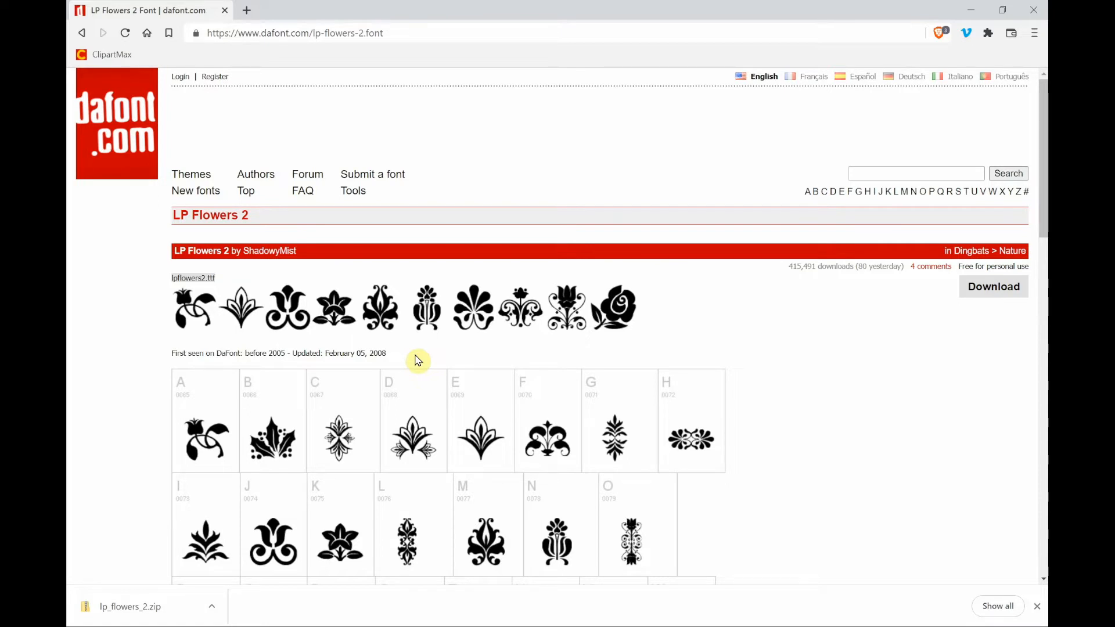
Bring up Chrome's print preview (Ctrl+P) of the font page with Save as PDF as destination
key("ctrl+p")
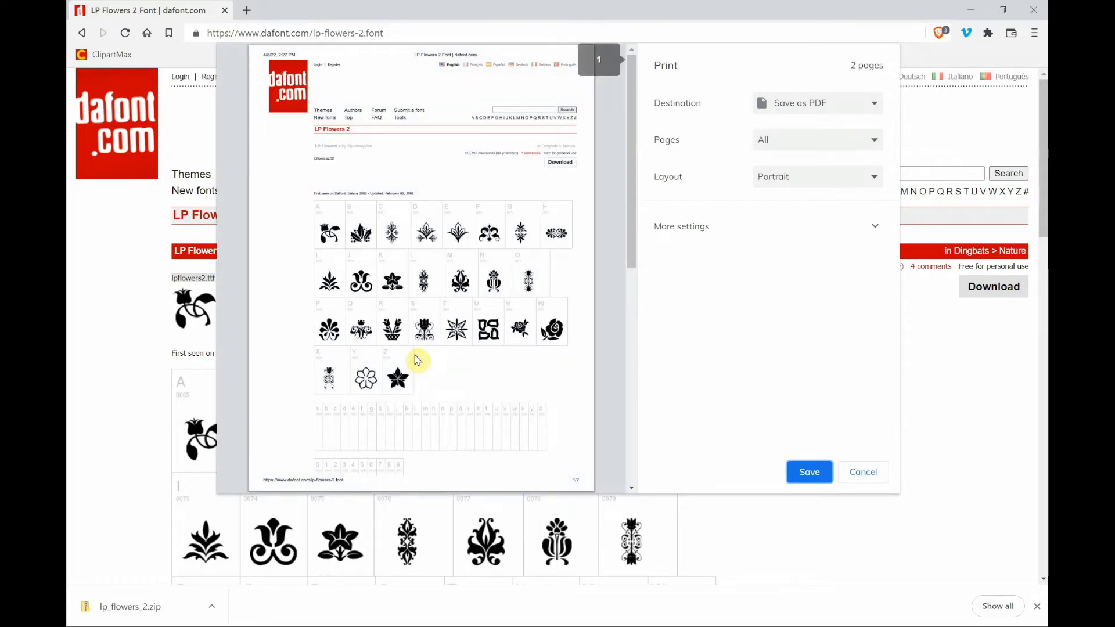
mouse_move(739, 167)
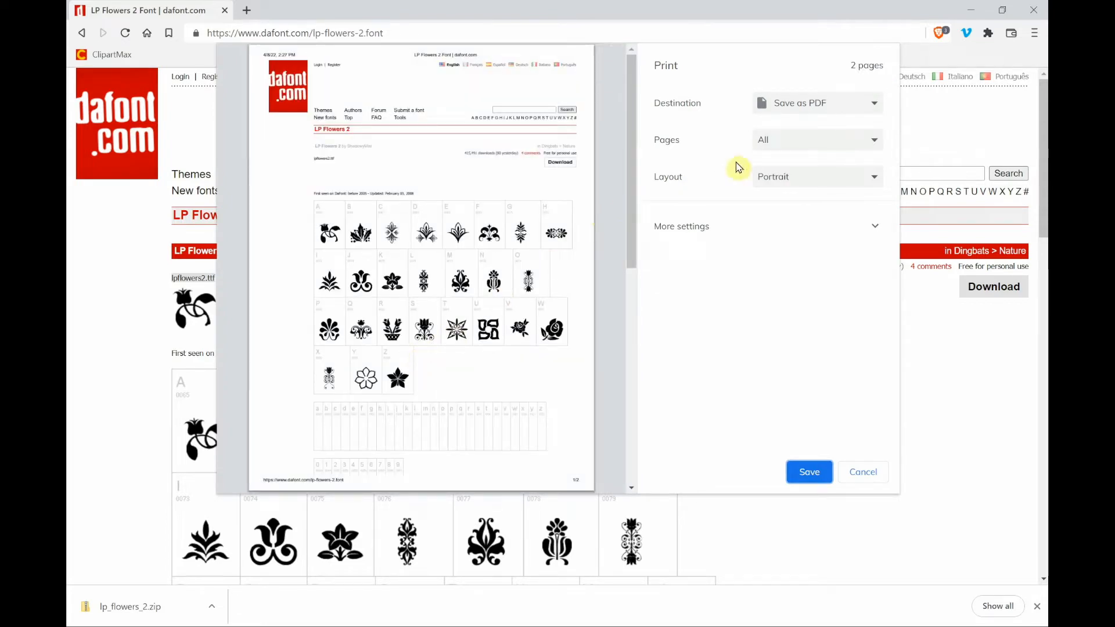
mouse_move(800, 113)
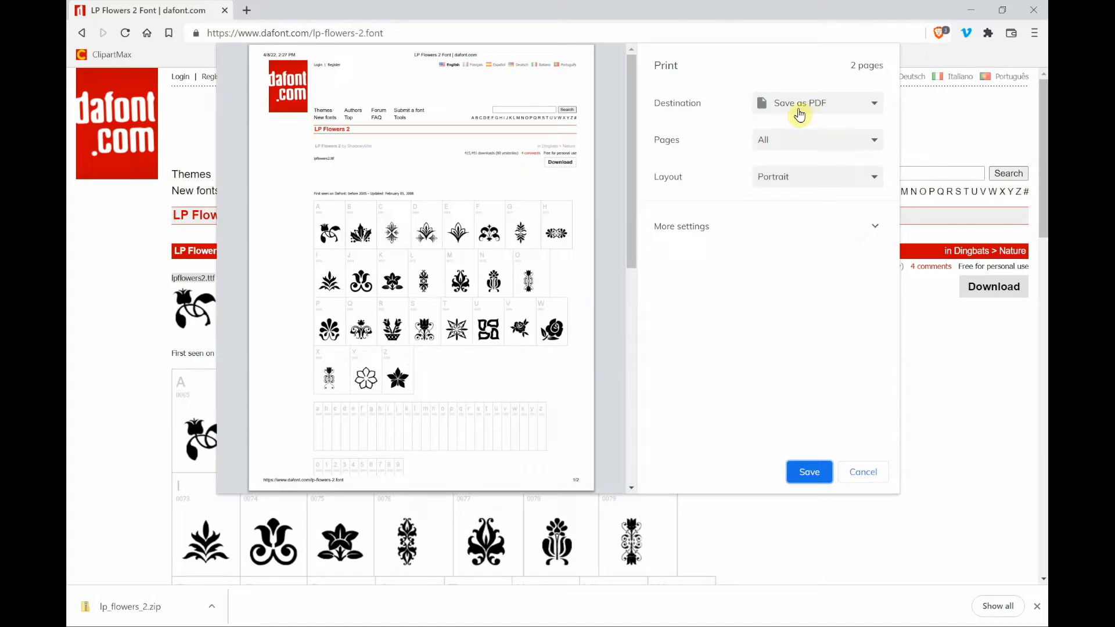
mouse_move(776, 125)
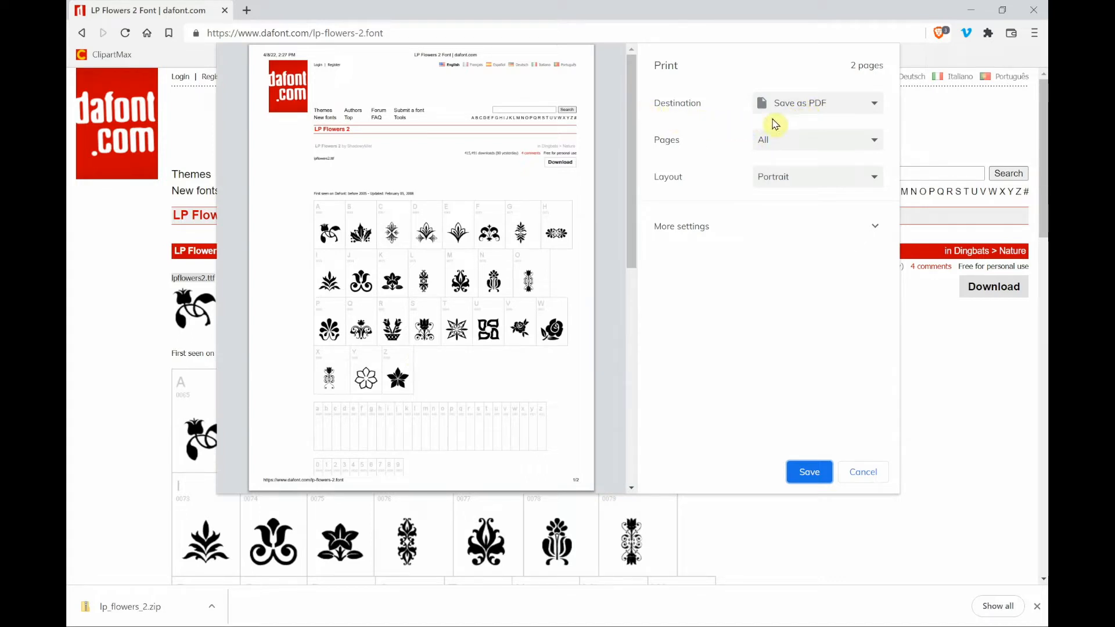
mouse_move(831, 111)
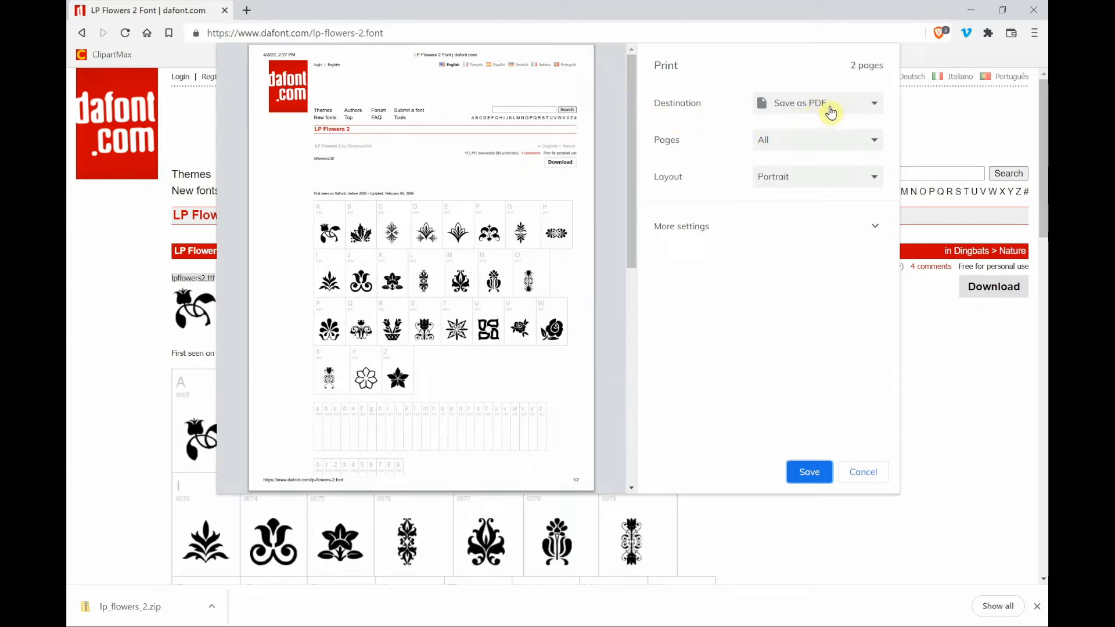
mouse_move(843, 110)
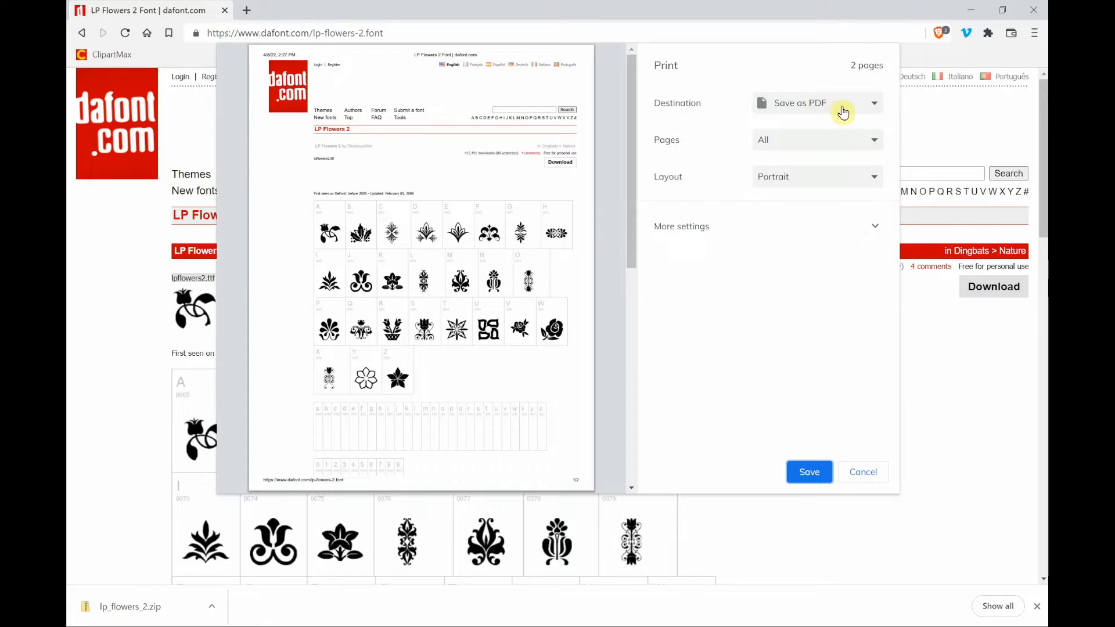
left_click(818, 102)
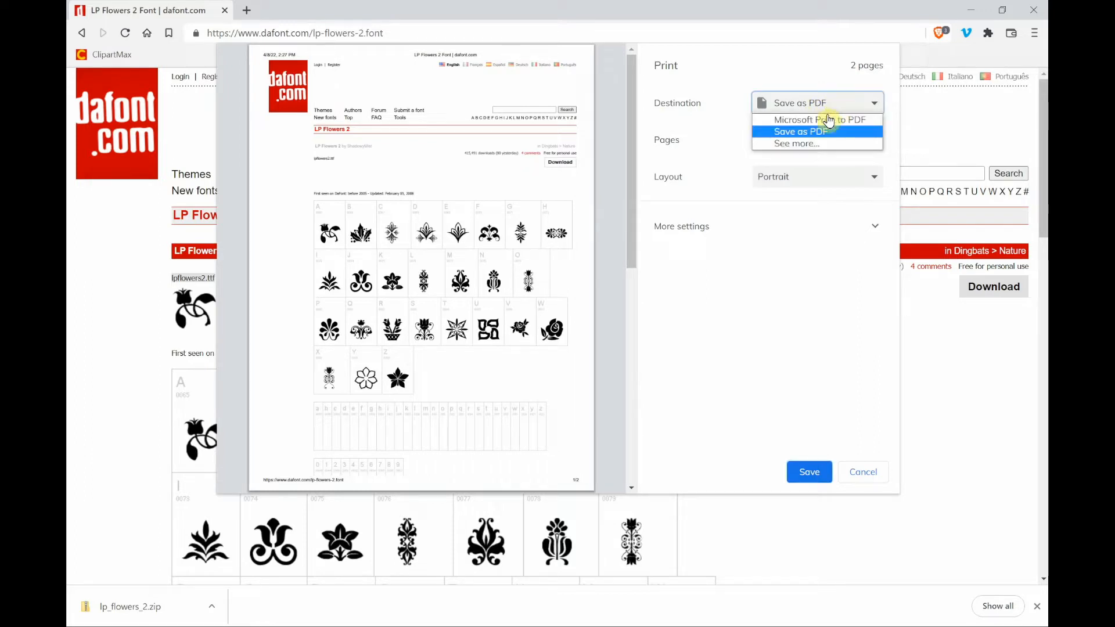
mouse_move(817, 148)
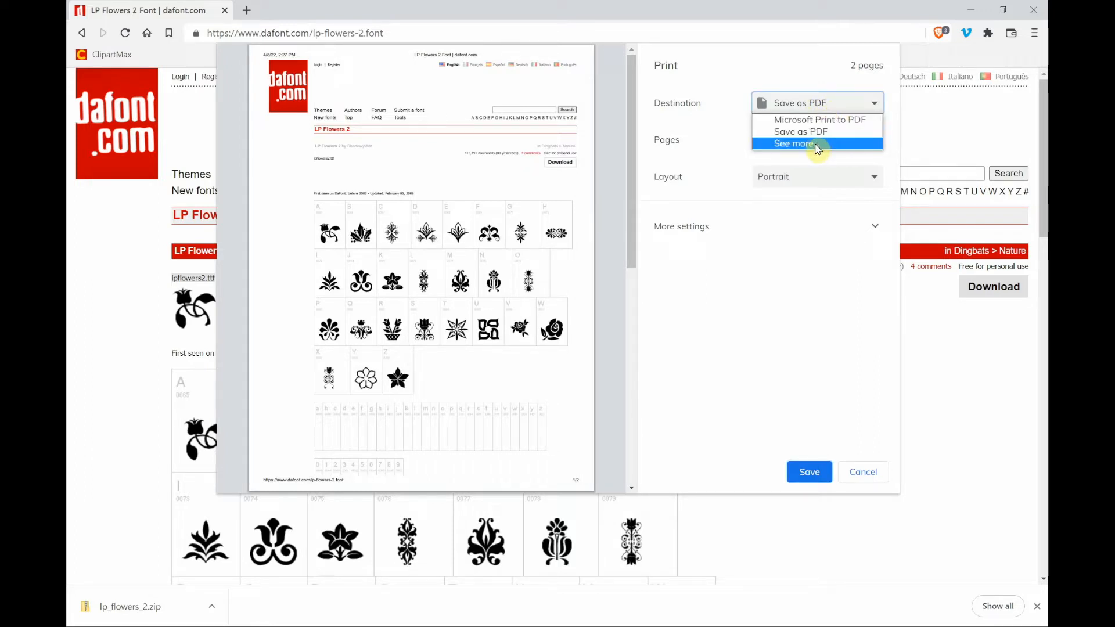
mouse_move(823, 123)
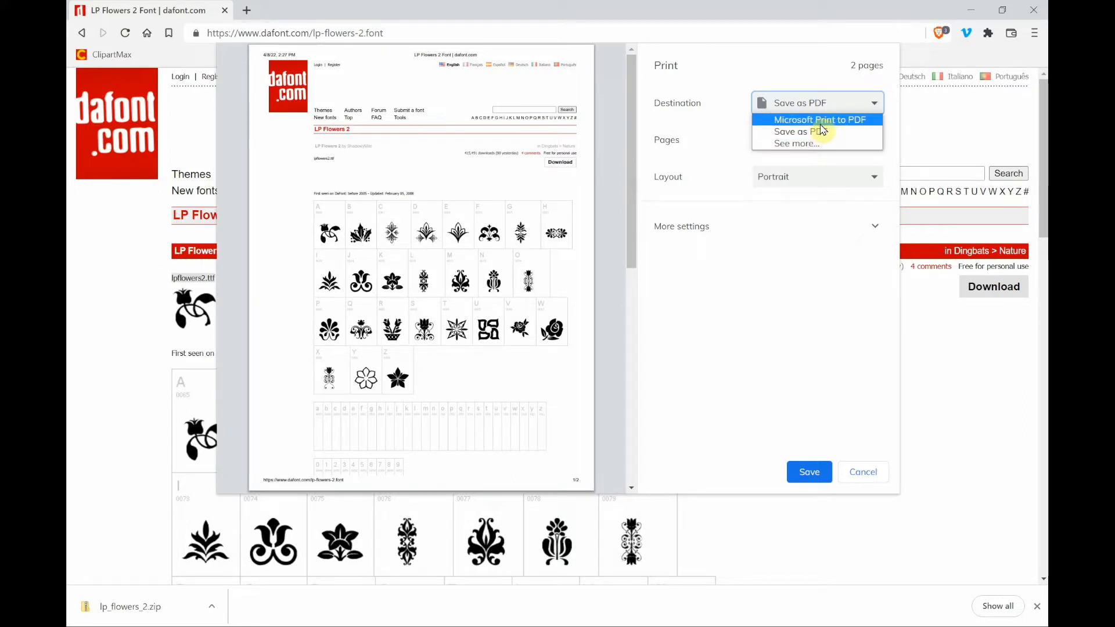
mouse_move(826, 137)
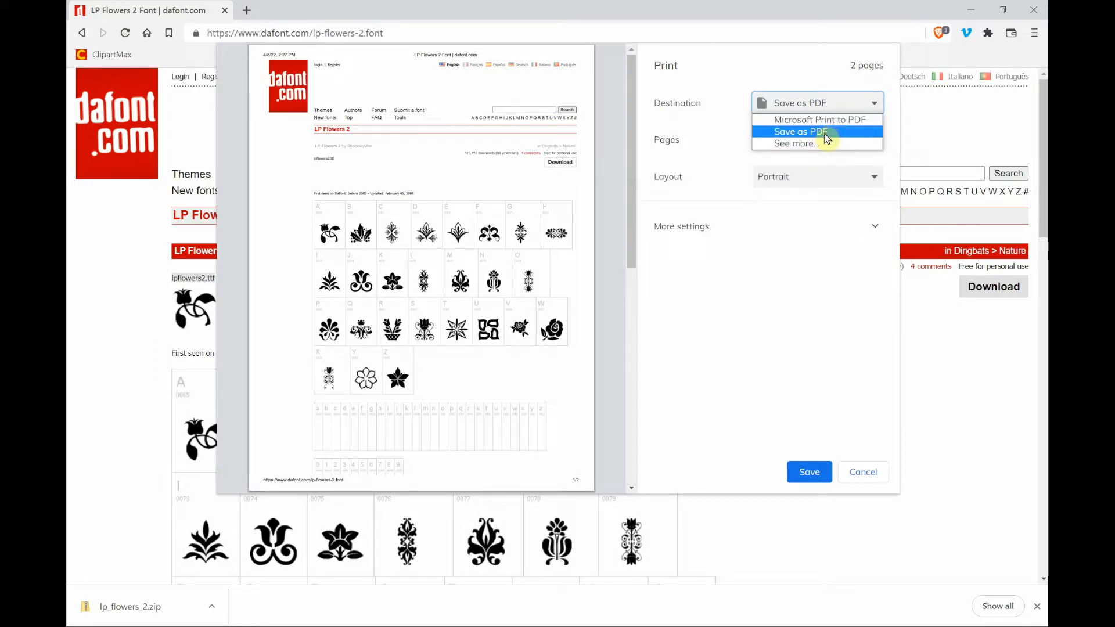
left_click(800, 131)
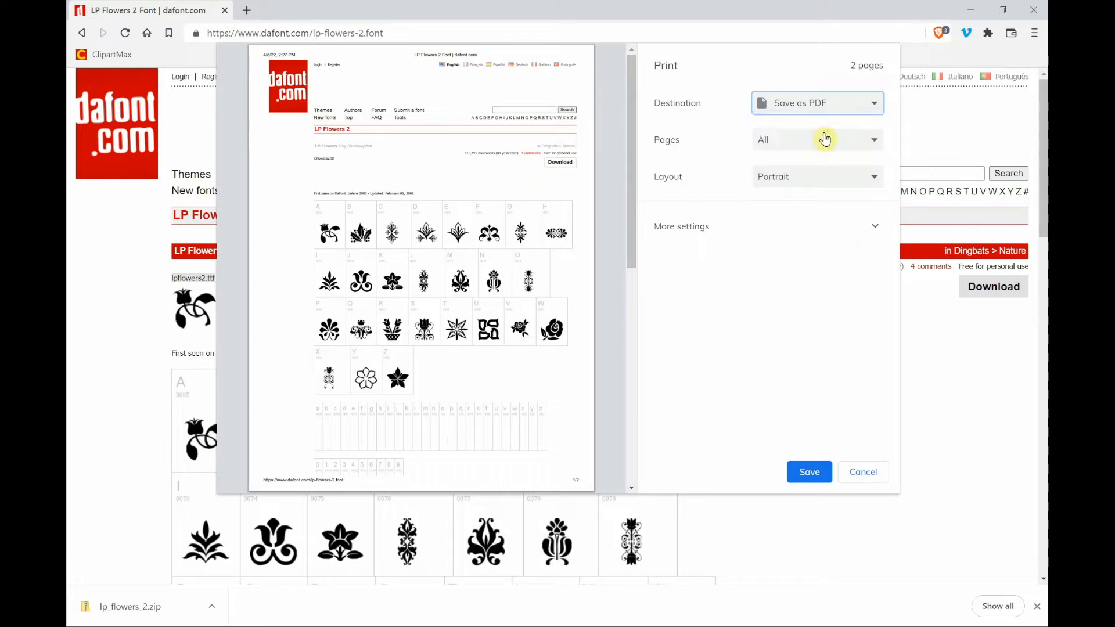
mouse_move(820, 142)
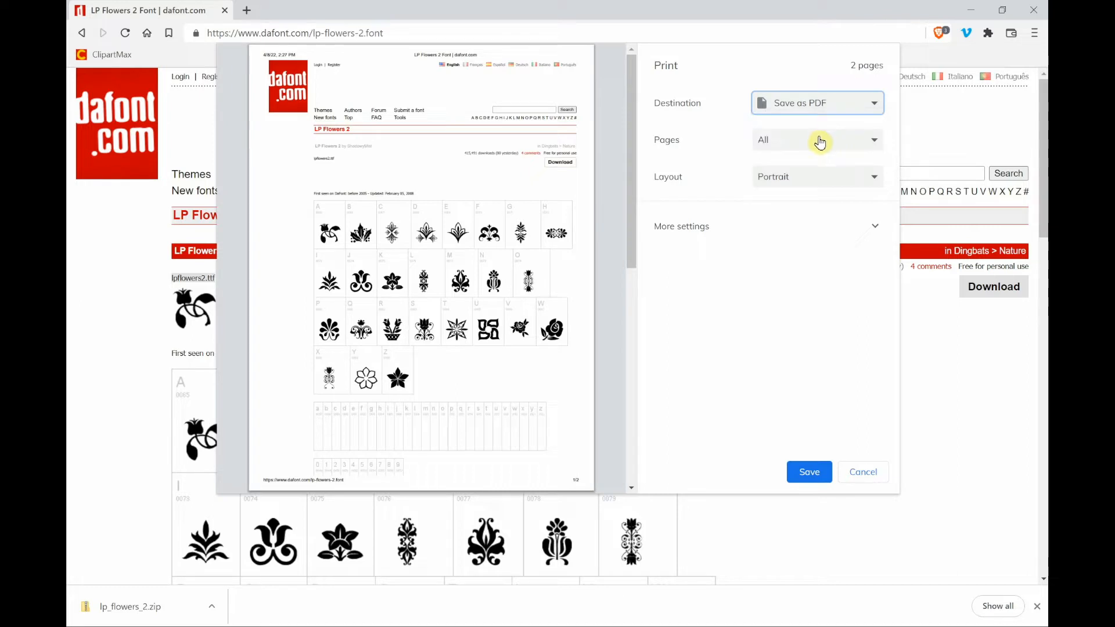
mouse_move(435, 297)
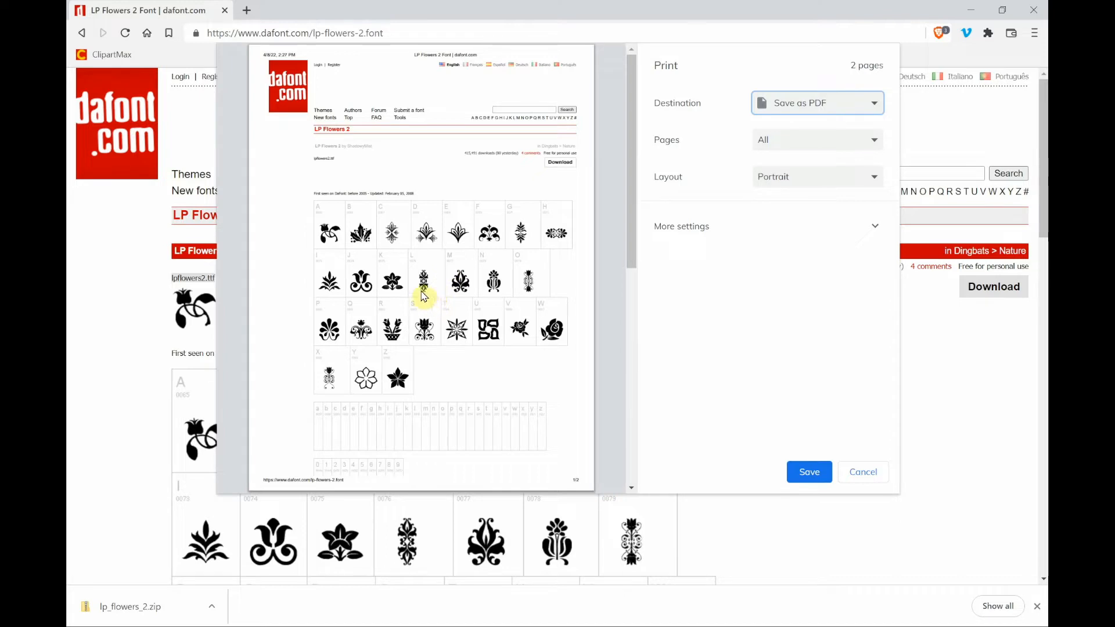
mouse_move(410, 282)
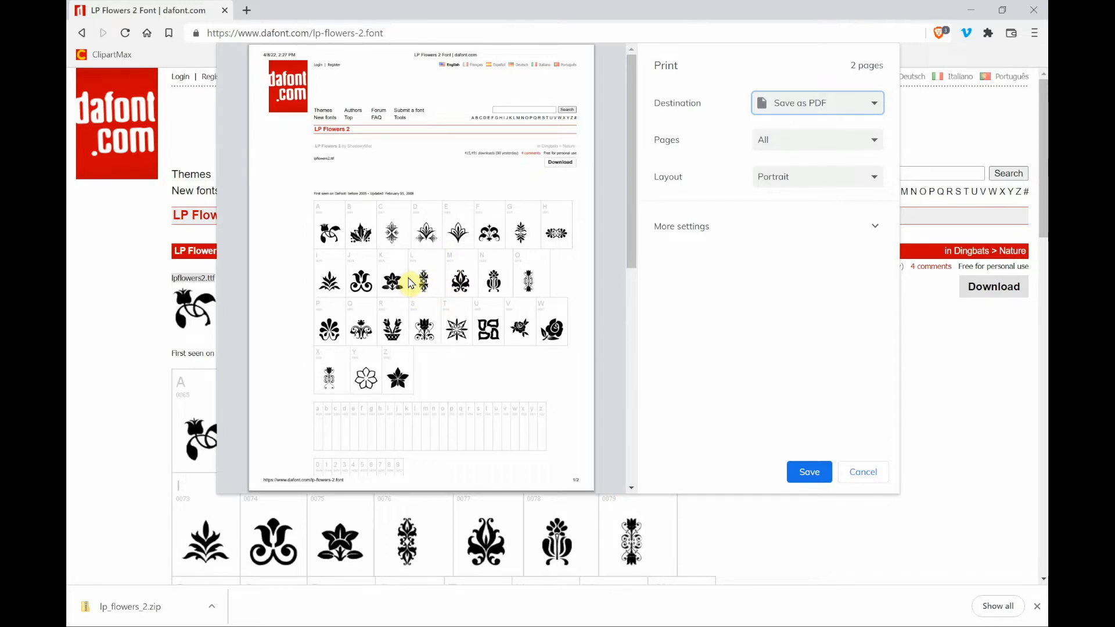
scroll("down", 3)
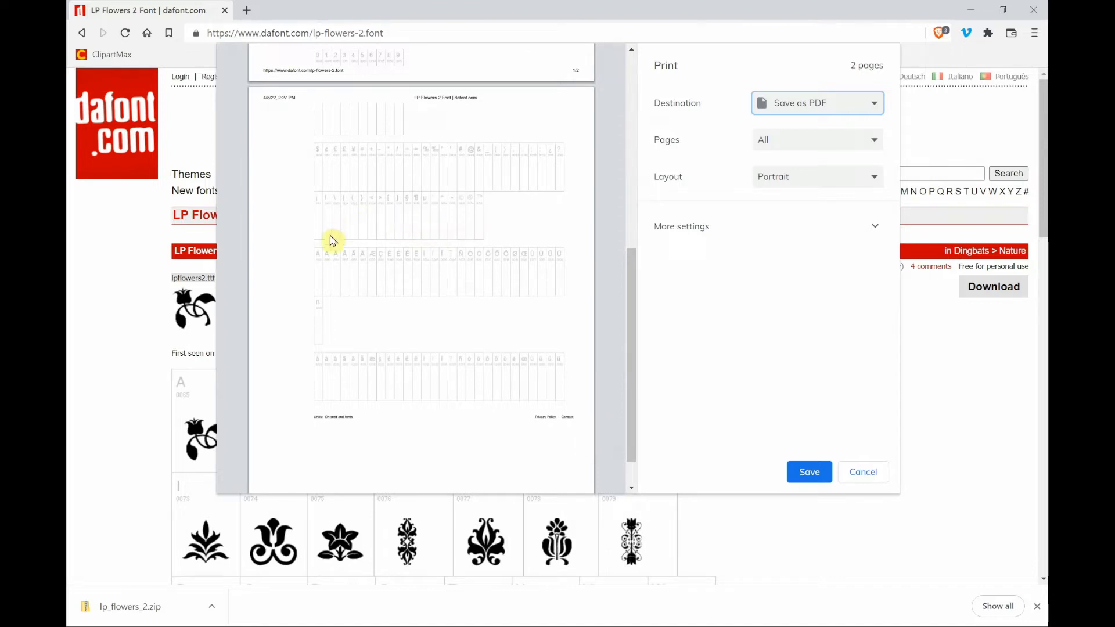
mouse_move(427, 273)
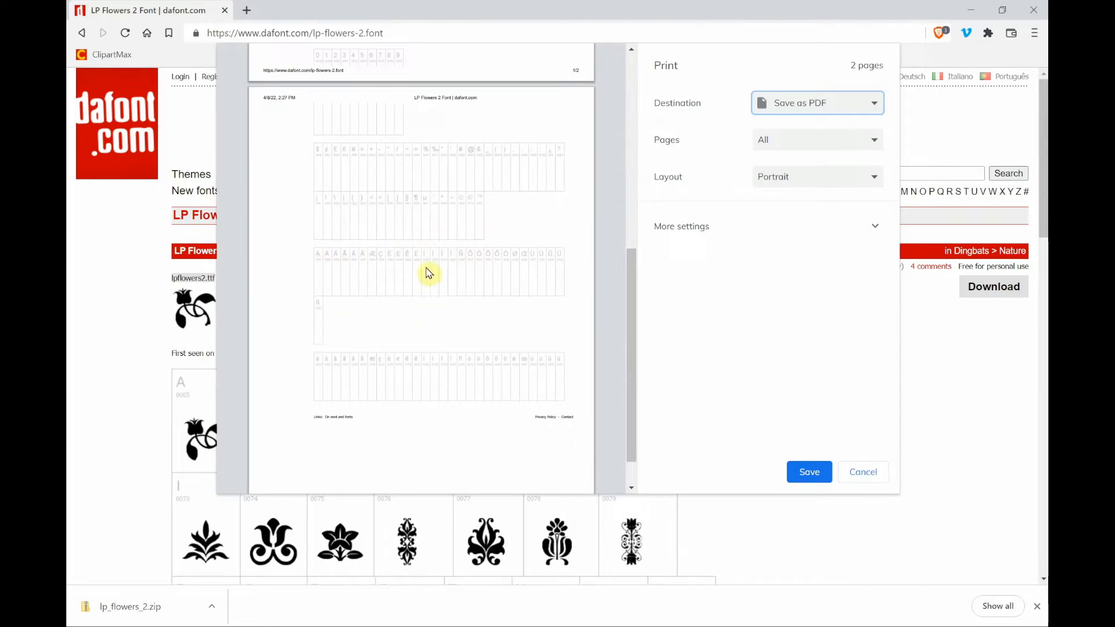
mouse_move(439, 219)
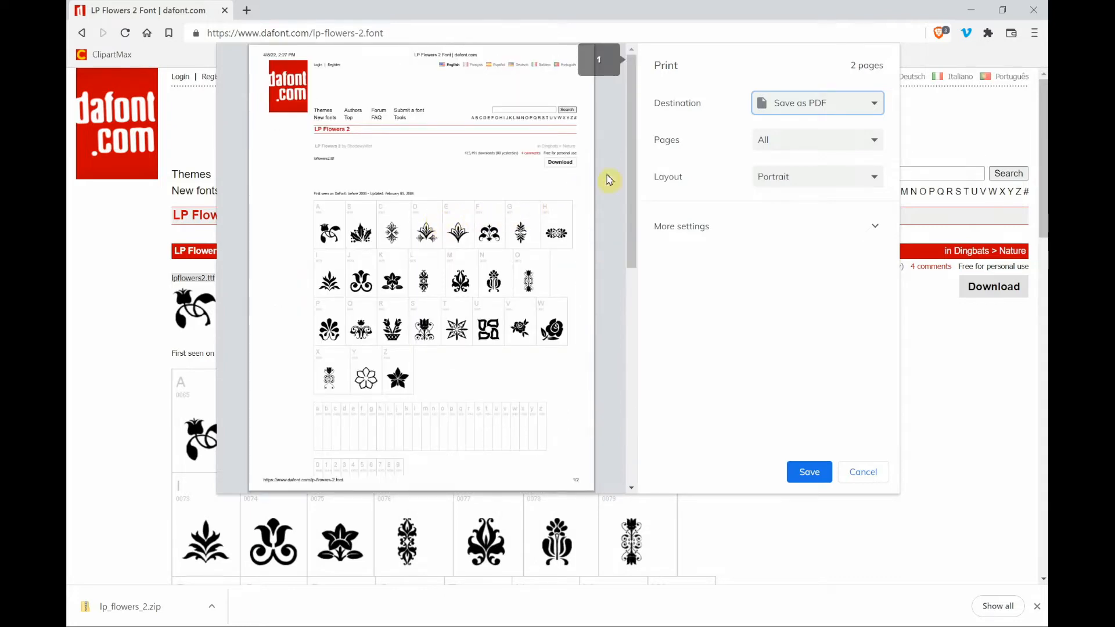
mouse_move(725, 156)
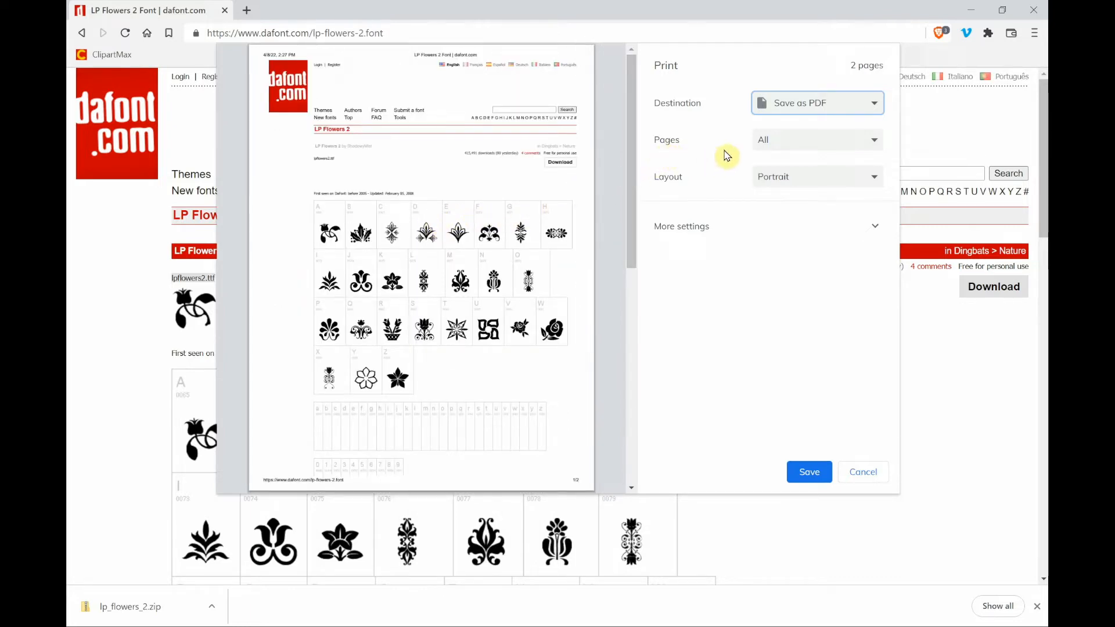
Limit the print to custom page range 1 and save it as a PDF
left_click(818, 140)
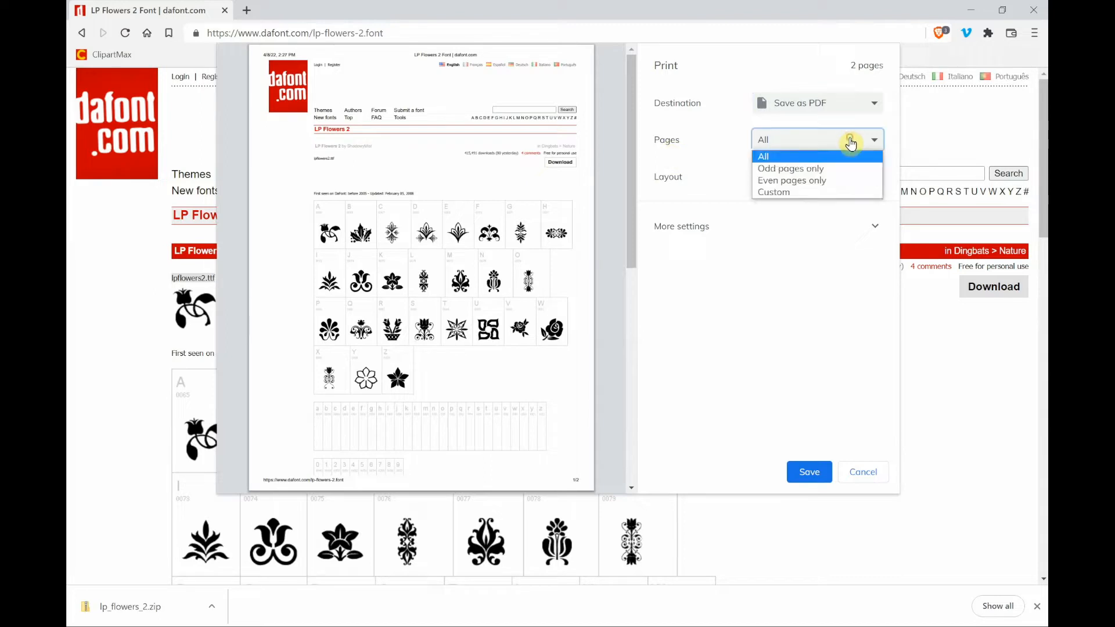
mouse_move(791, 192)
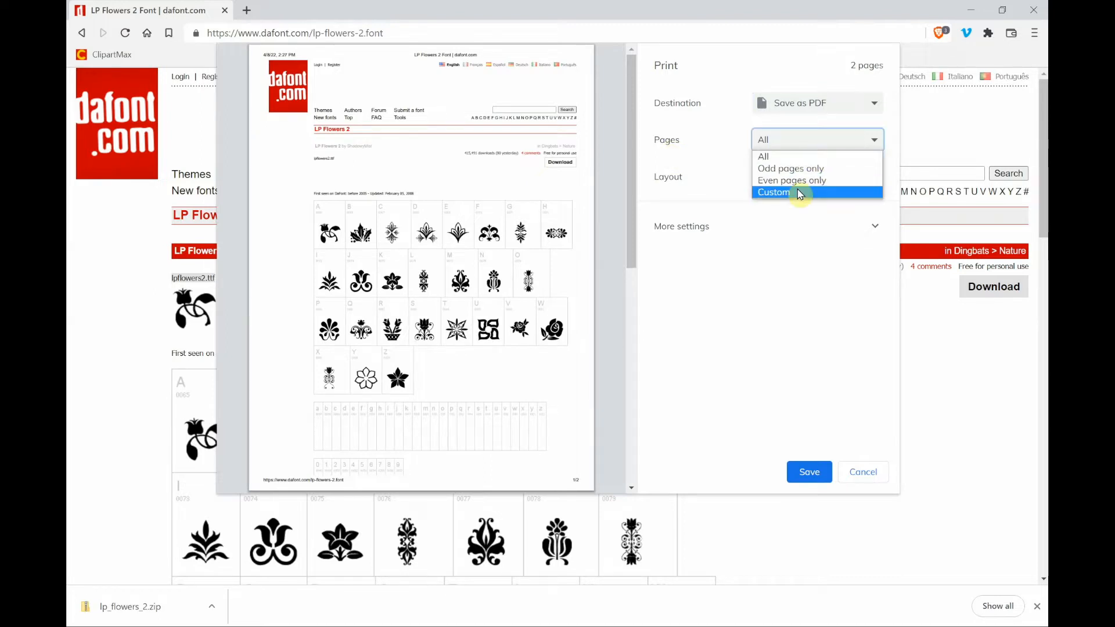
left_click(774, 193)
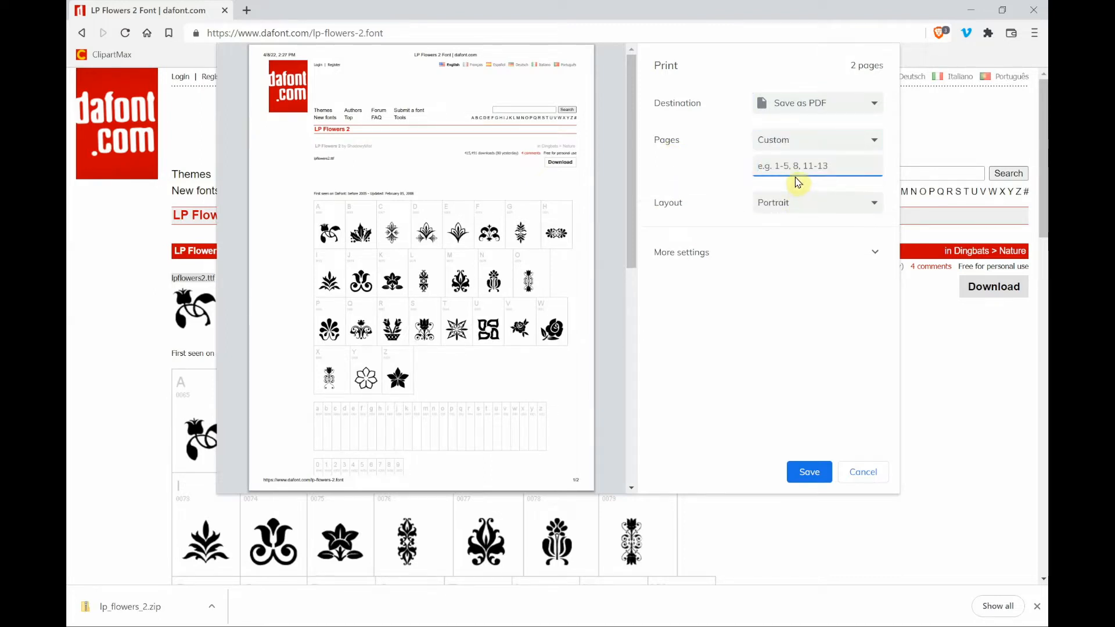
type("1")
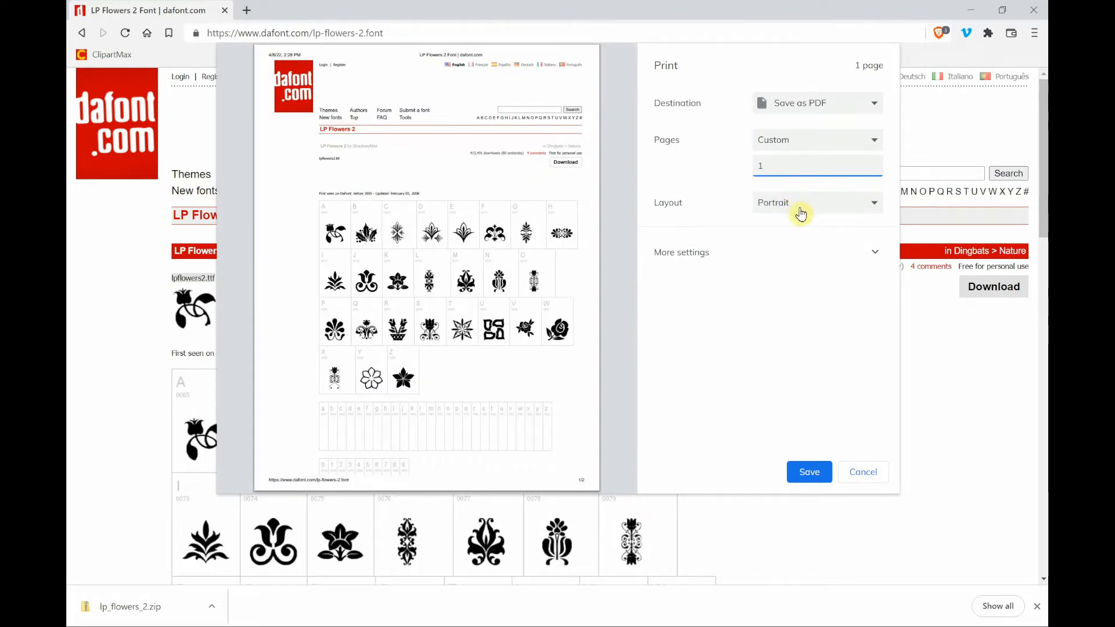
left_click(809, 472)
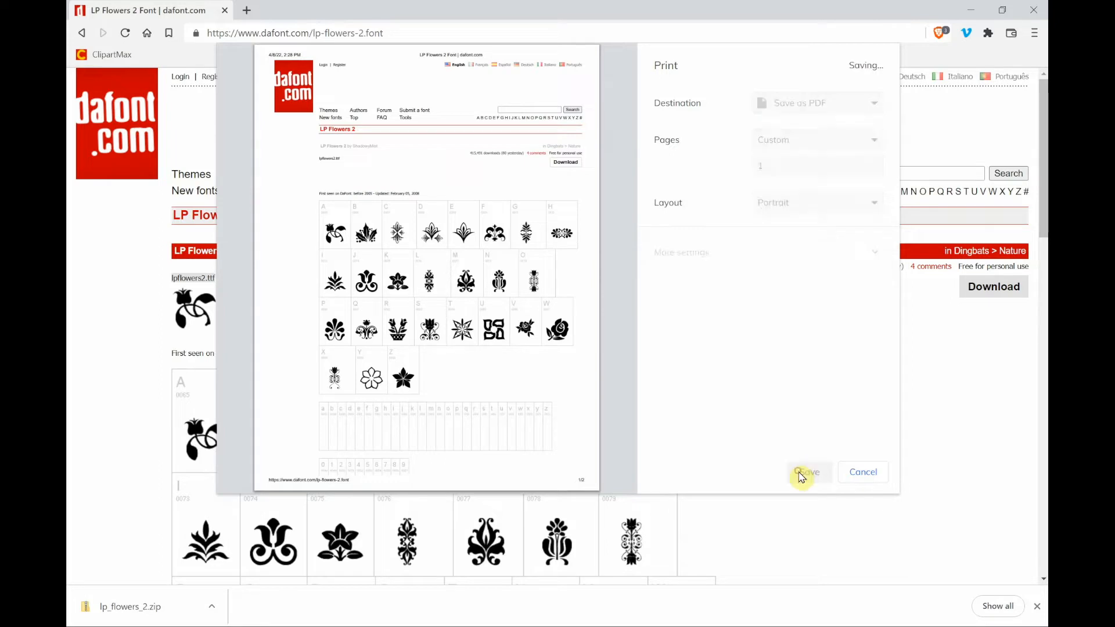
Trim the trailing '_ dafont.com' from the PDF file name and save it
left_click(809, 471)
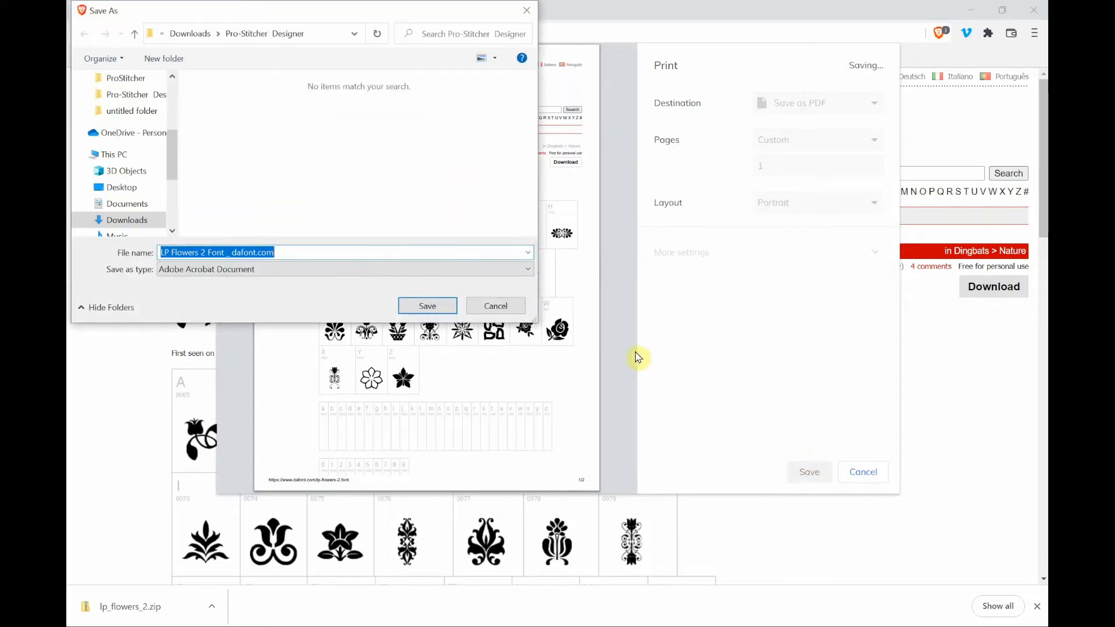
mouse_move(237, 118)
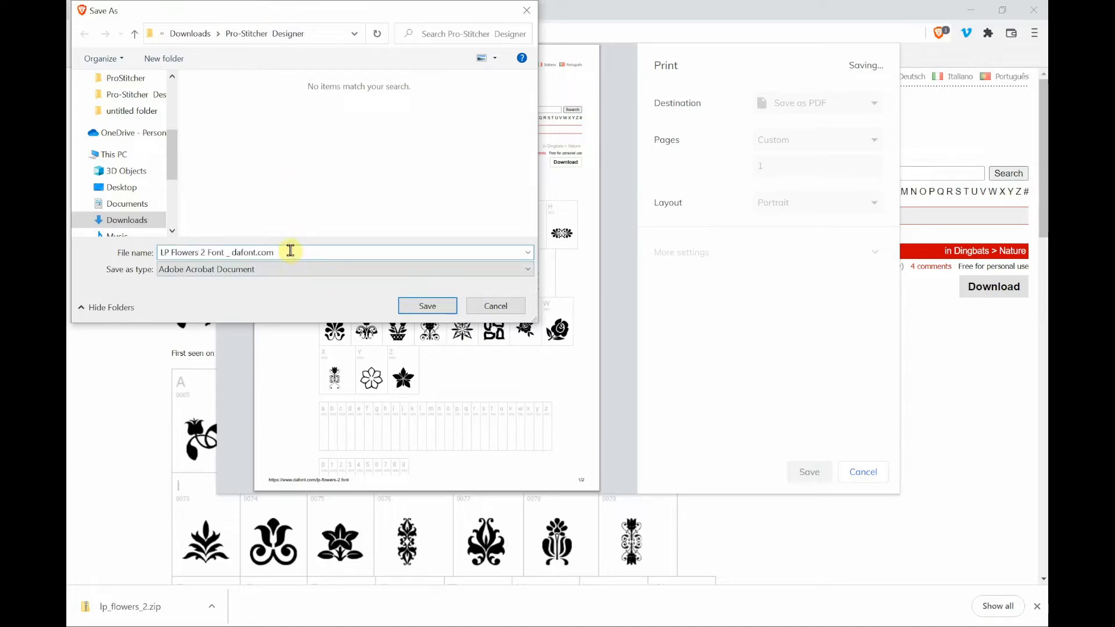
key("BackSpace")
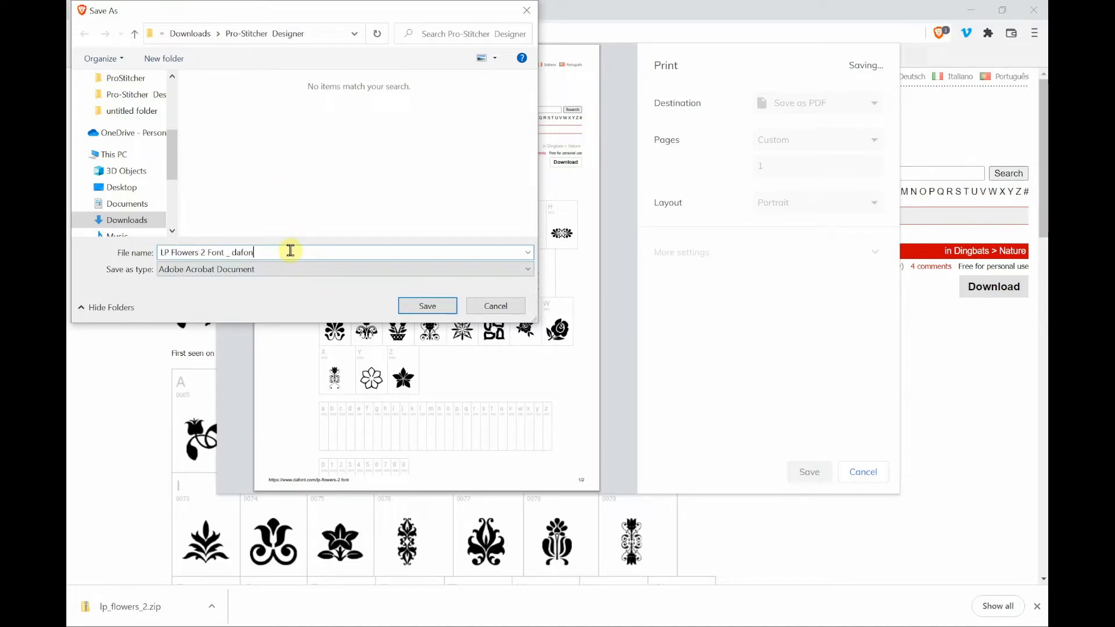
key("Backspace")
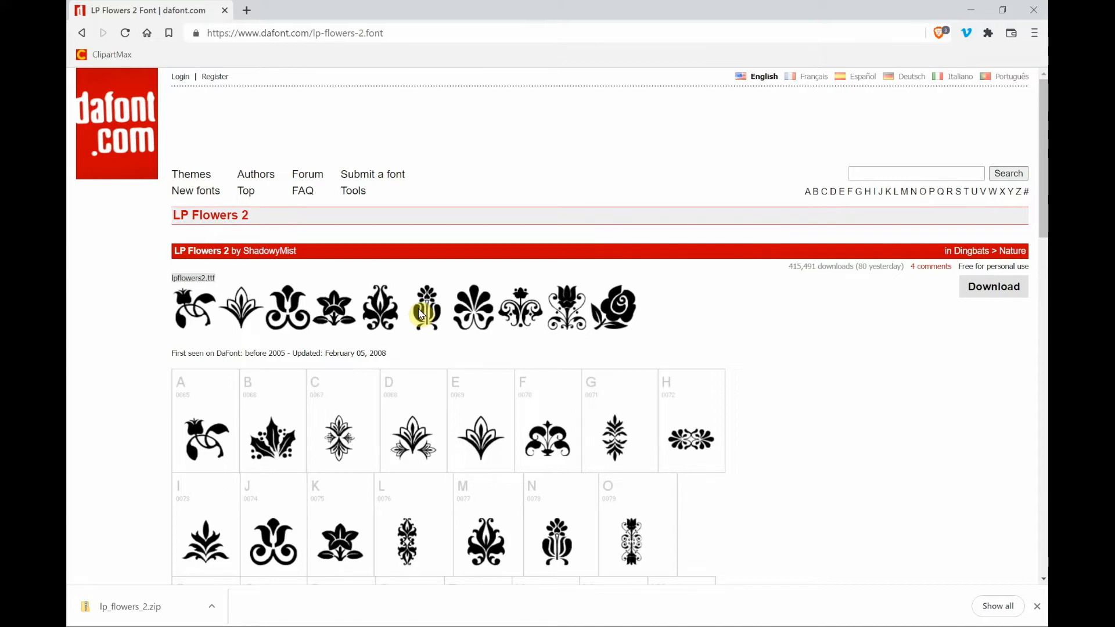
mouse_move(501, 254)
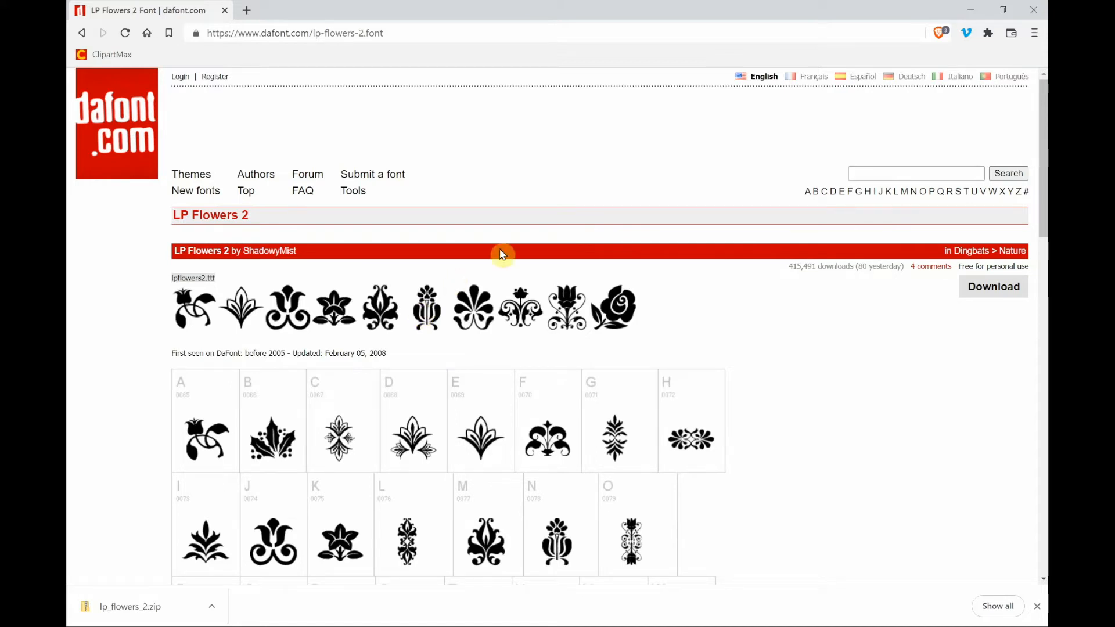
mouse_move(929, 327)
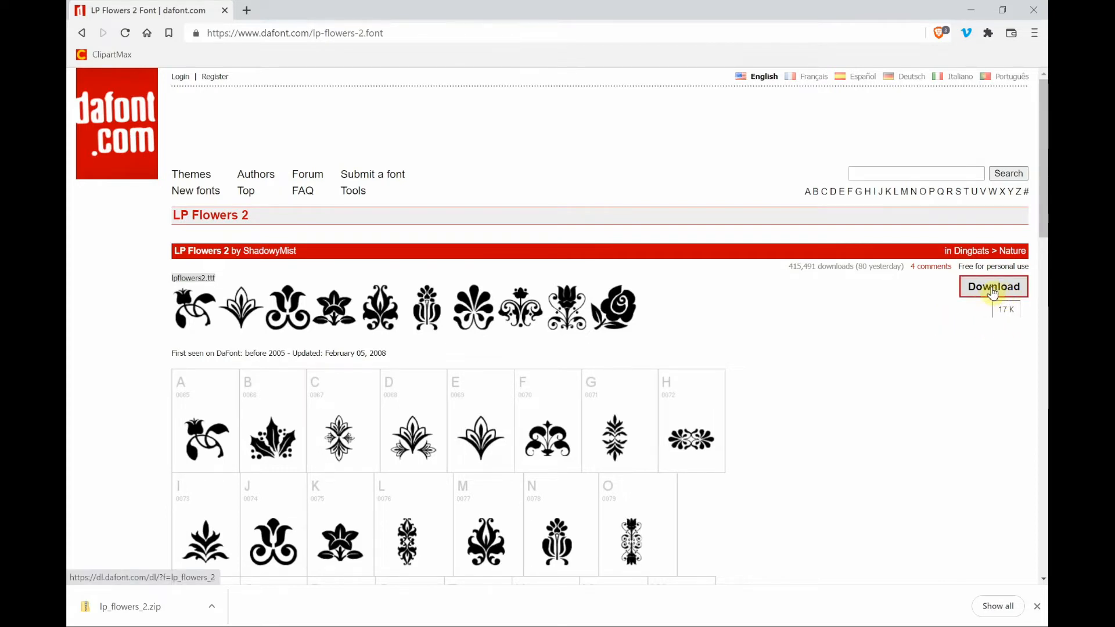
Download lp_flowers_2.zip into the Pro-Stitcher Designer folder
left_click(995, 285)
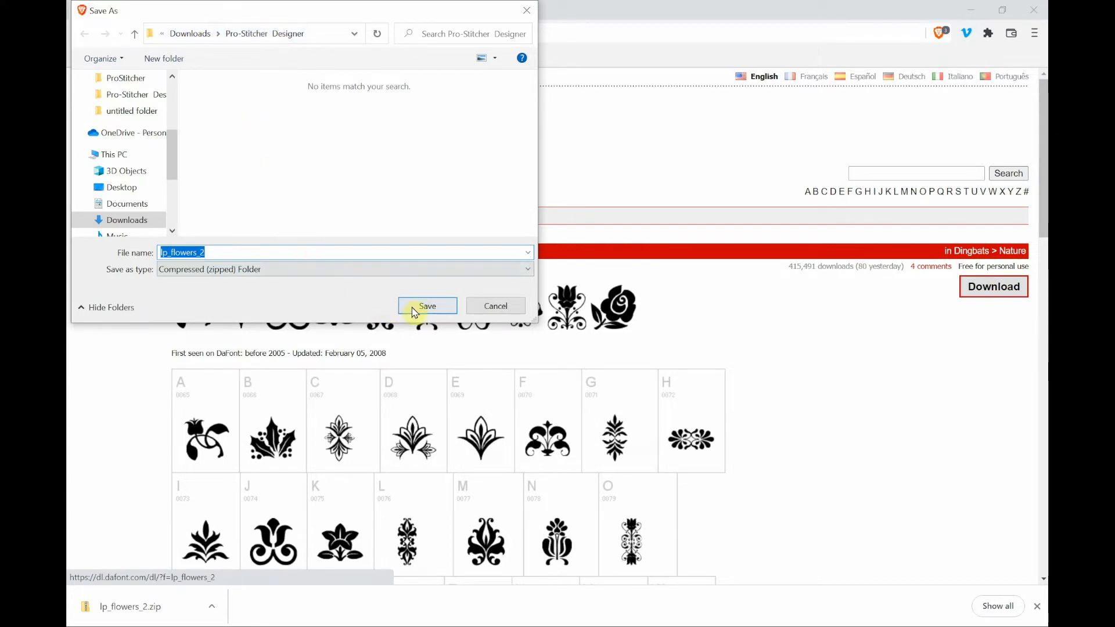
left_click(427, 307)
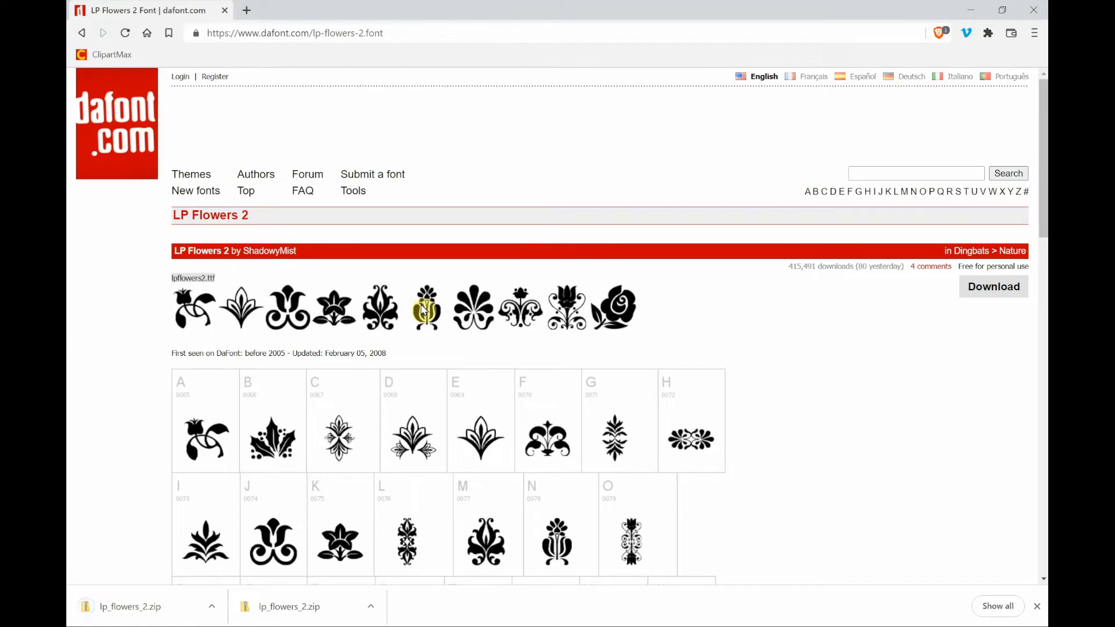
mouse_move(417, 320)
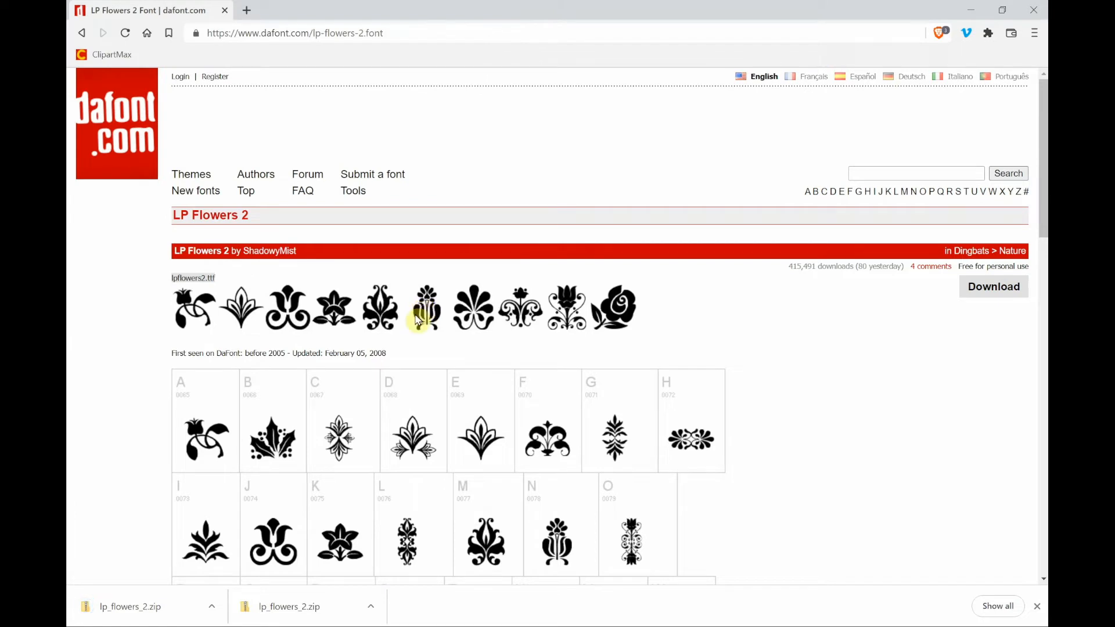
mouse_move(456, 348)
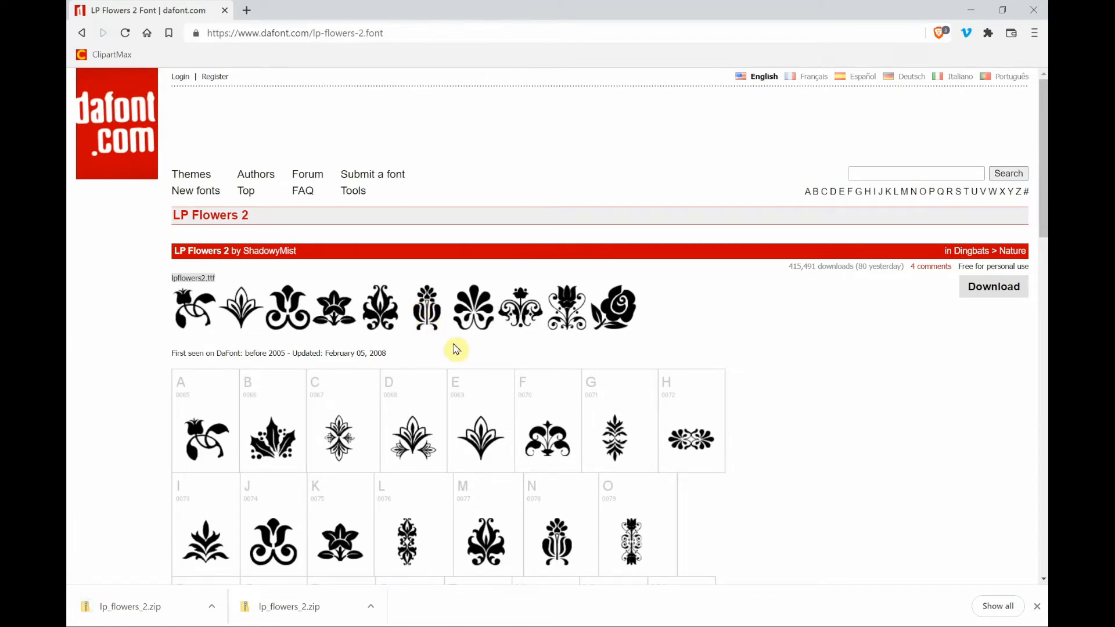
mouse_move(469, 363)
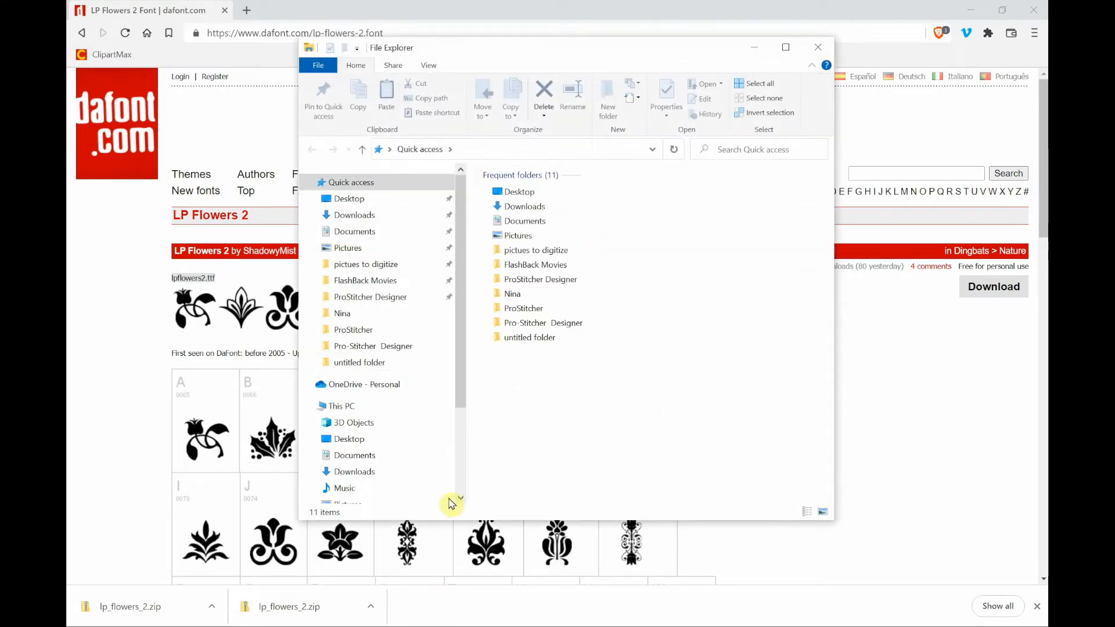
From Downloads > Pro-Stitcher Designer, drag lp_flowers_2.zip onto the KUPKAKE (D:) drive
left_click(354, 215)
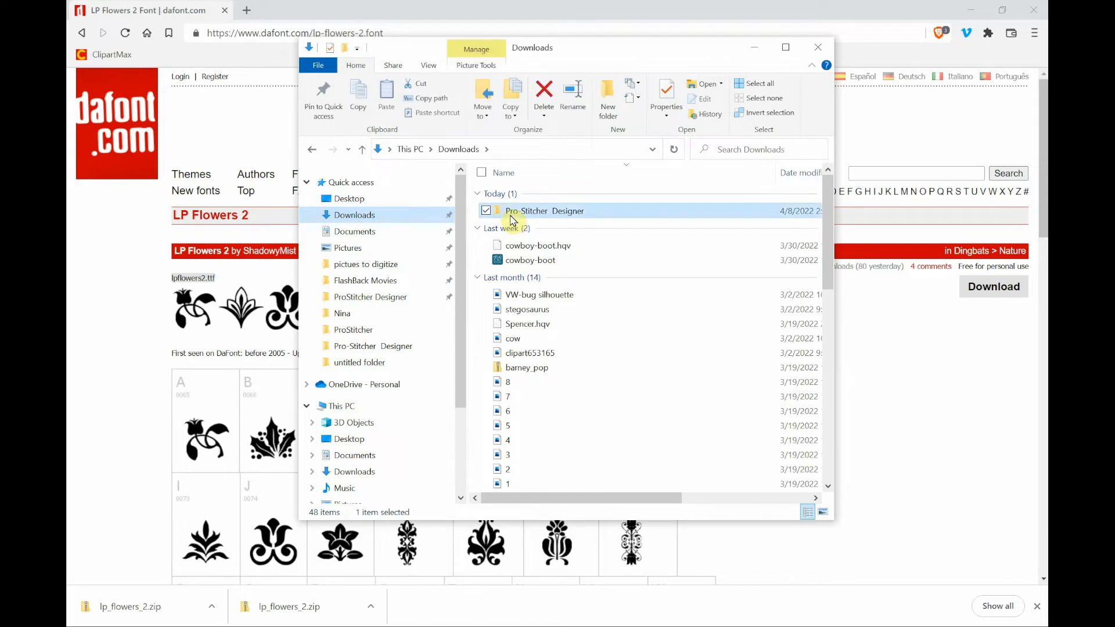
double_click(544, 211)
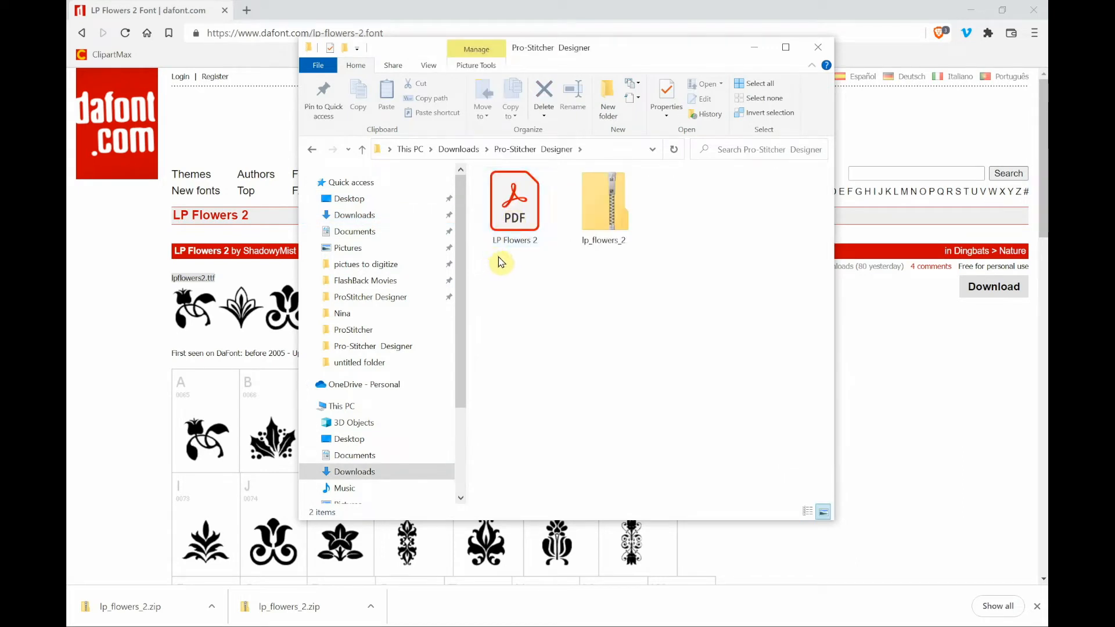
mouse_move(553, 255)
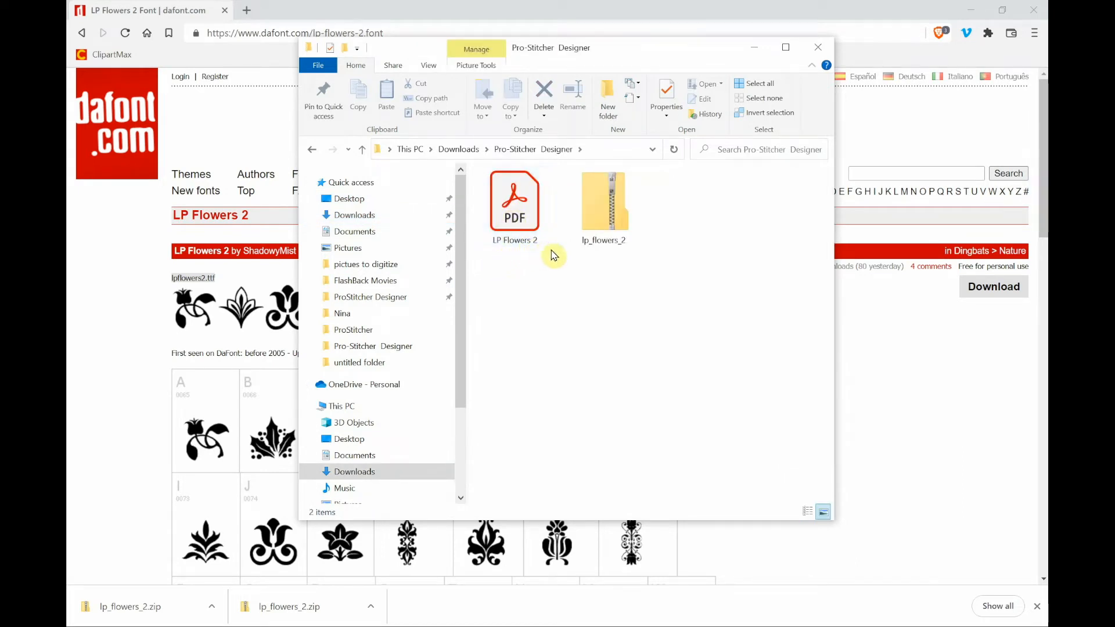
mouse_move(597, 253)
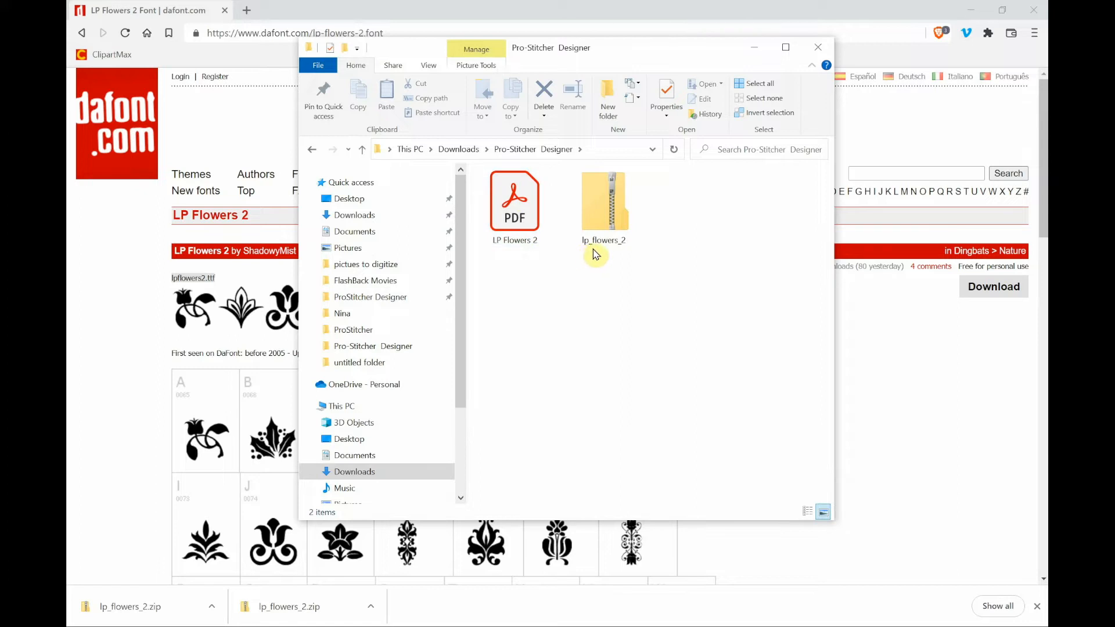
left_click(604, 203)
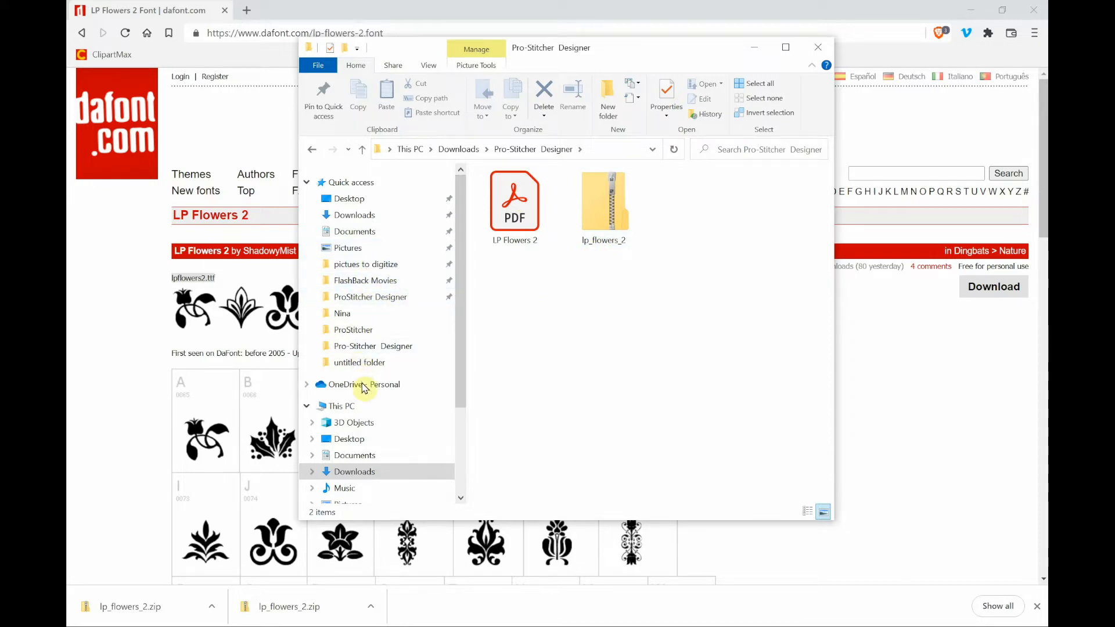
scroll("down", 3)
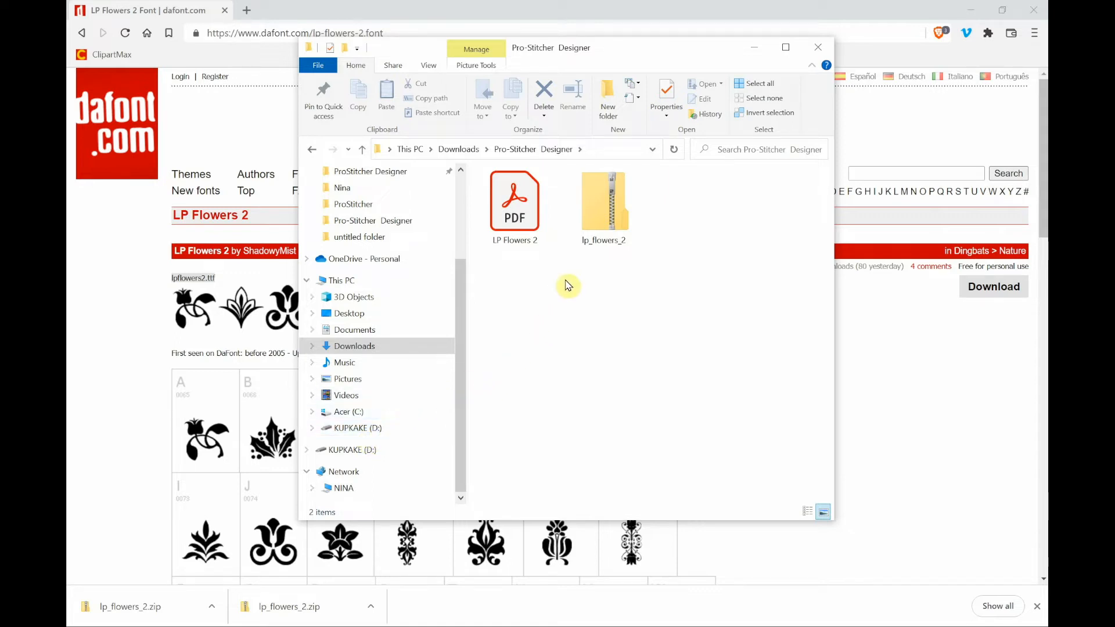
mouse_move(597, 217)
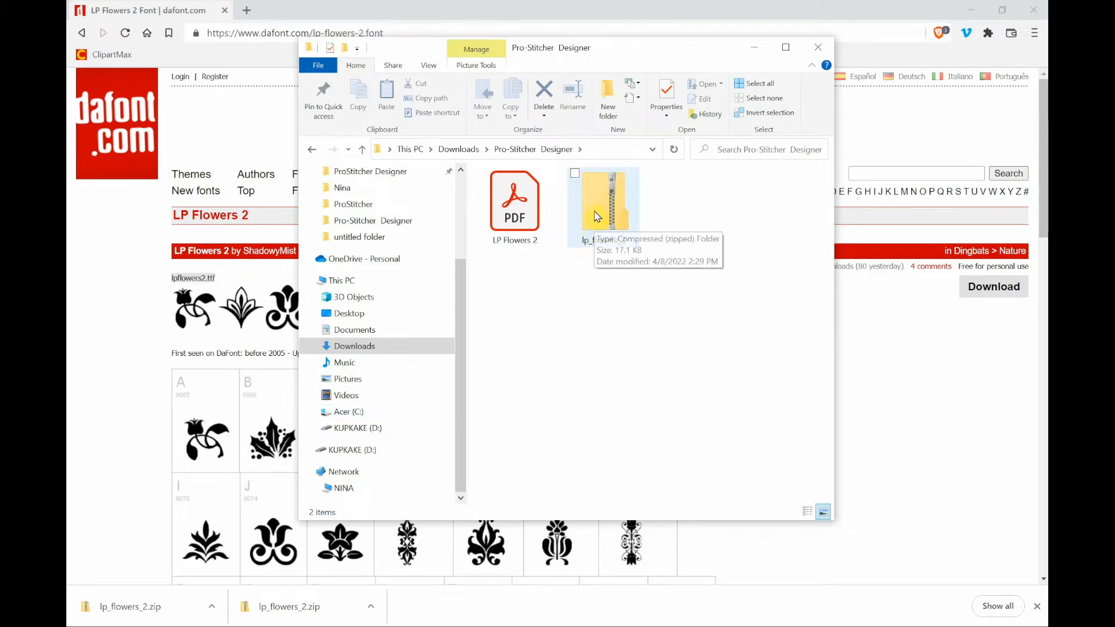
left_click(597, 209)
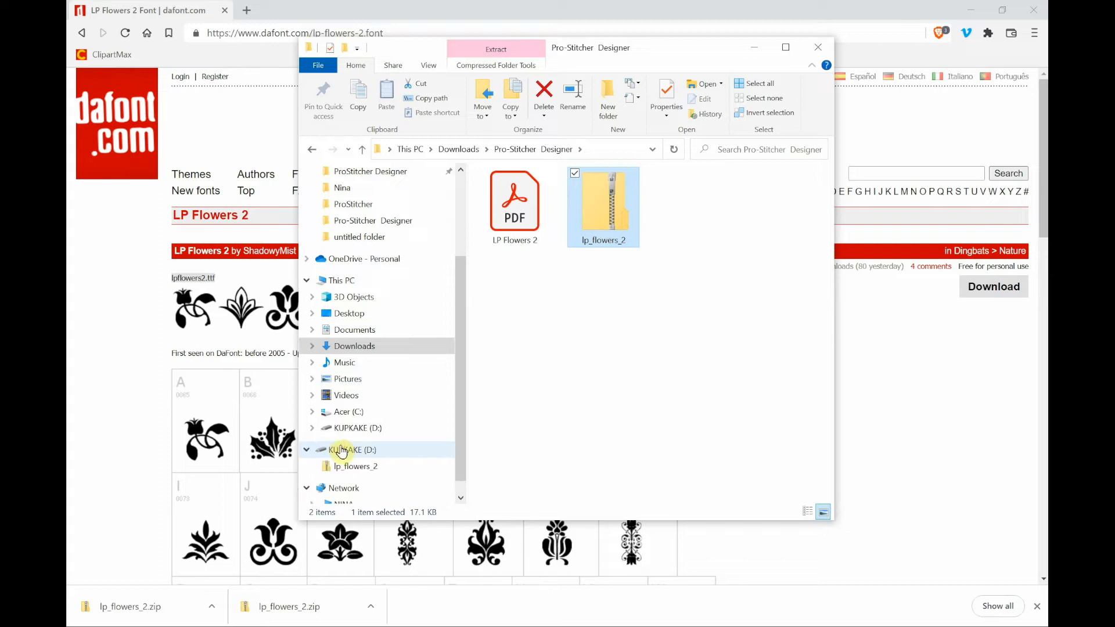
left_click(350, 450)
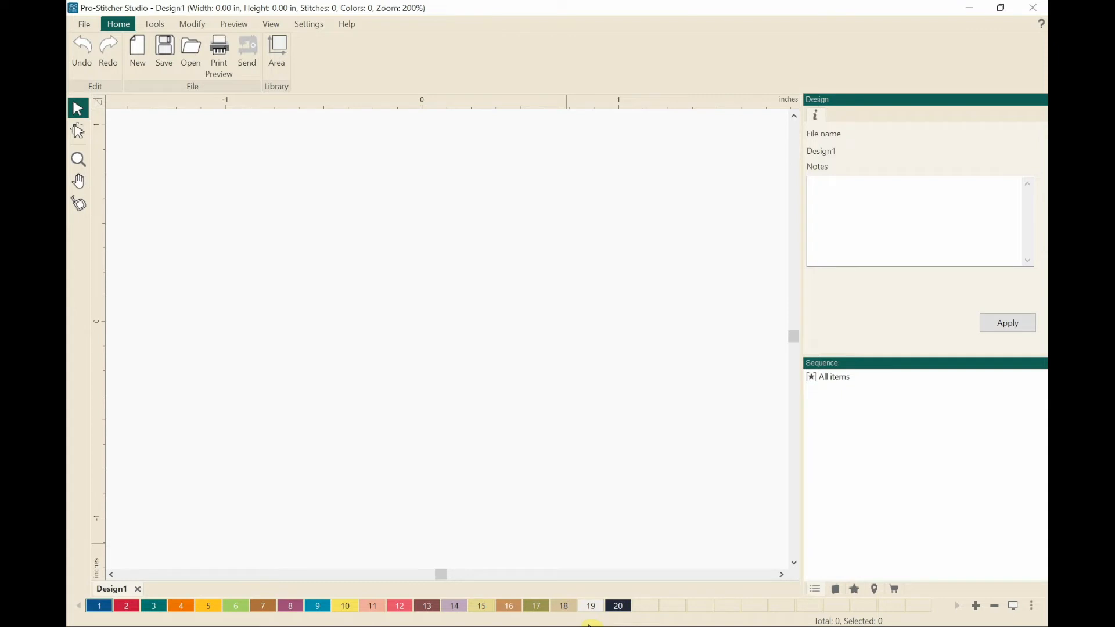
mouse_move(496, 492)
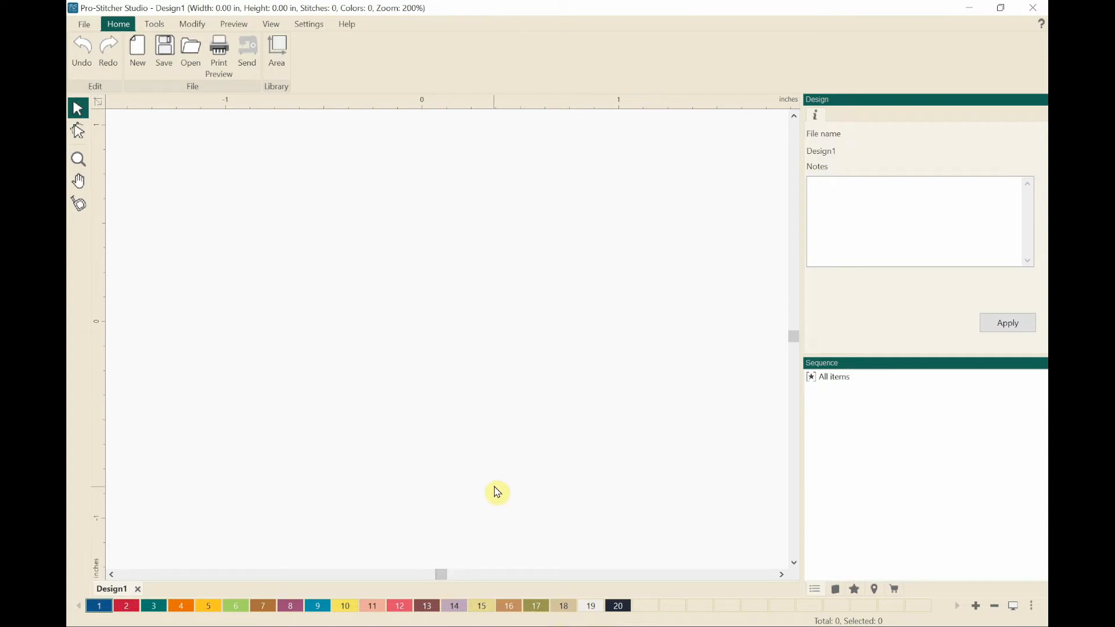
mouse_move(497, 477)
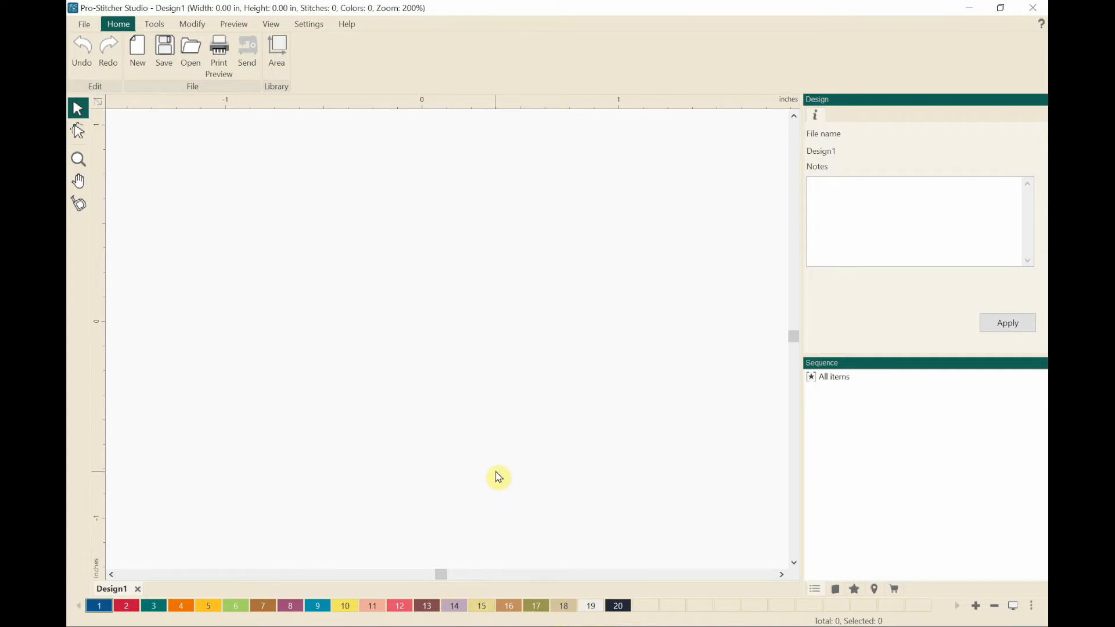
mouse_move(453, 546)
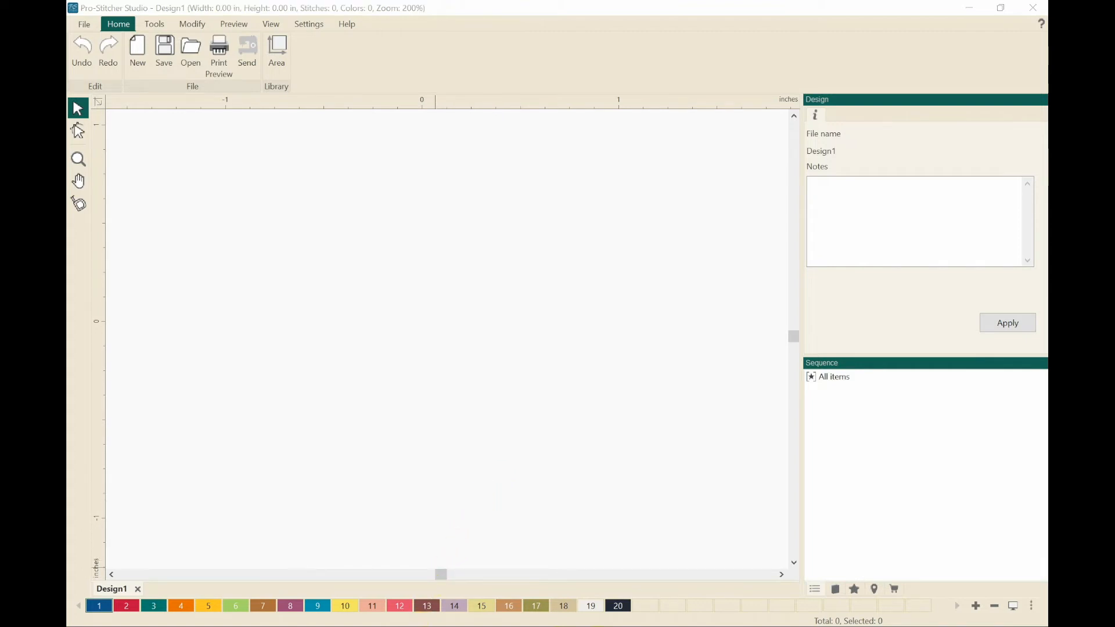
left_click(191, 49)
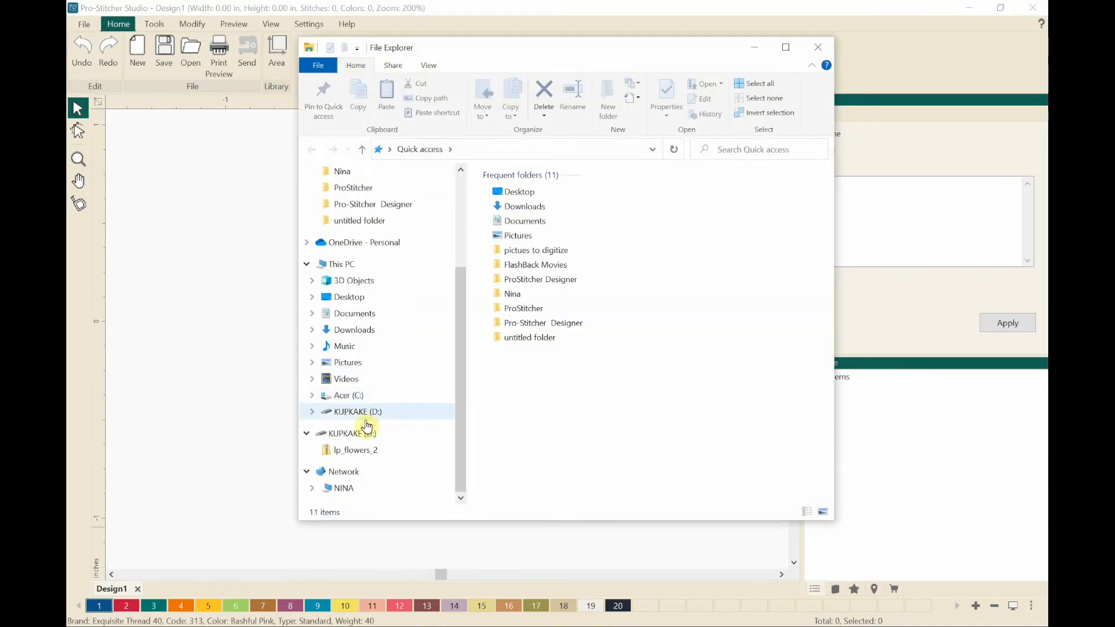
On KUPKAKE (D:), enter lp_flowers_2 and preview the lpflowers2 TrueType font in Font Viewer
left_click(351, 434)
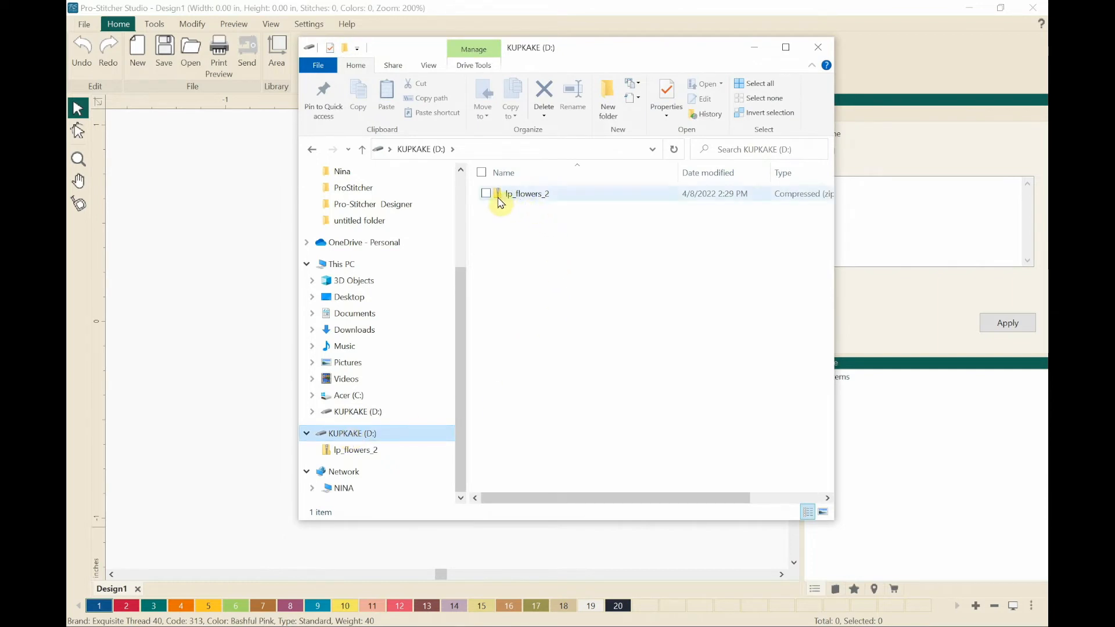
mouse_move(500, 197)
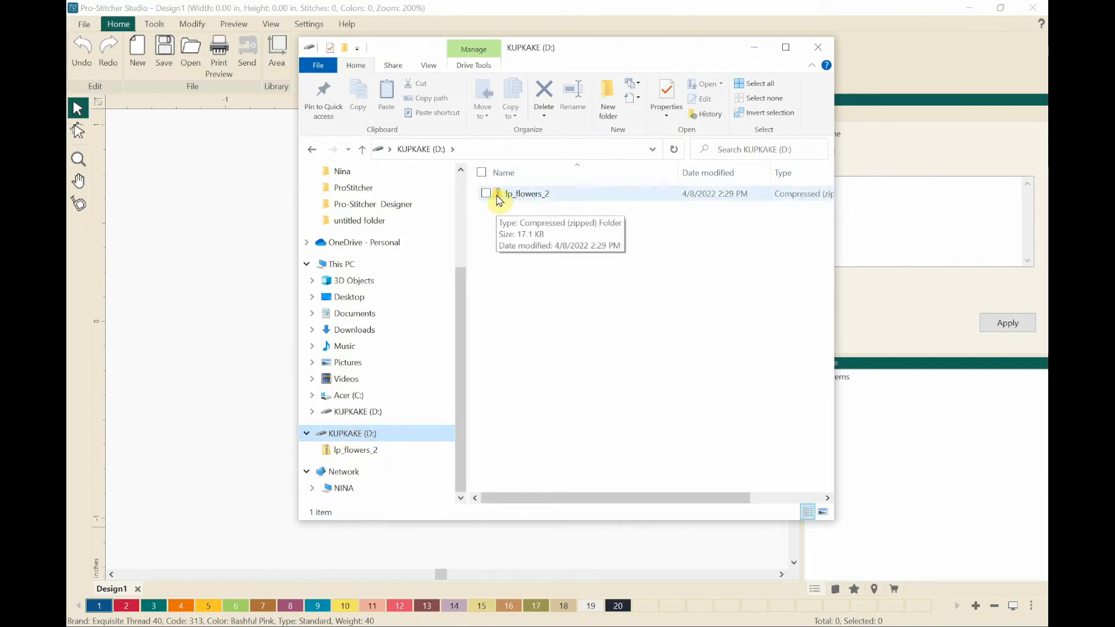
double_click(523, 193)
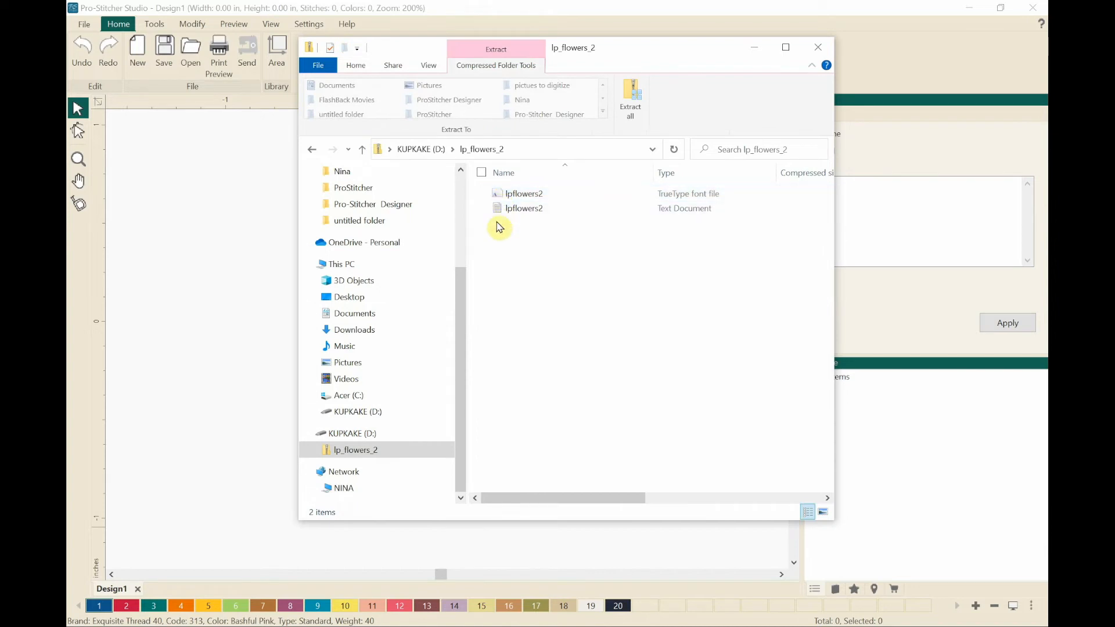
mouse_move(520, 233)
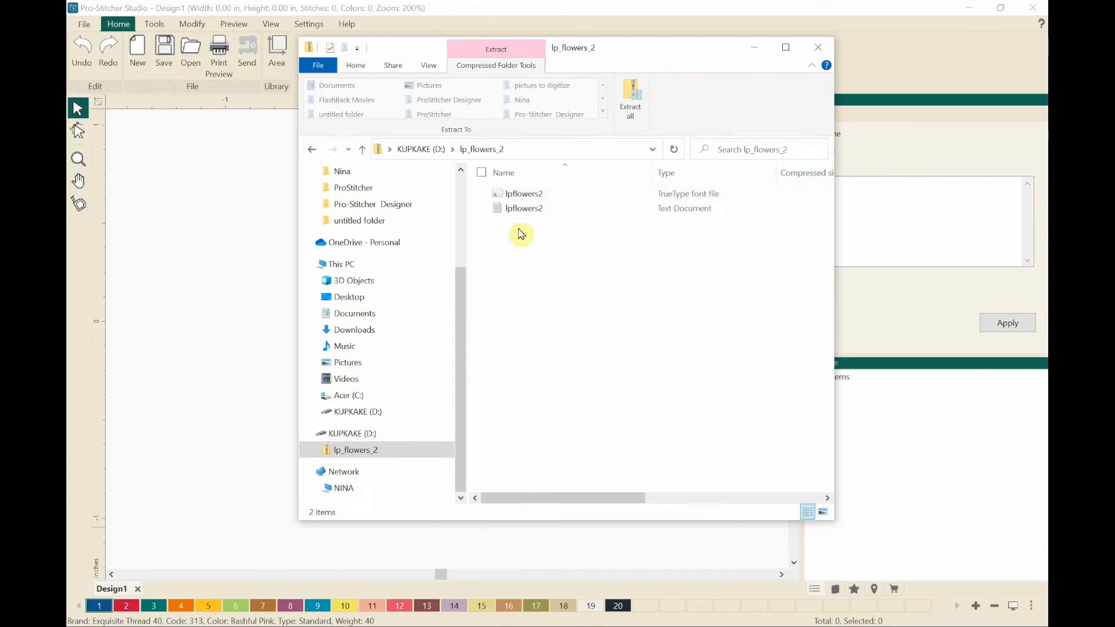
mouse_move(678, 222)
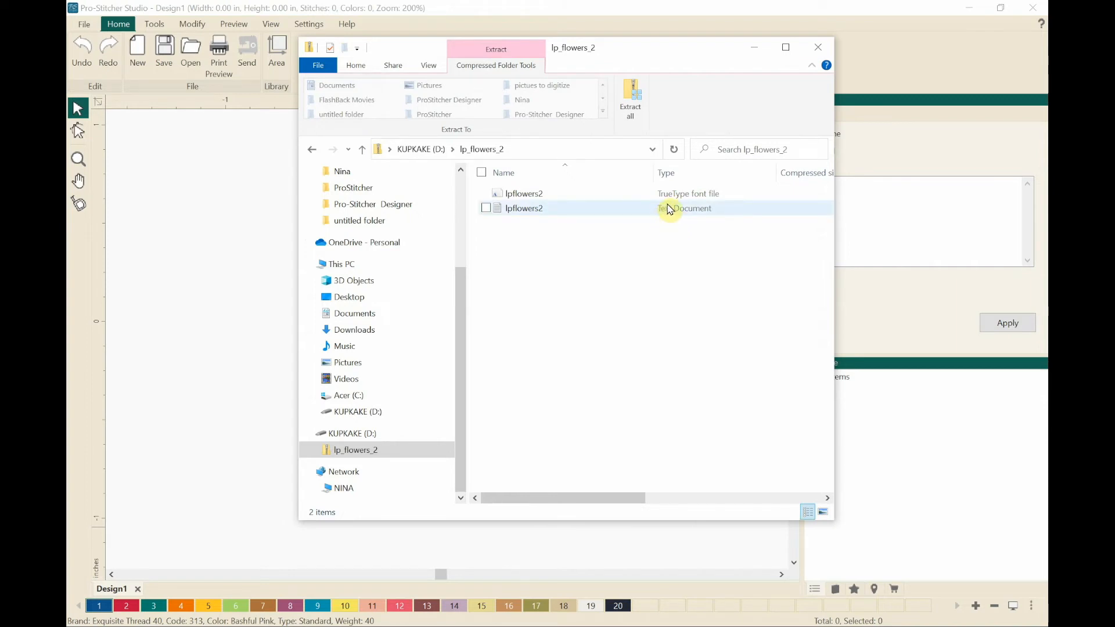
mouse_move(641, 209)
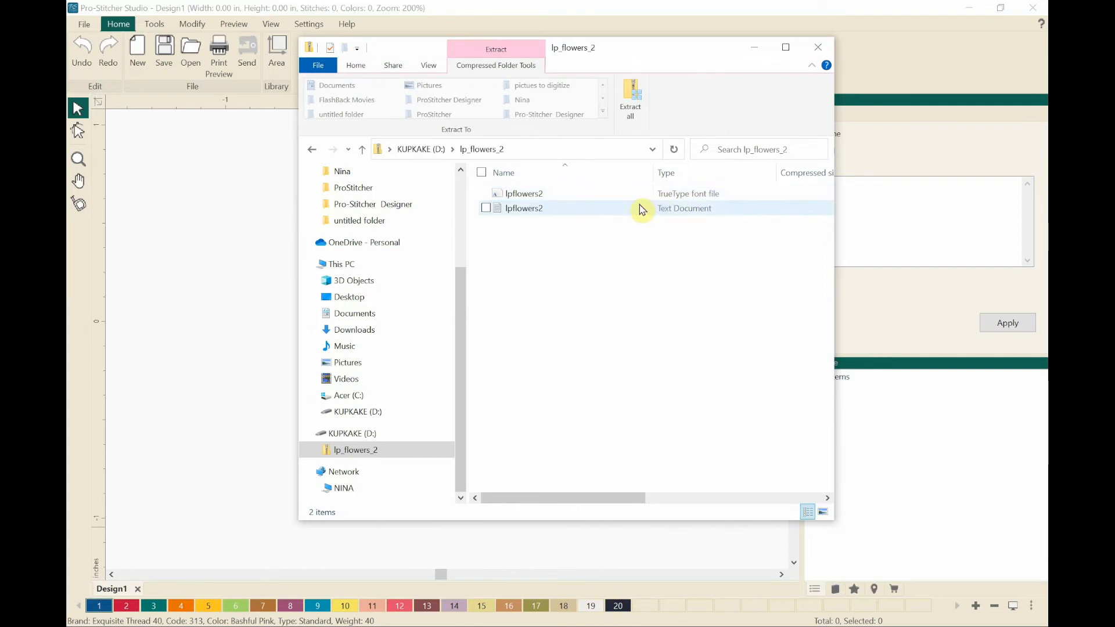
left_click(521, 193)
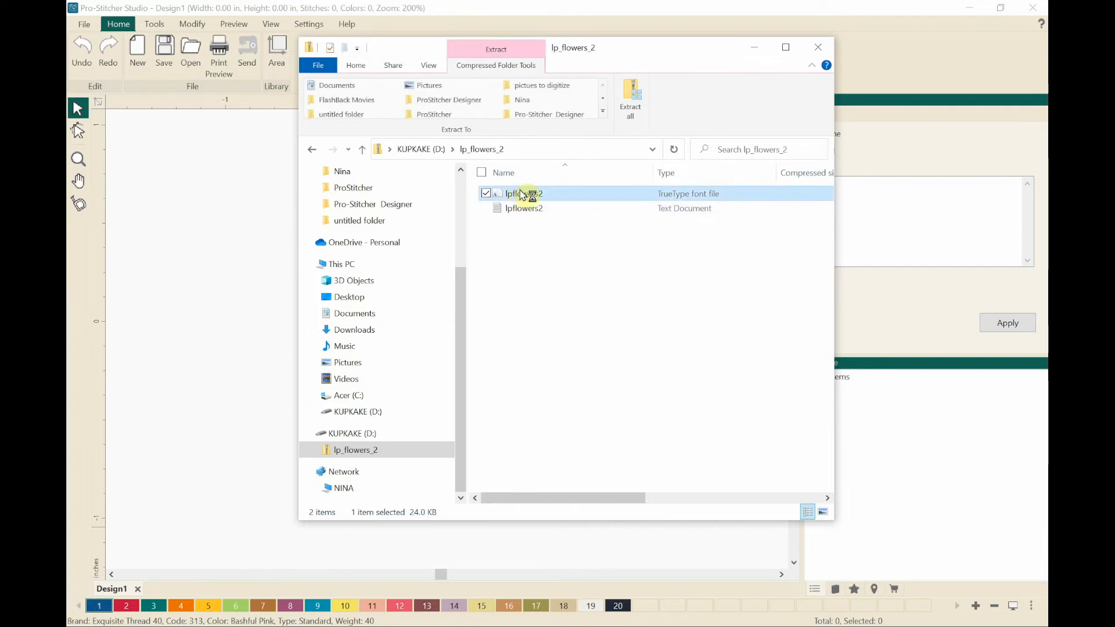
double_click(515, 193)
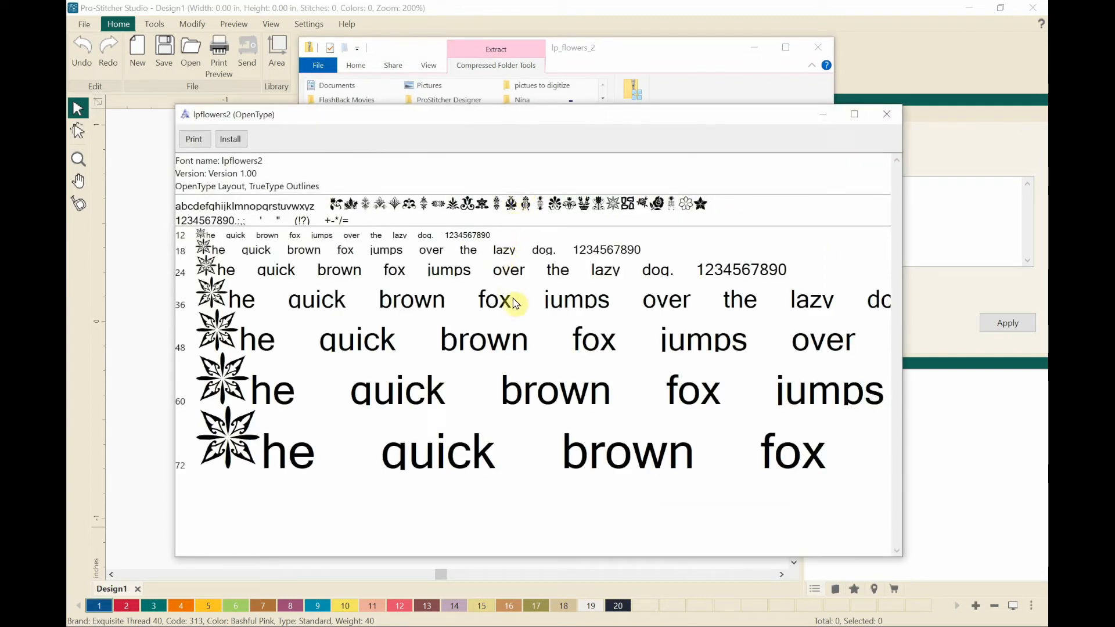
mouse_move(442, 300)
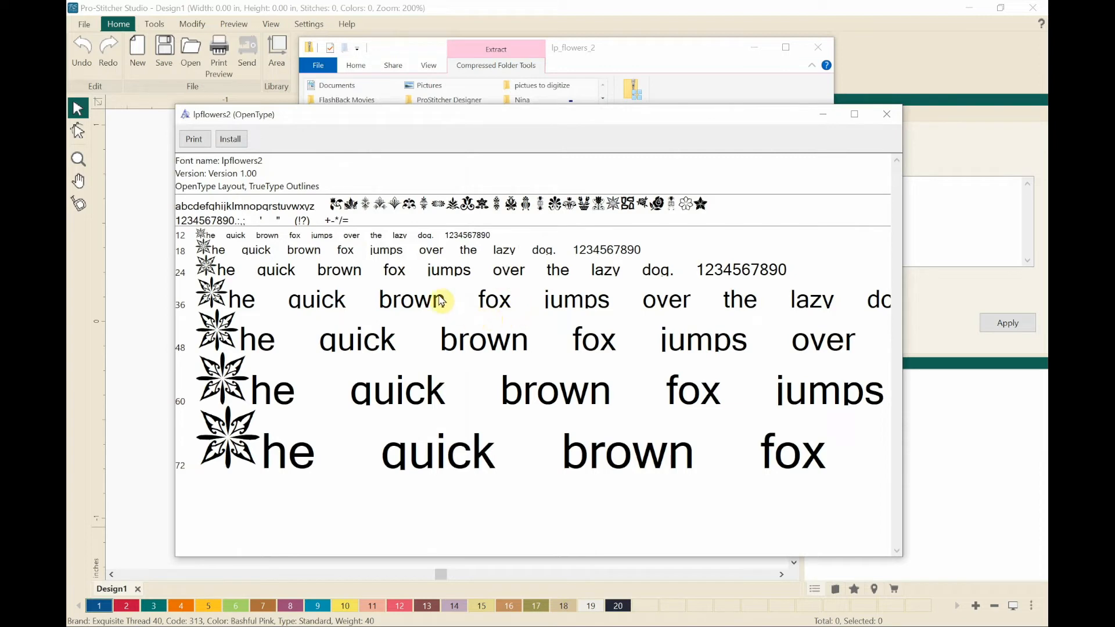
mouse_move(195, 154)
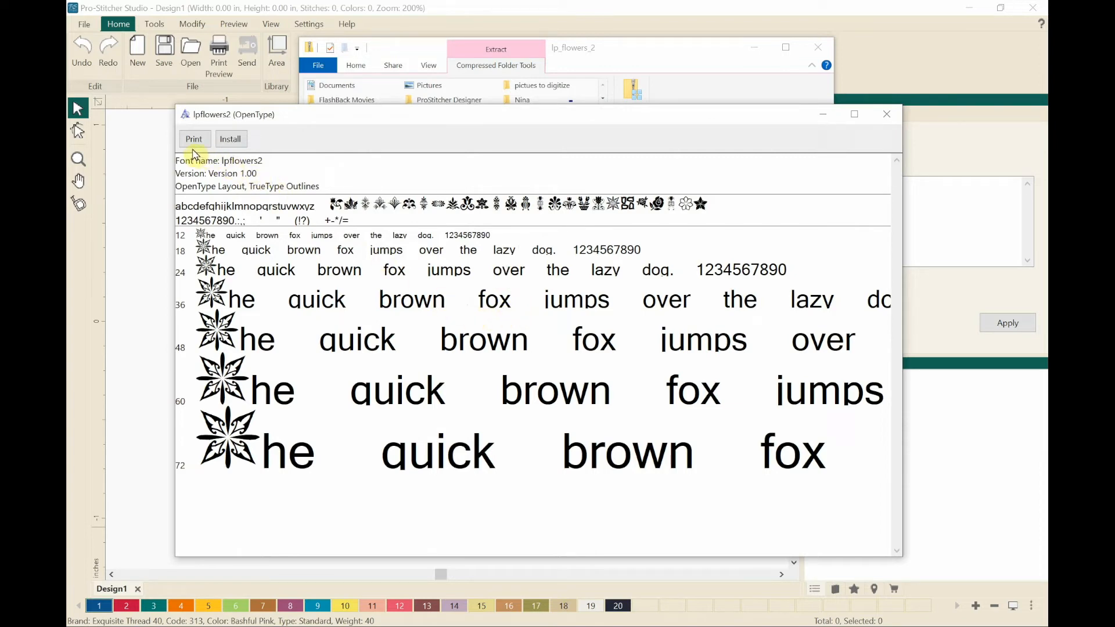
mouse_move(237, 157)
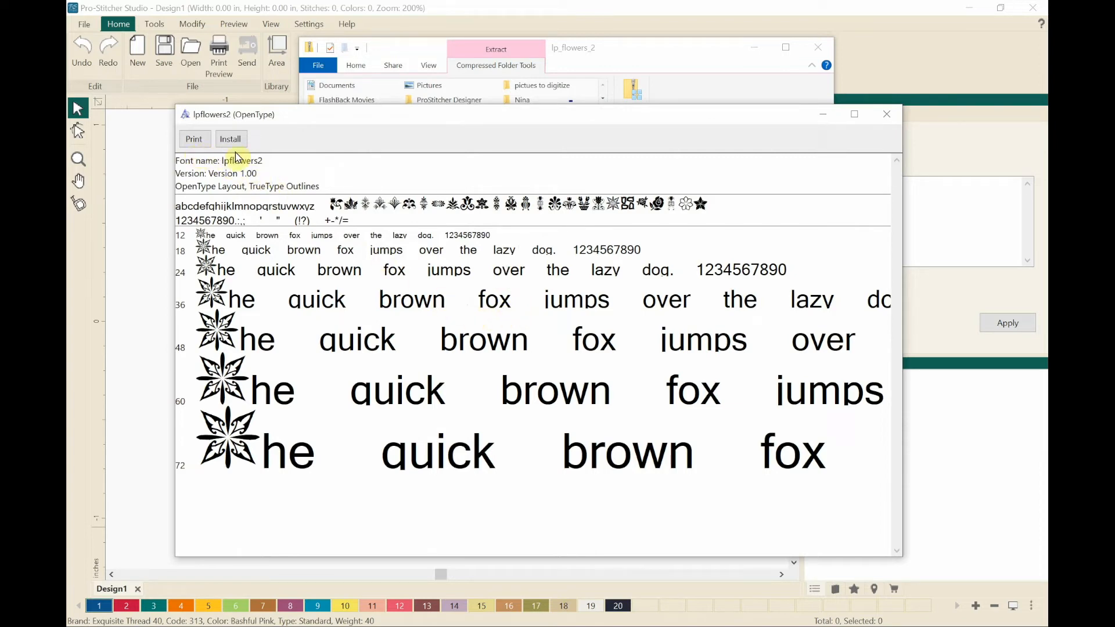
mouse_move(377, 402)
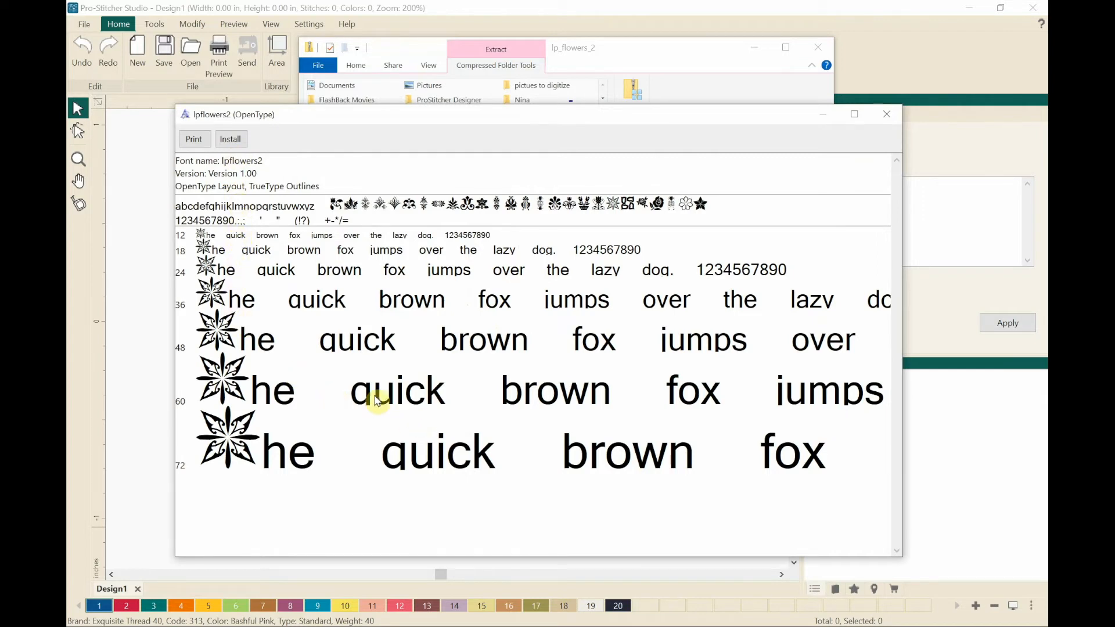
mouse_move(182, 361)
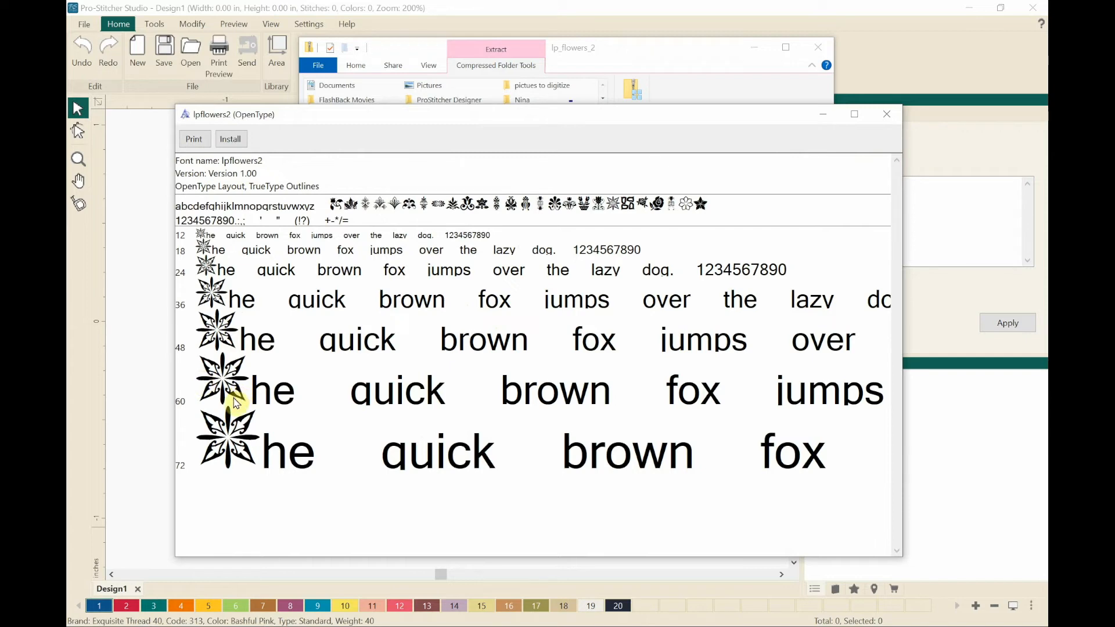
mouse_move(253, 451)
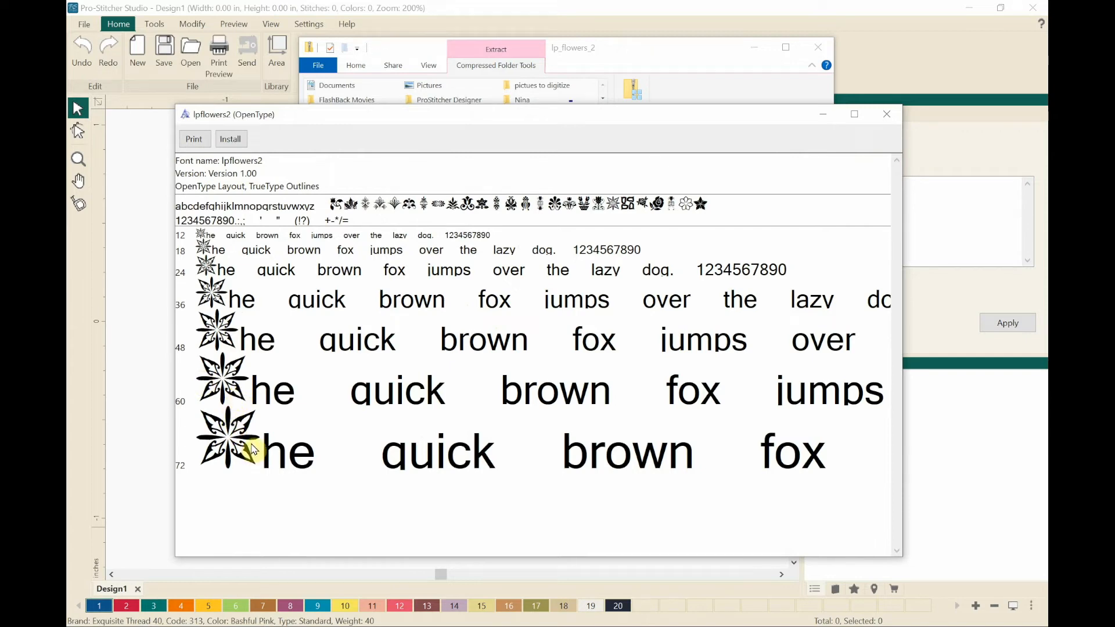
mouse_move(252, 440)
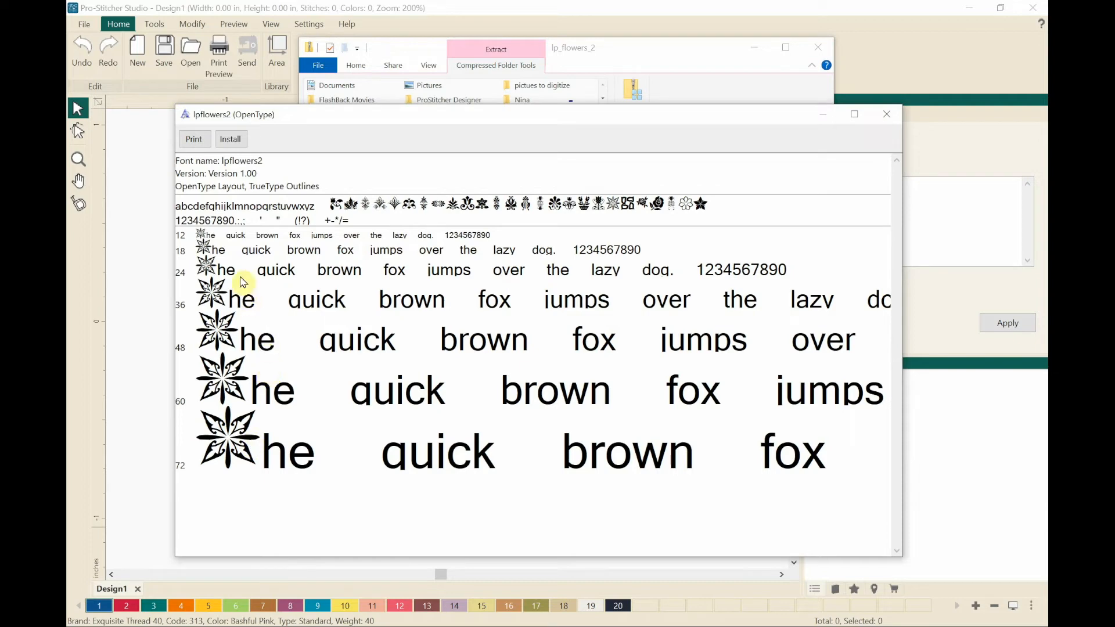
mouse_move(245, 220)
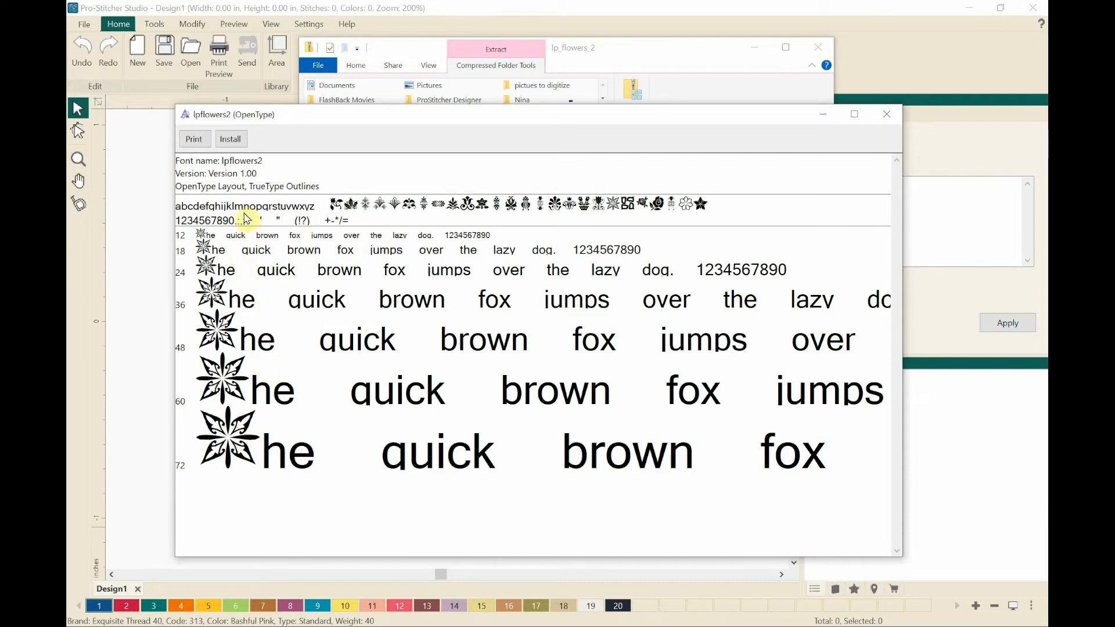
Install the lpflowers2 font, then close Font Viewer and the font folder window
left_click(230, 139)
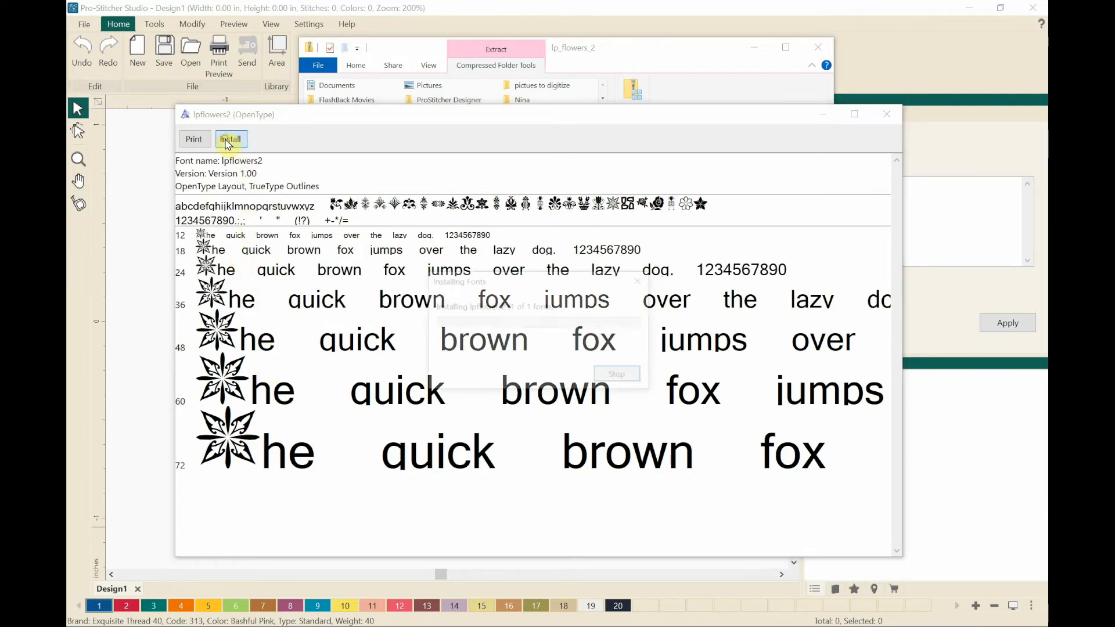
left_click(230, 140)
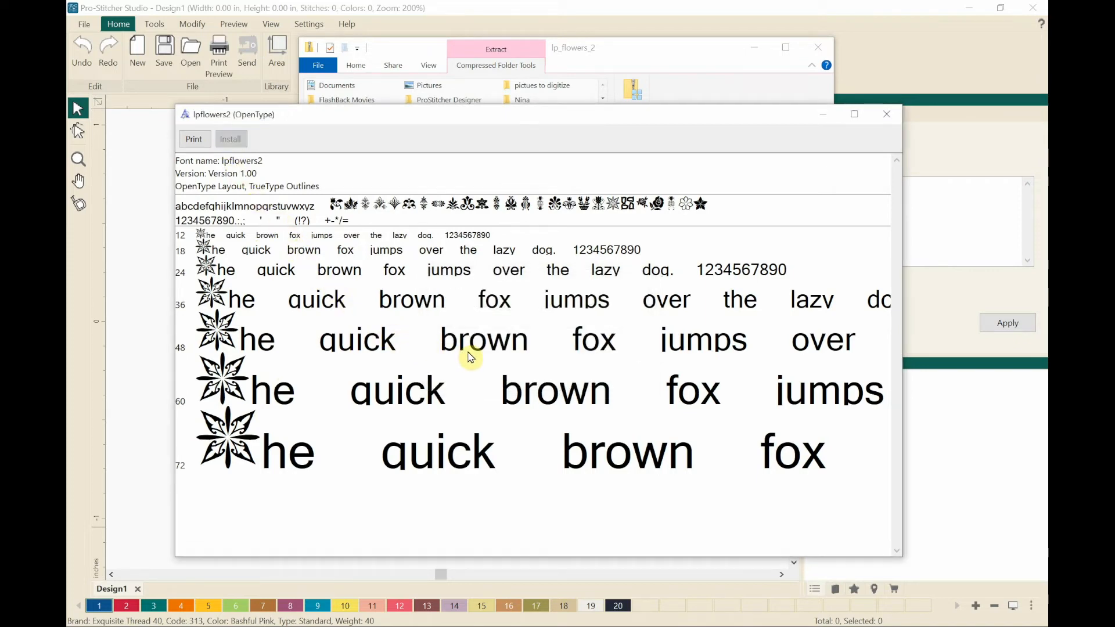
mouse_move(493, 358)
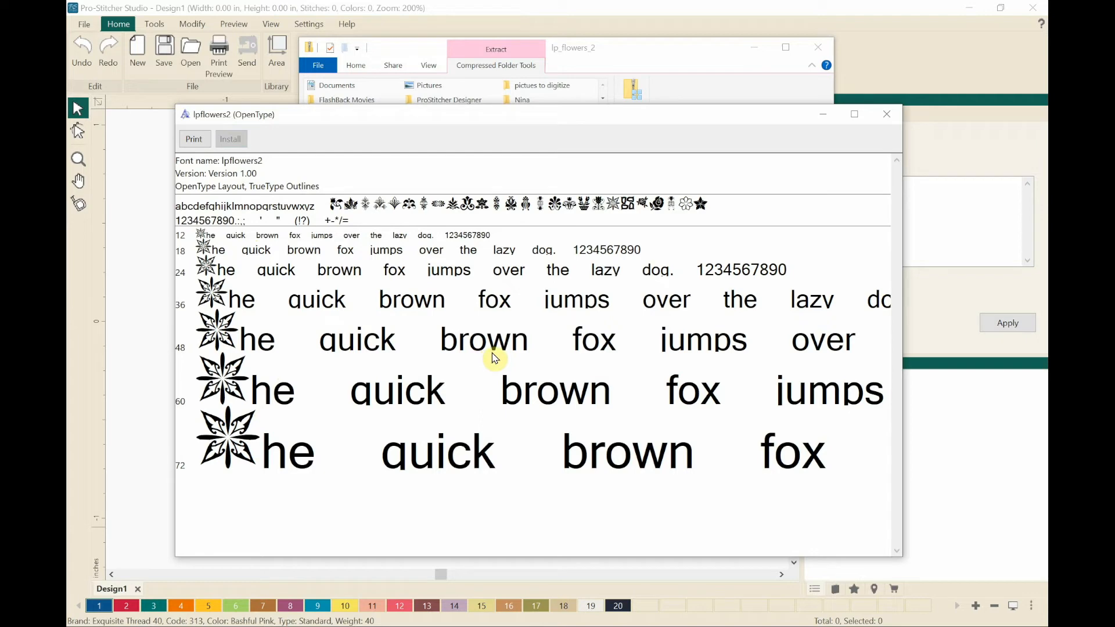
mouse_move(866, 152)
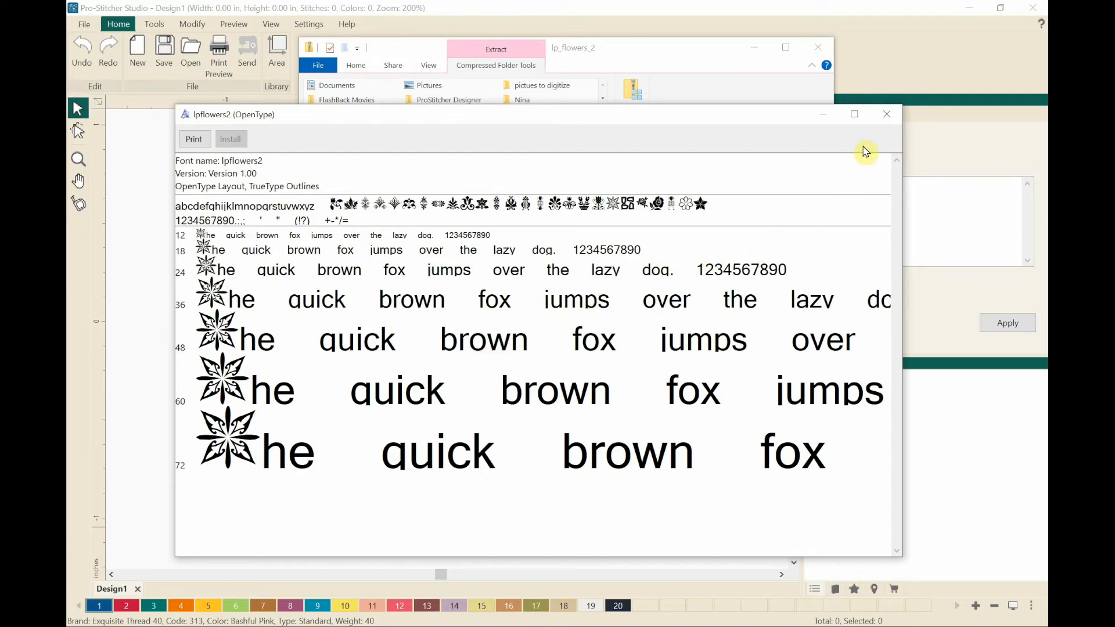
left_click(888, 114)
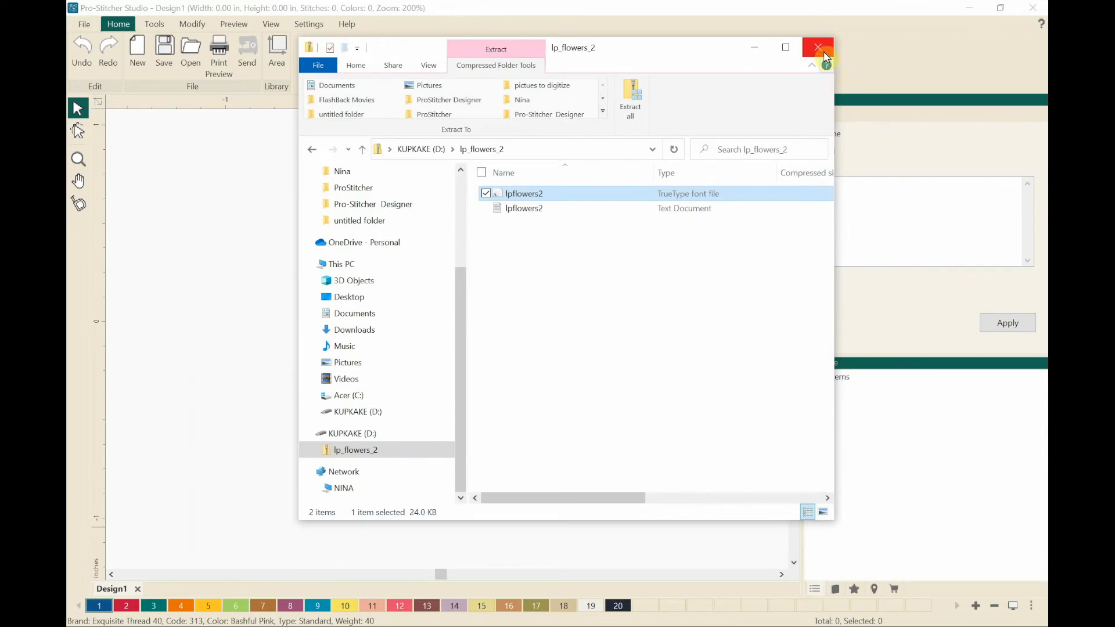
left_click(818, 47)
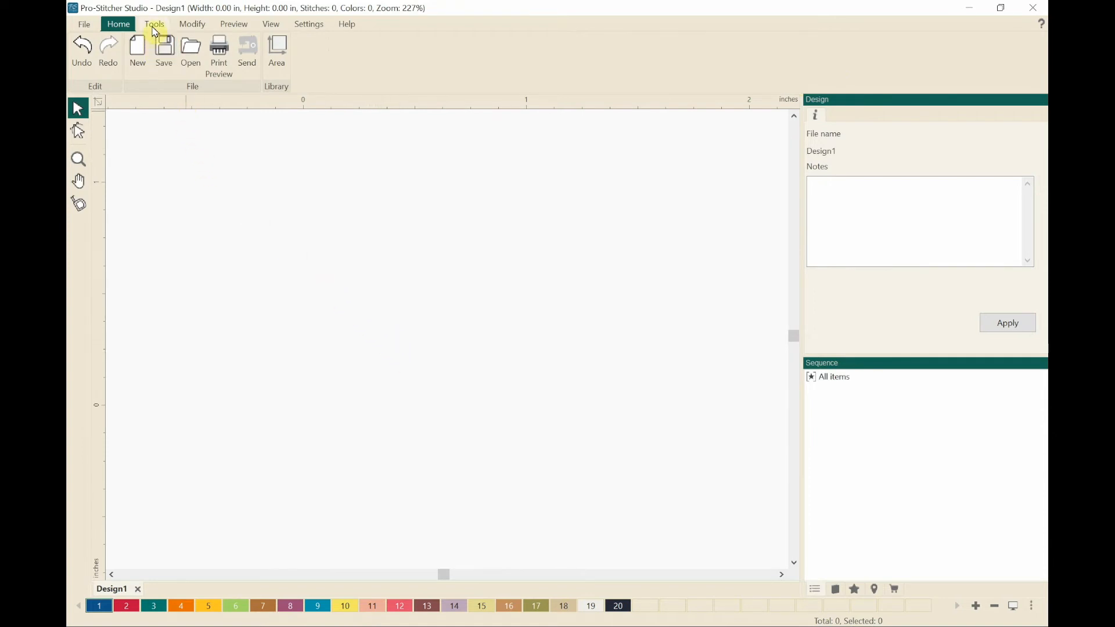
Switch to the Tools ribbon showing the drawing and text tools over empty Design1
left_click(155, 23)
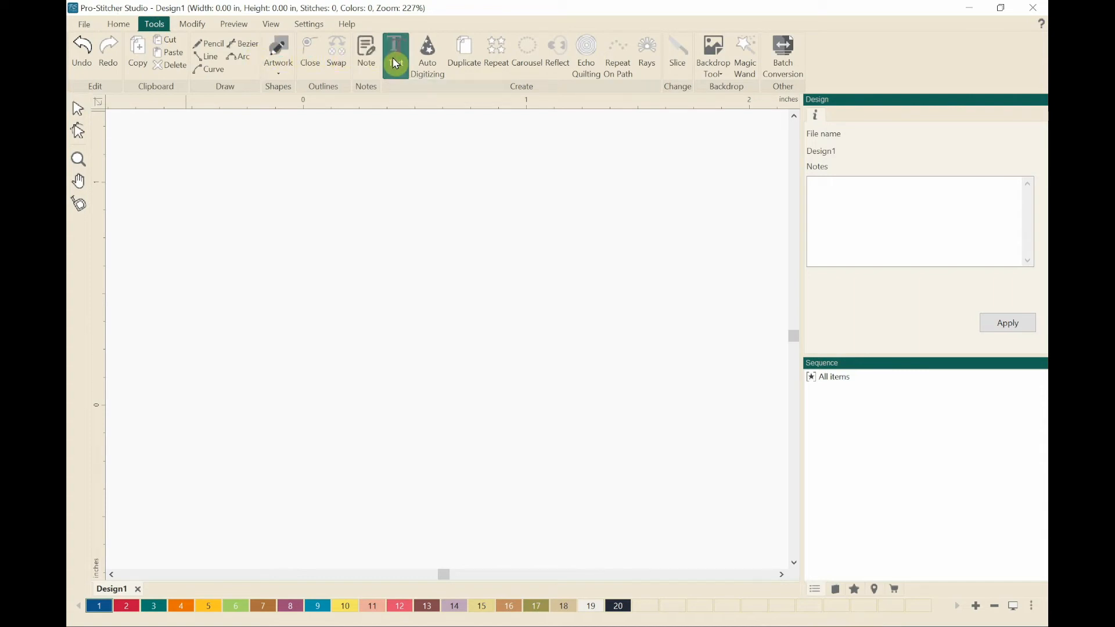
Create a text object reading 'J' and set its height to 4 inches
left_click(395, 49)
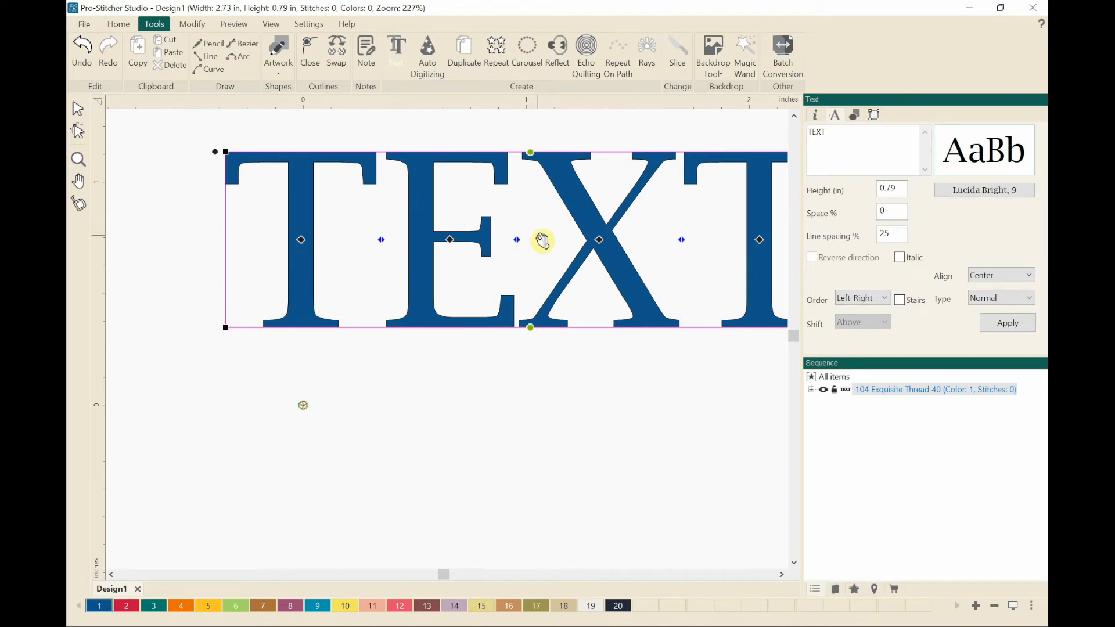
left_click(826, 139)
type("J")
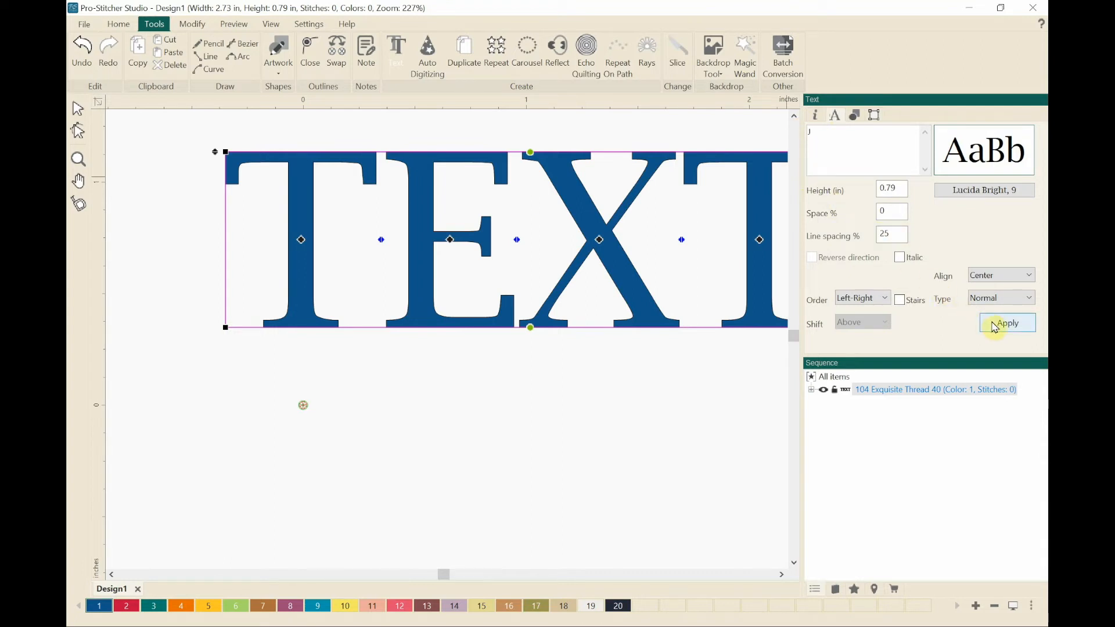
left_click(1009, 323)
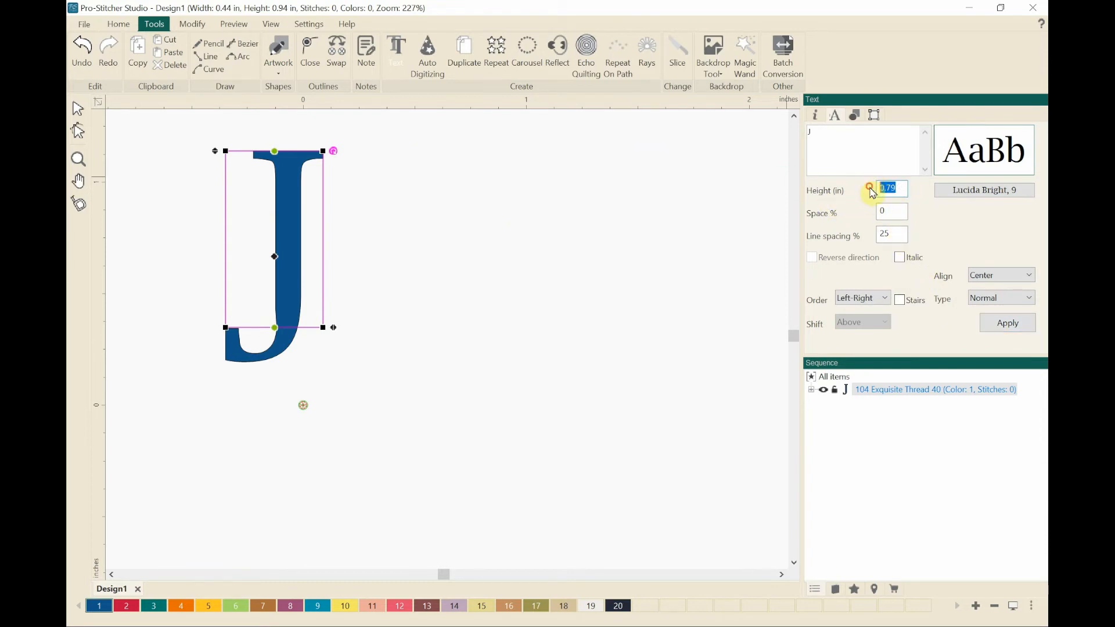
type("4")
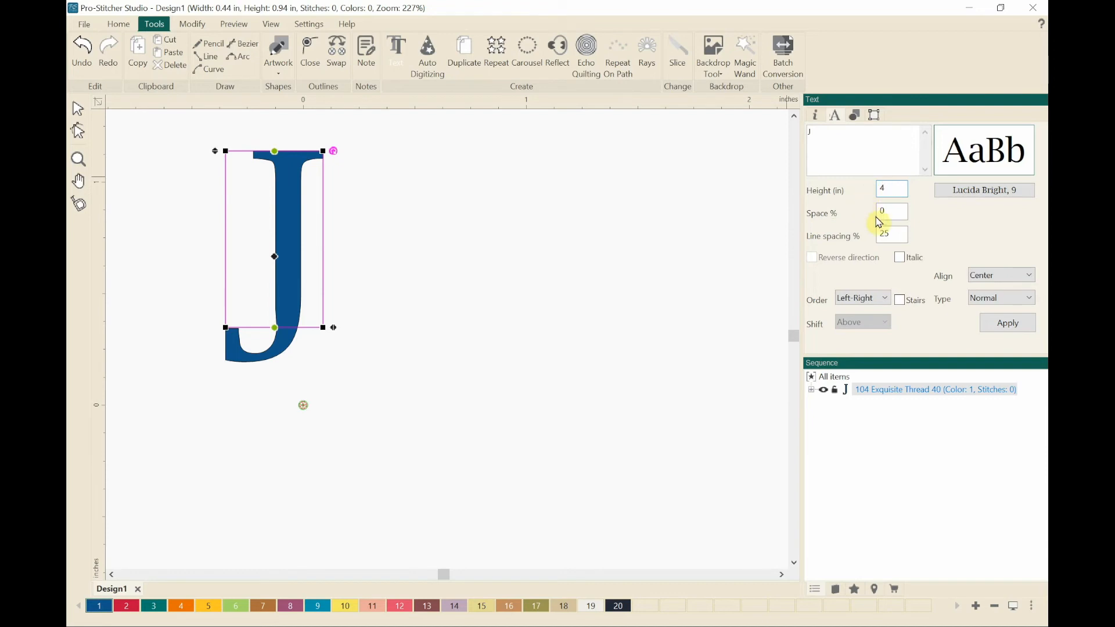
left_click(1007, 323)
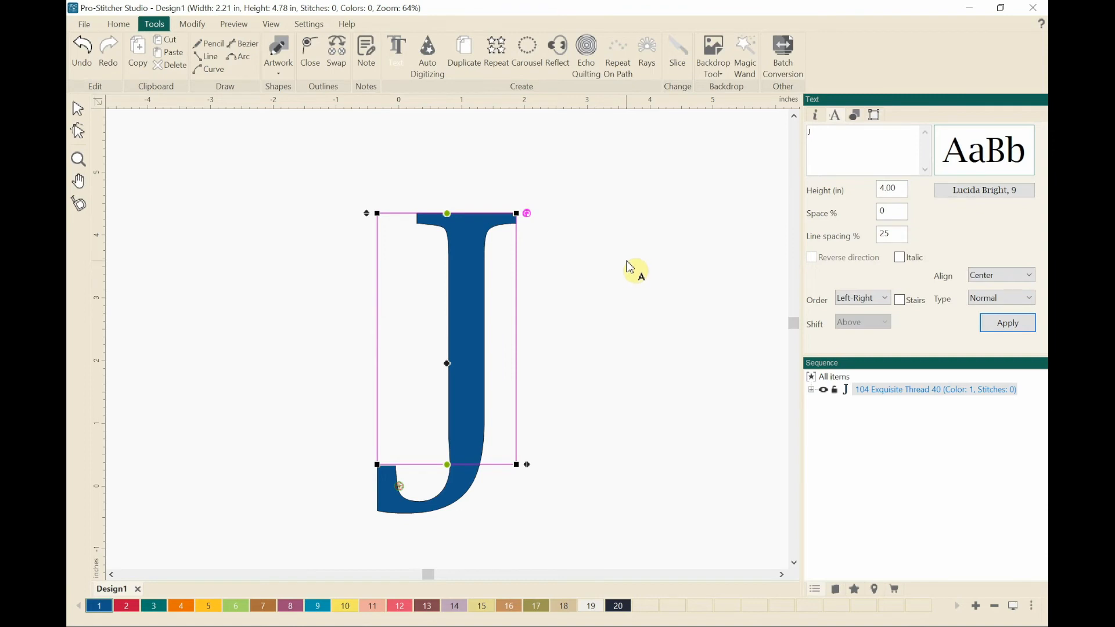
mouse_move(932, 208)
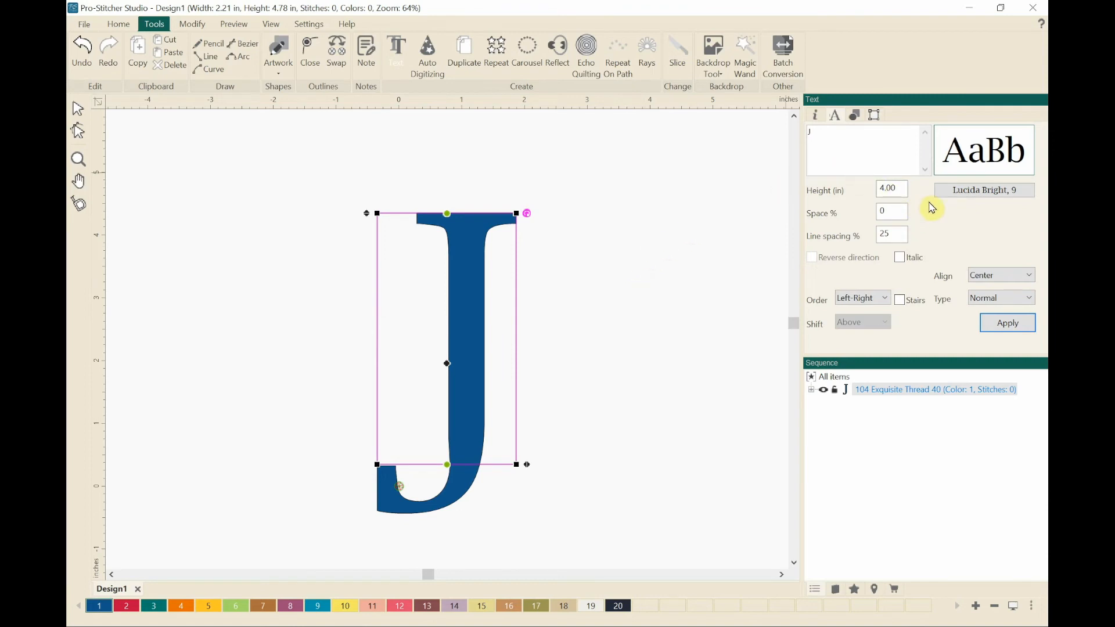
mouse_move(951, 205)
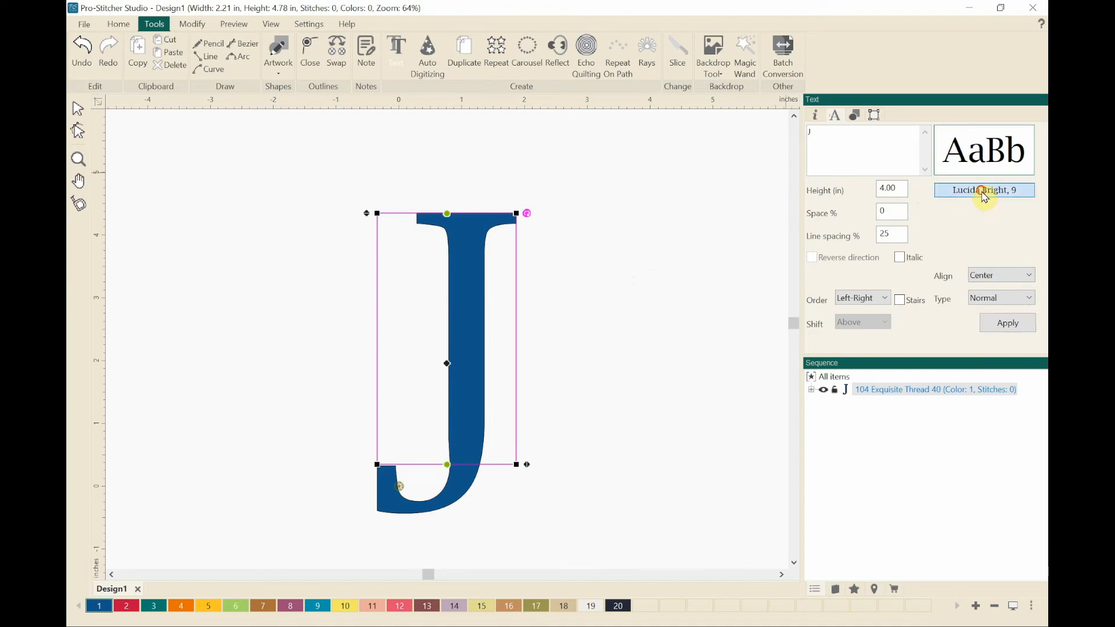
Switch the 4-inch J's font to lpflowers2, turning it into a floral ornament
left_click(985, 190)
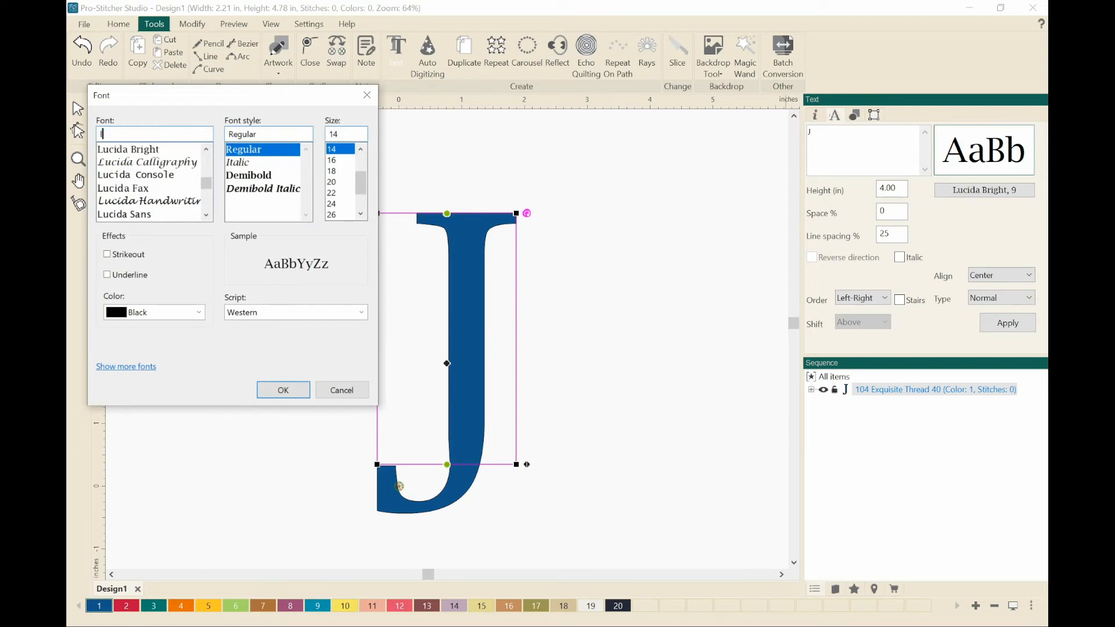
type("p")
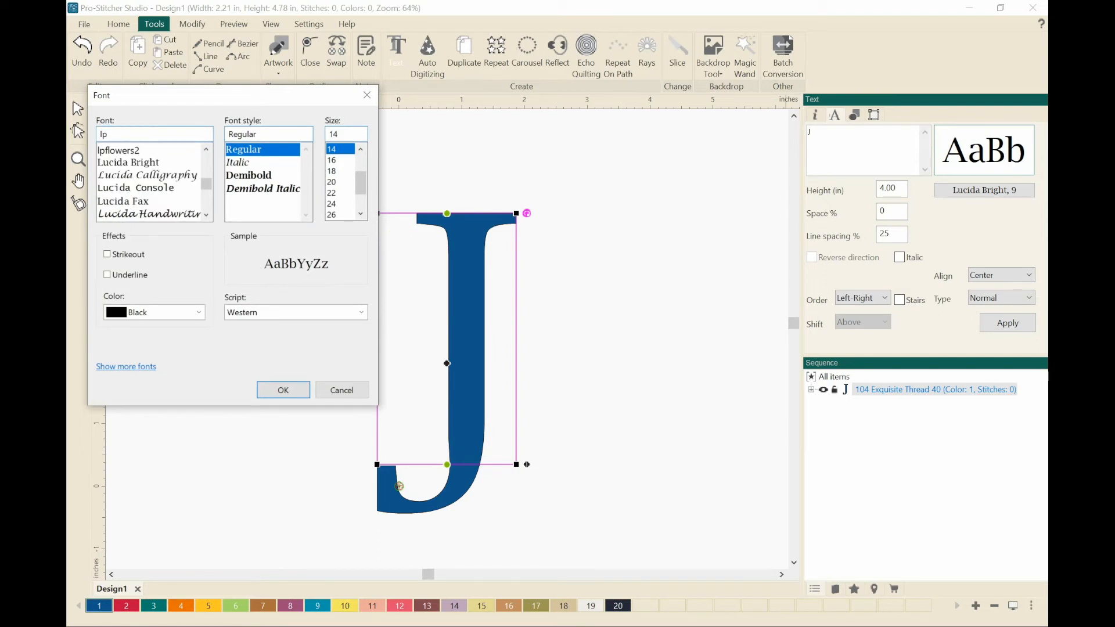
mouse_move(176, 192)
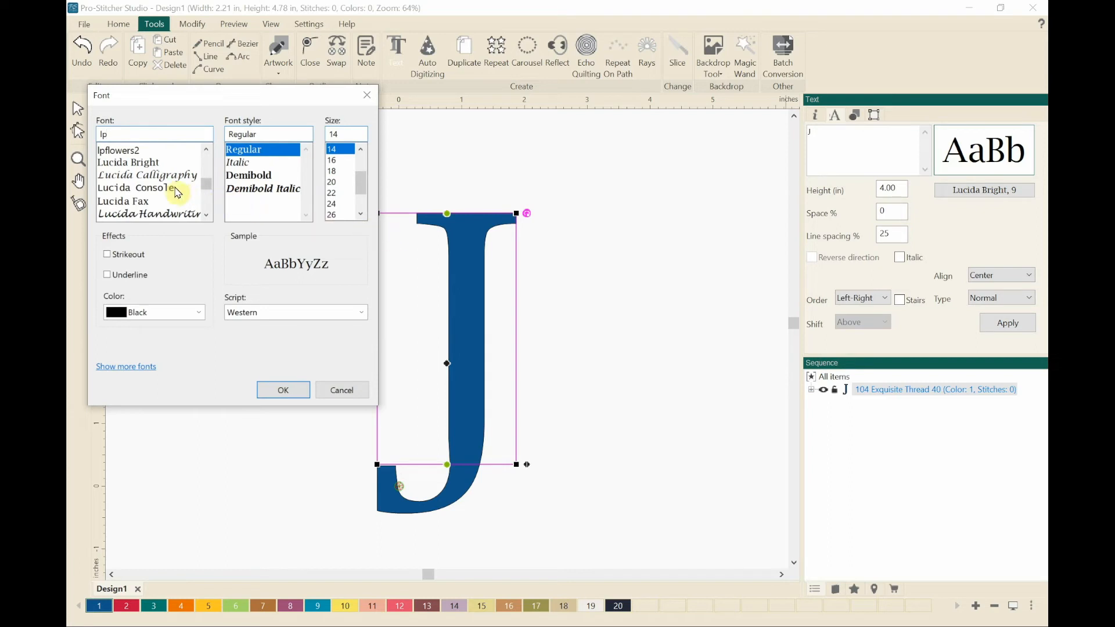
mouse_move(119, 161)
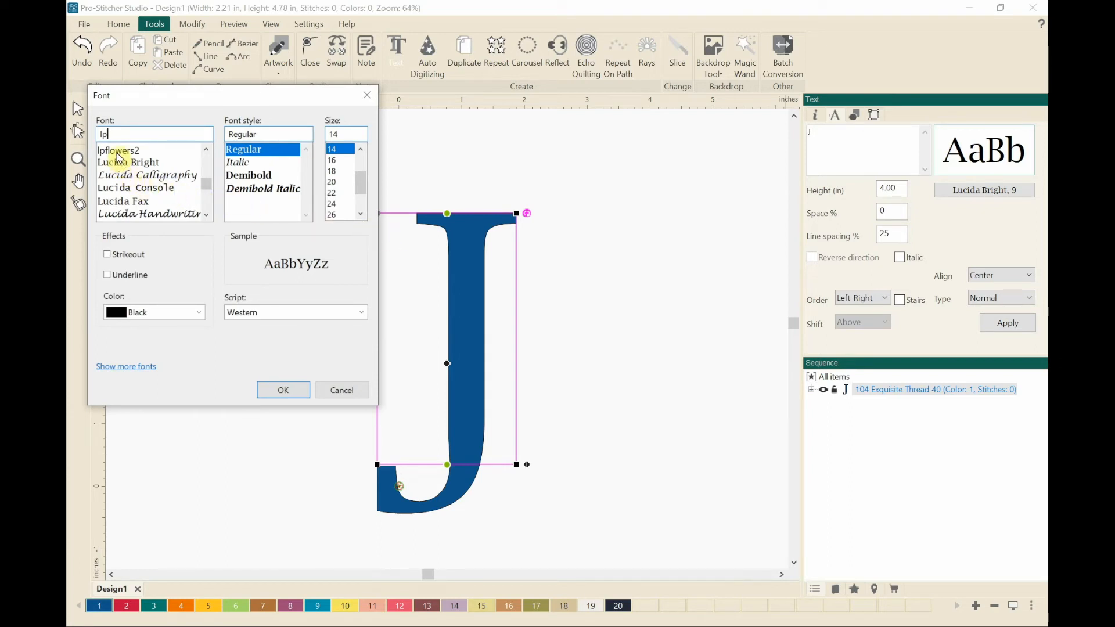
left_click(119, 150)
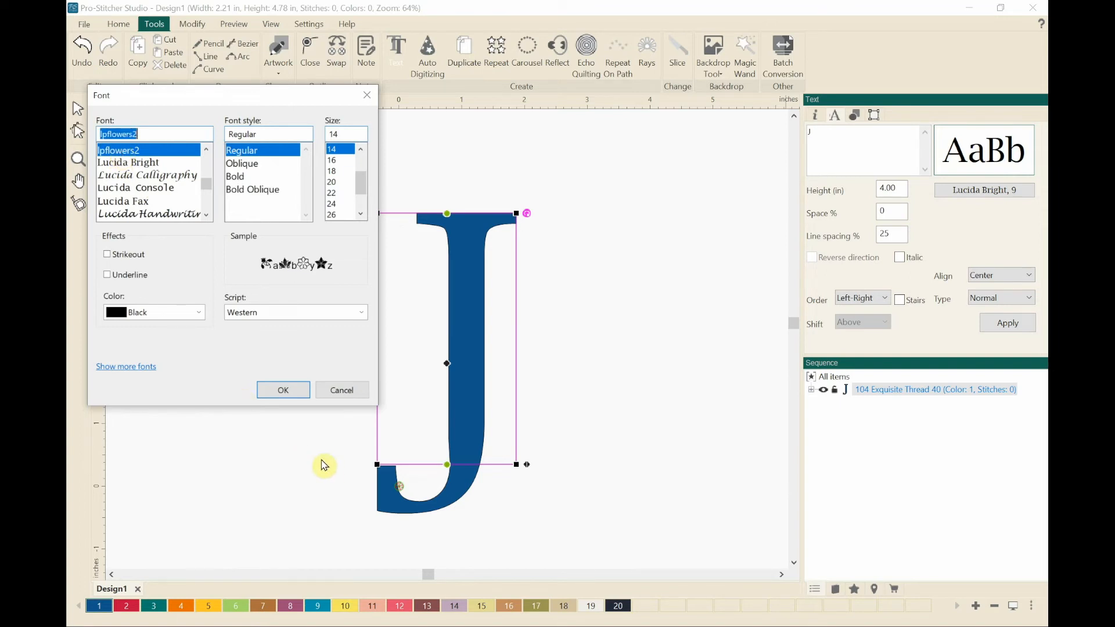
left_click(282, 390)
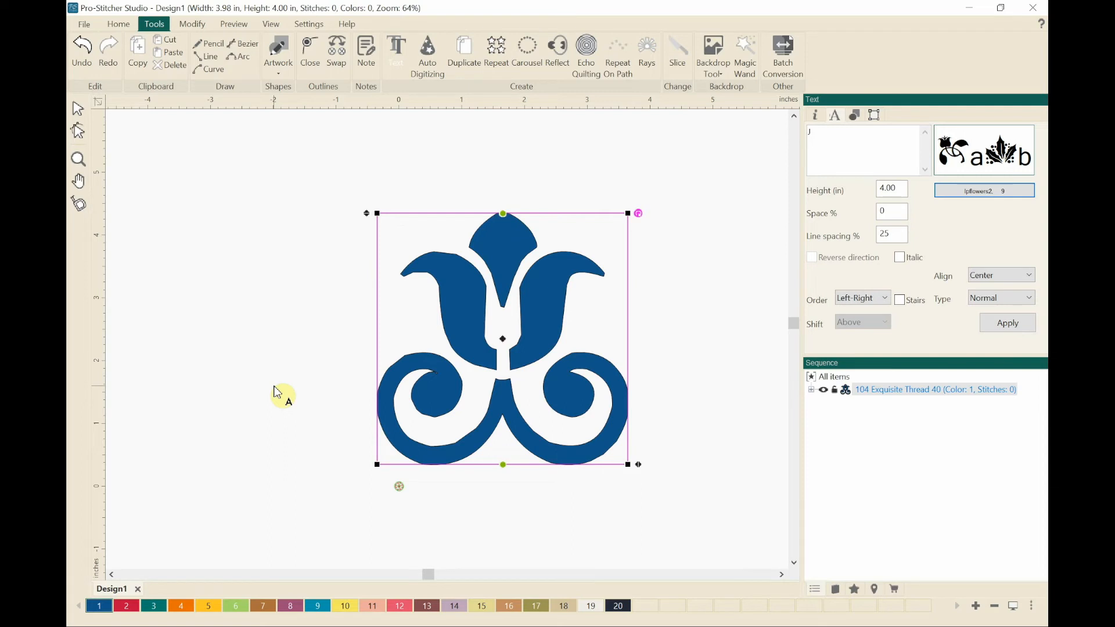
mouse_move(283, 381)
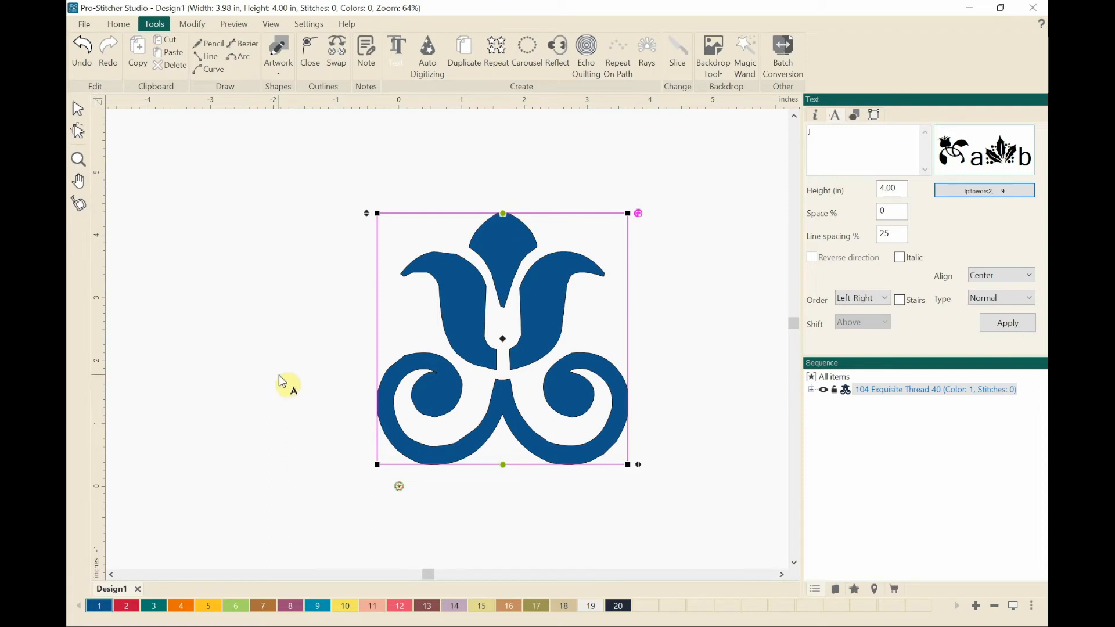
mouse_move(391, 320)
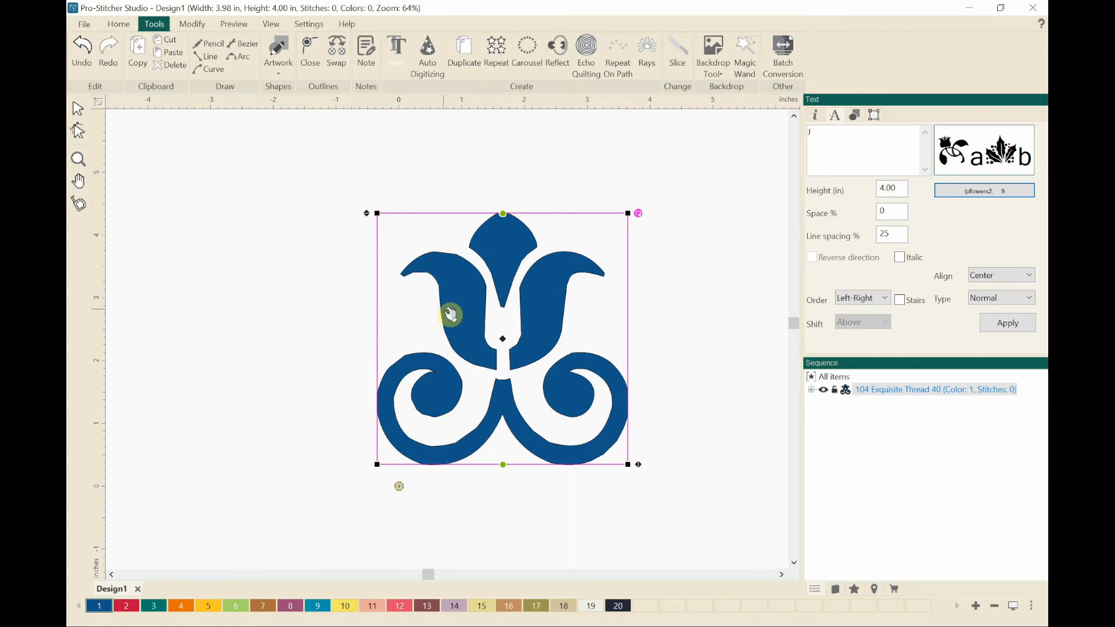
Break Up Text on the floral J, then Break Apart the group into five artwork pieces
right_click(450, 315)
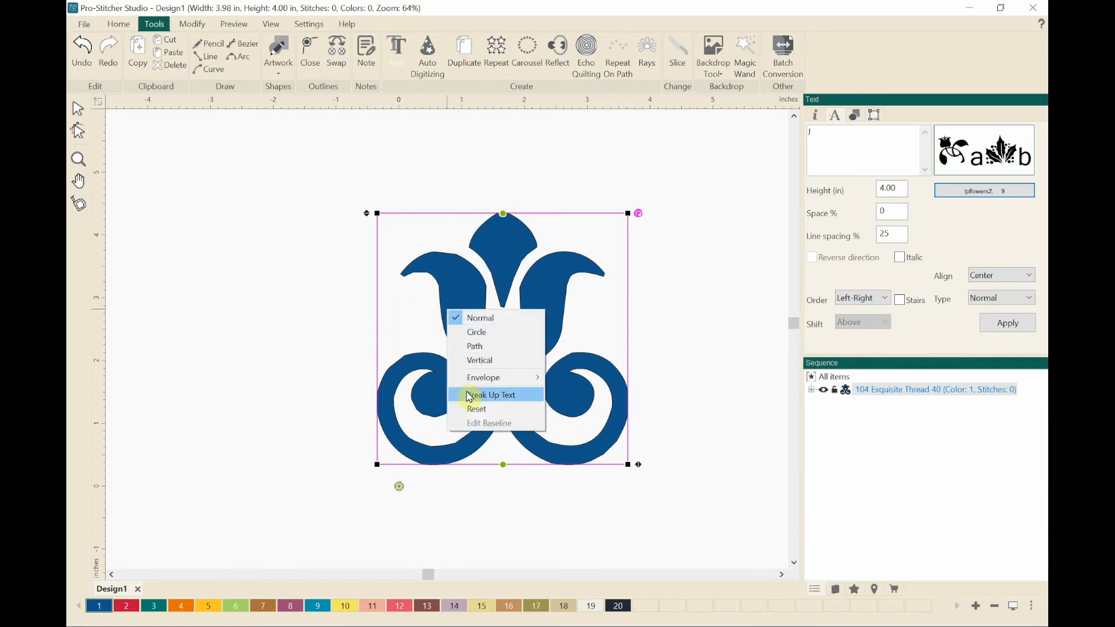
left_click(491, 395)
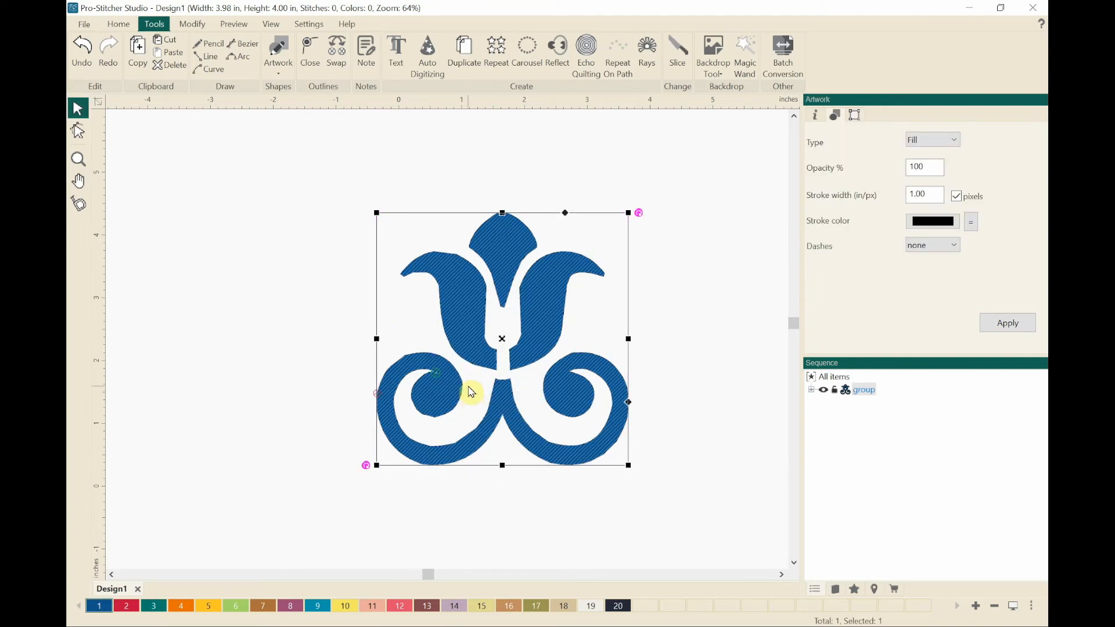
mouse_move(414, 316)
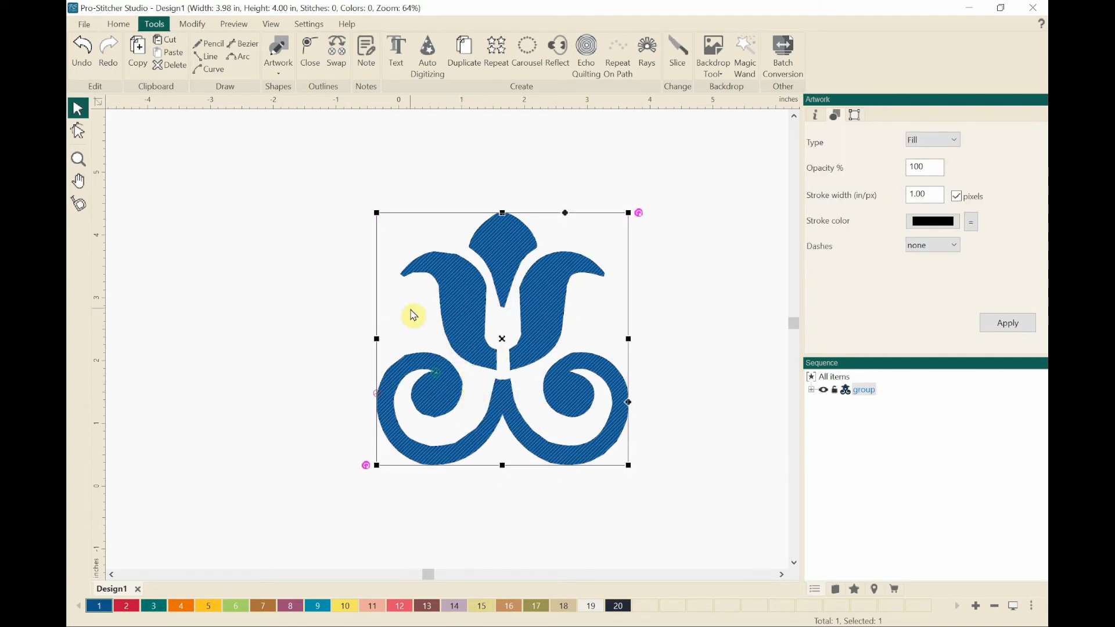
right_click(413, 316)
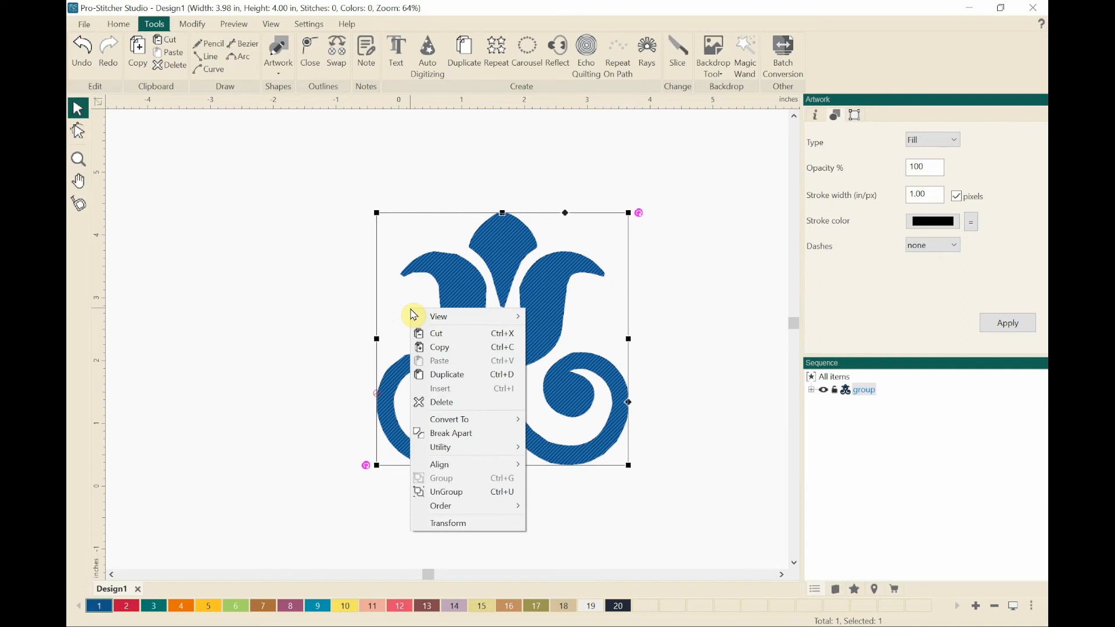
left_click(451, 434)
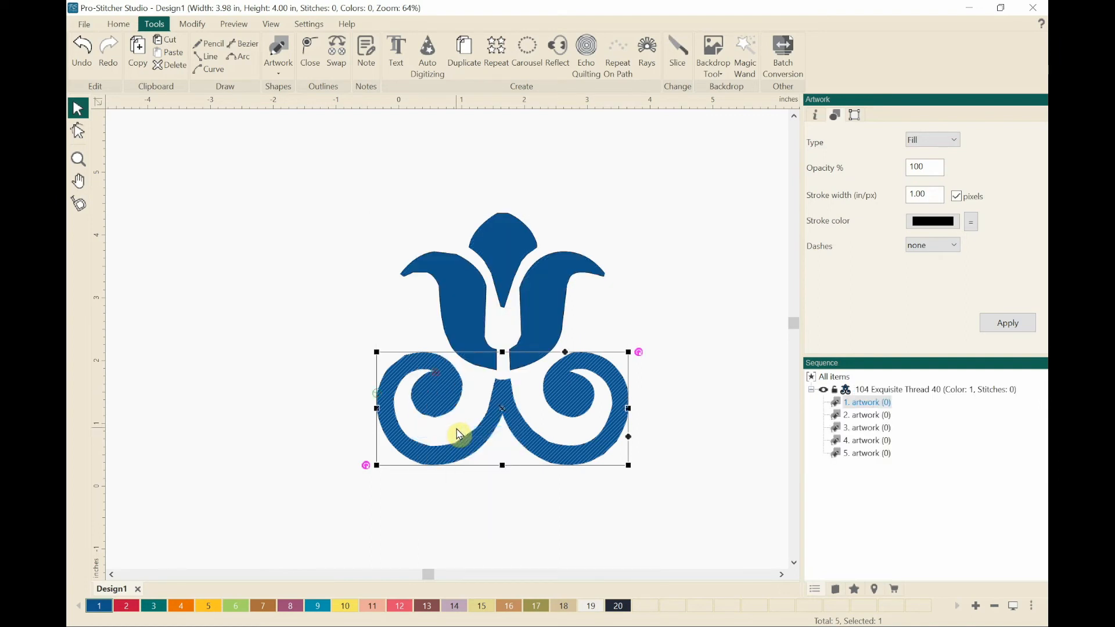
mouse_move(800, 425)
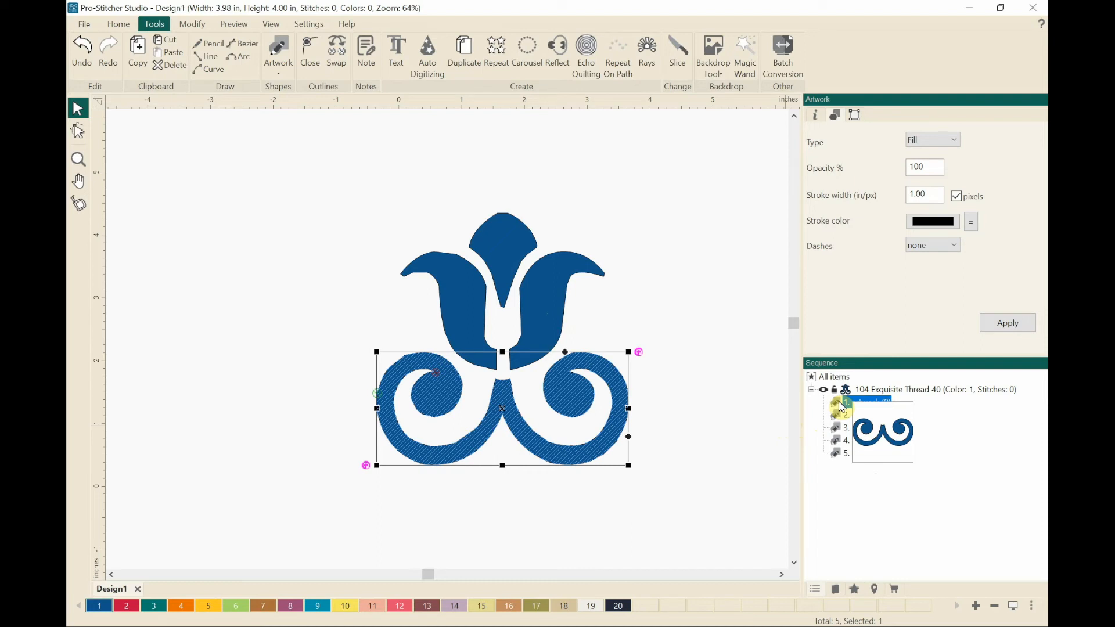
Inspect the petal pieces in the Sequence panel and delete the fifth tiny stray piece
left_click(868, 415)
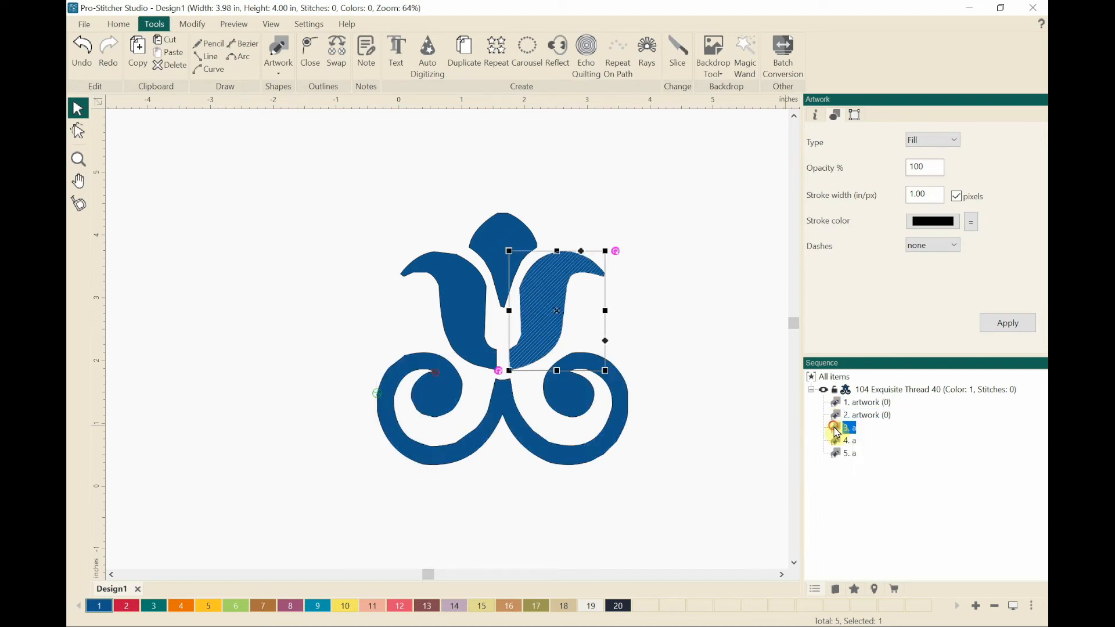
left_click(860, 440)
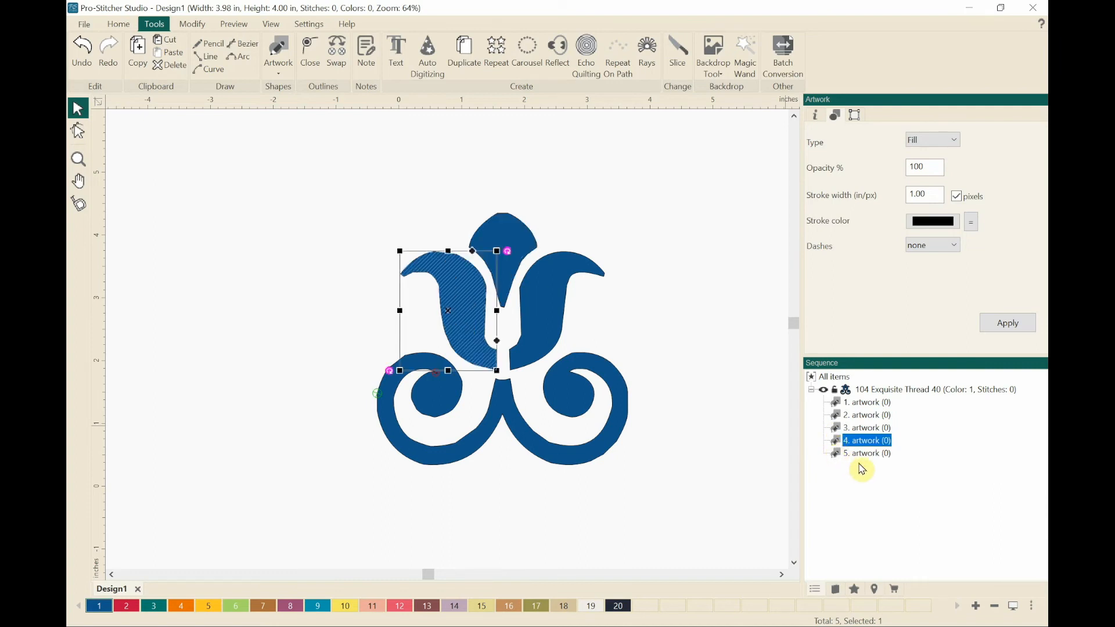
left_click(865, 453)
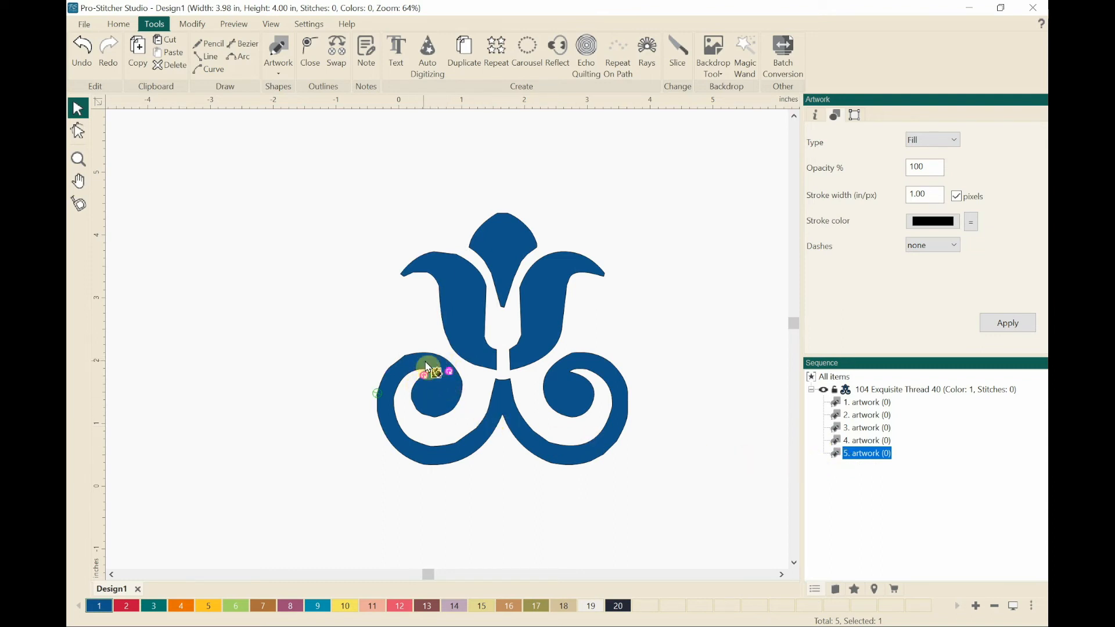
mouse_move(427, 397)
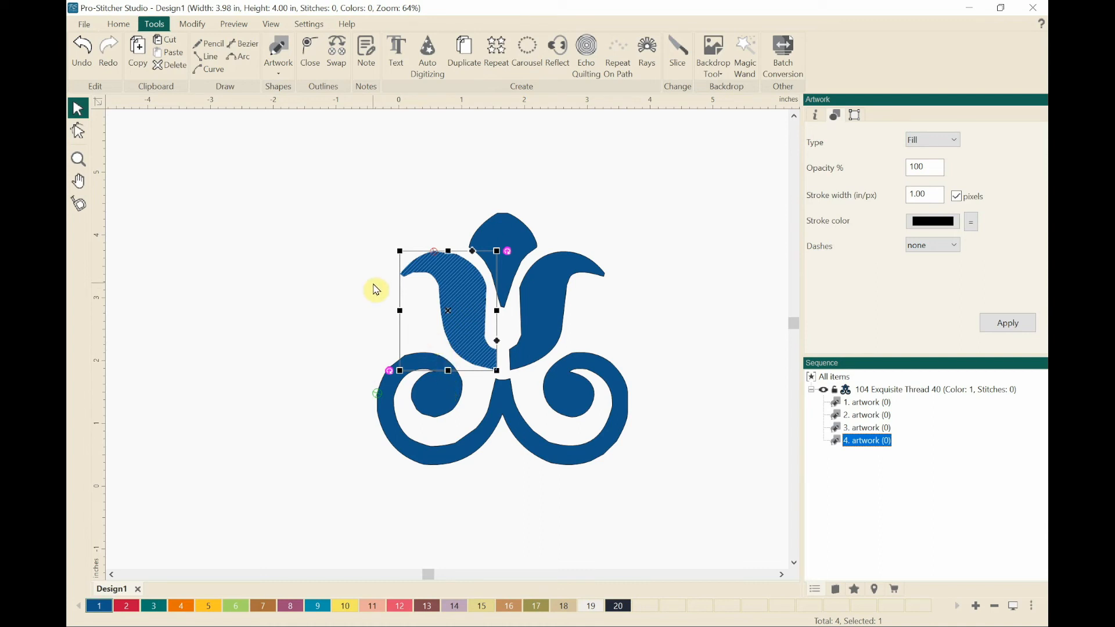
left_click(387, 297)
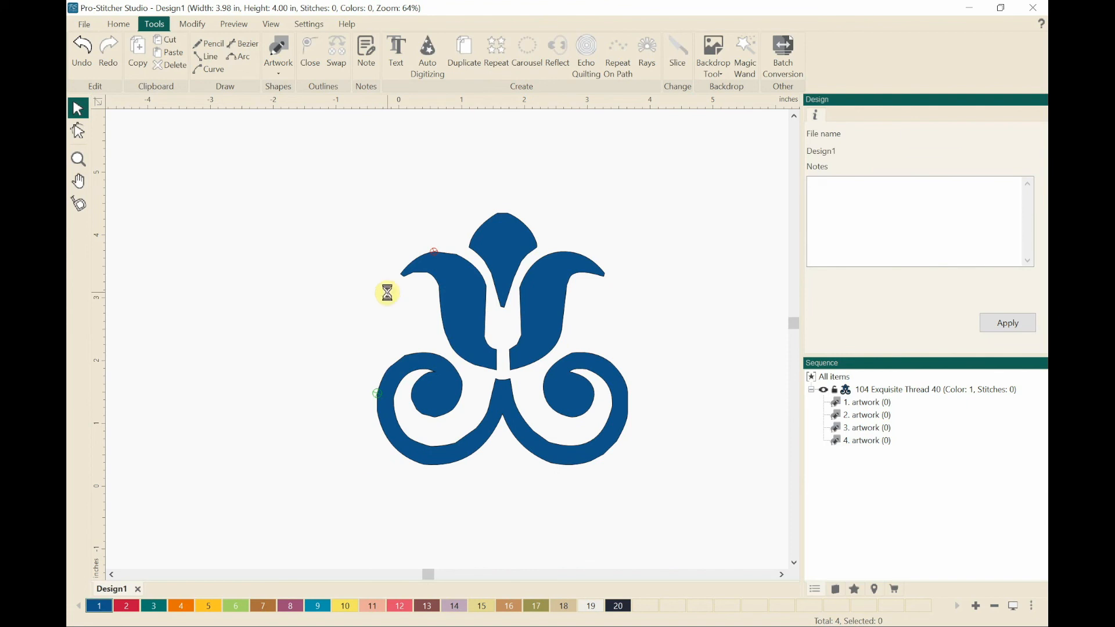
Convert all four selected floral pieces to Running Stitches, totaling 478 stitches
left_click(388, 299)
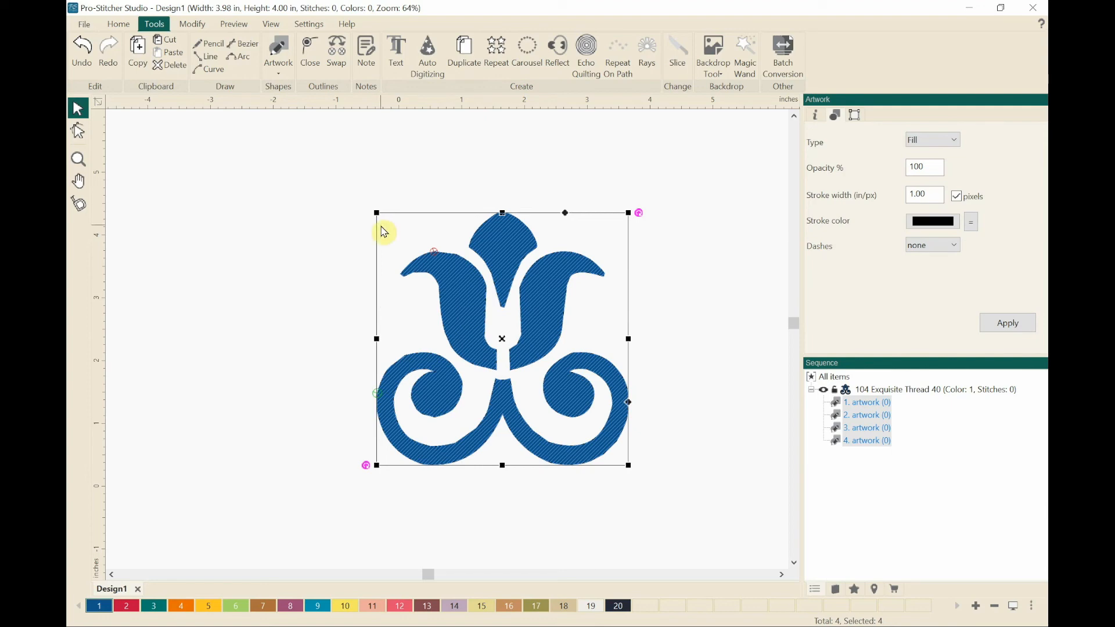
mouse_move(385, 246)
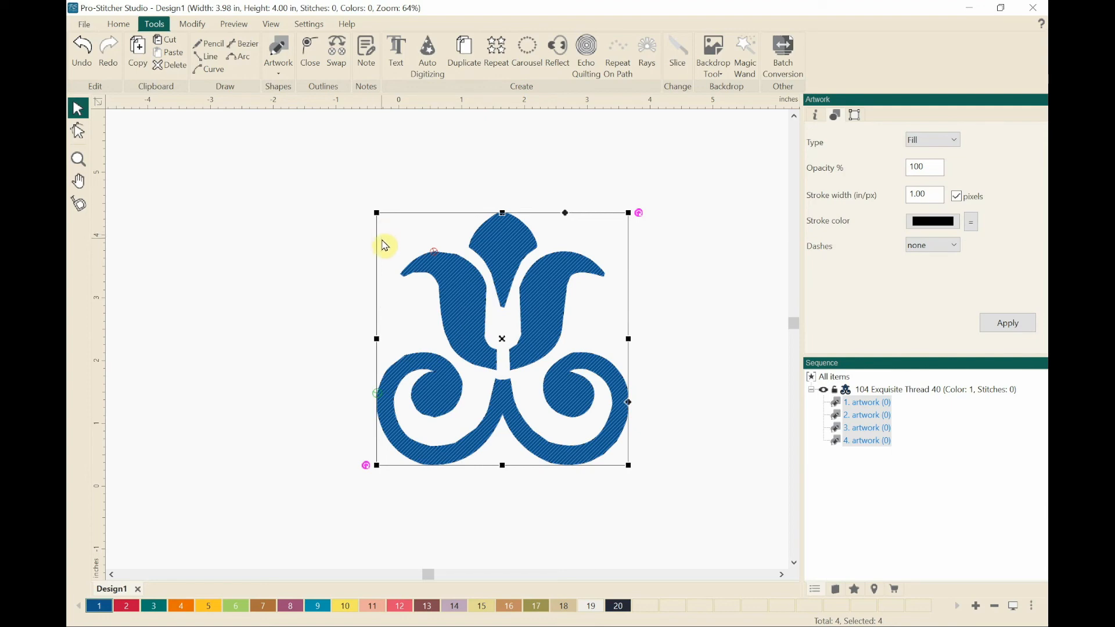
mouse_move(393, 302)
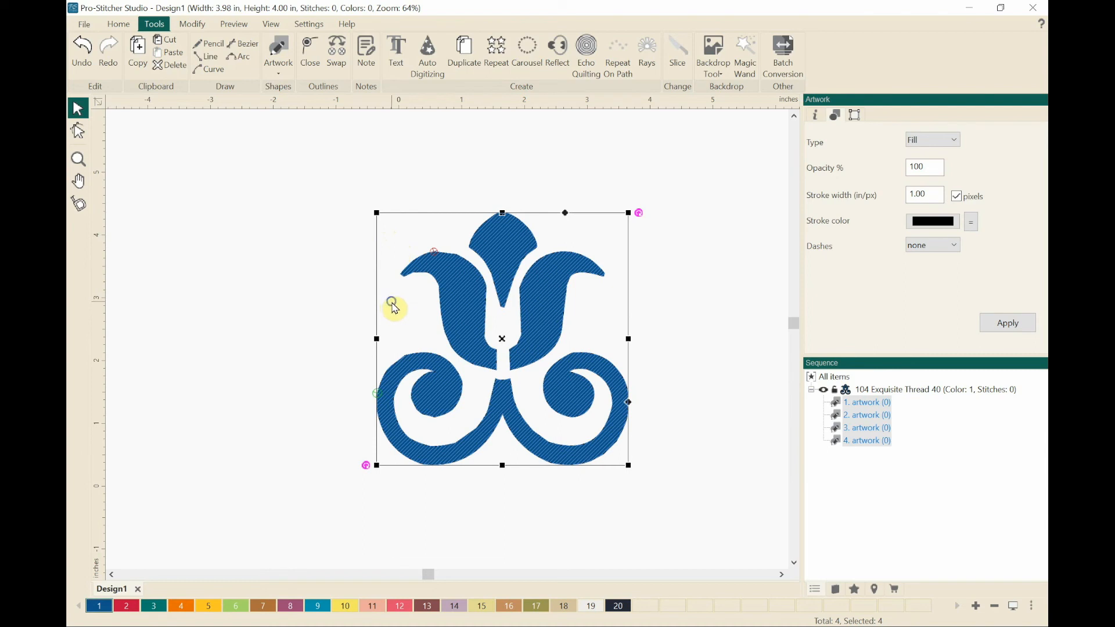
right_click(391, 305)
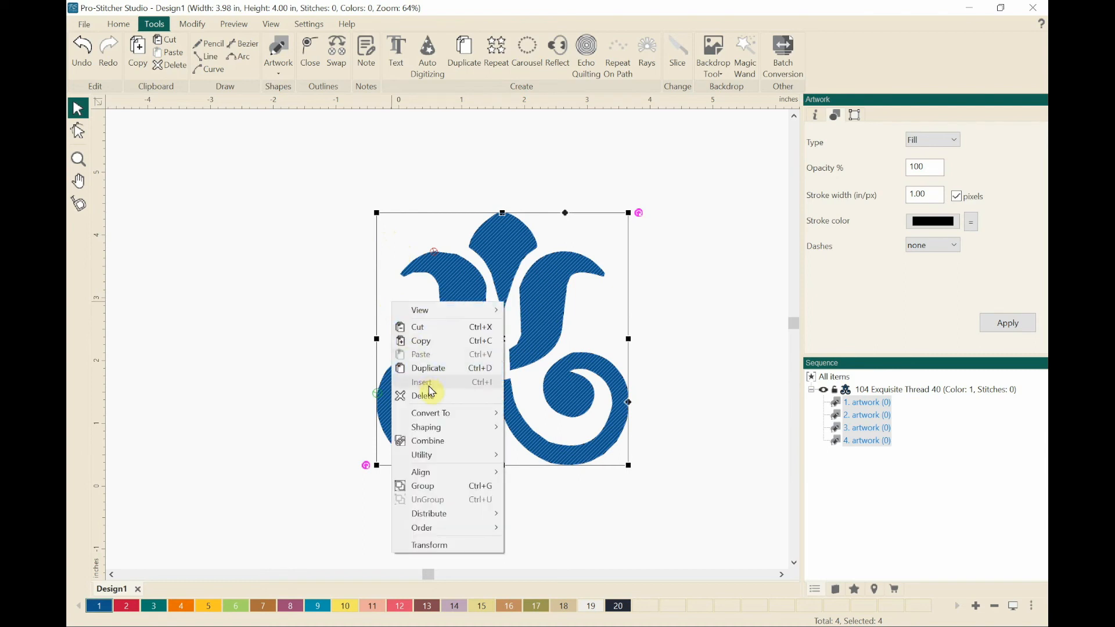
mouse_move(440, 414)
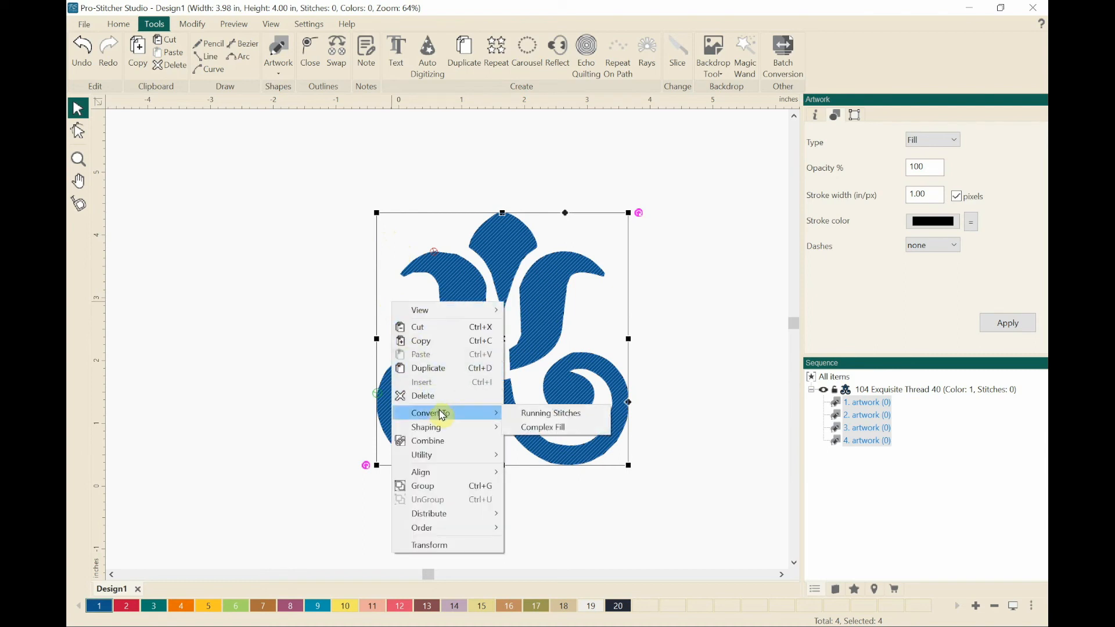
mouse_move(530, 414)
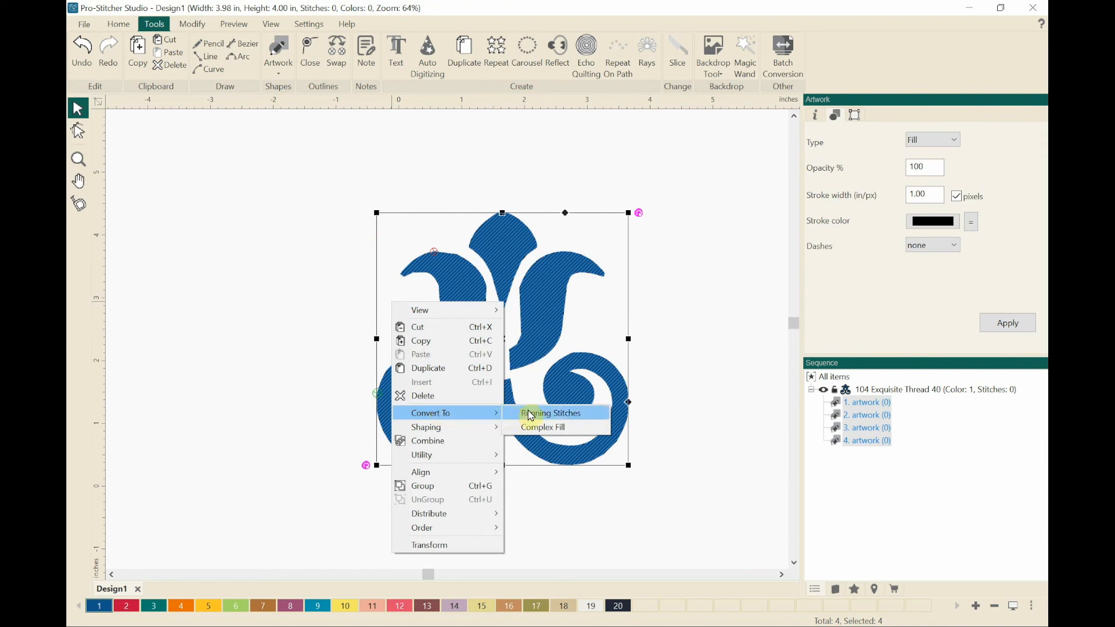
left_click(550, 414)
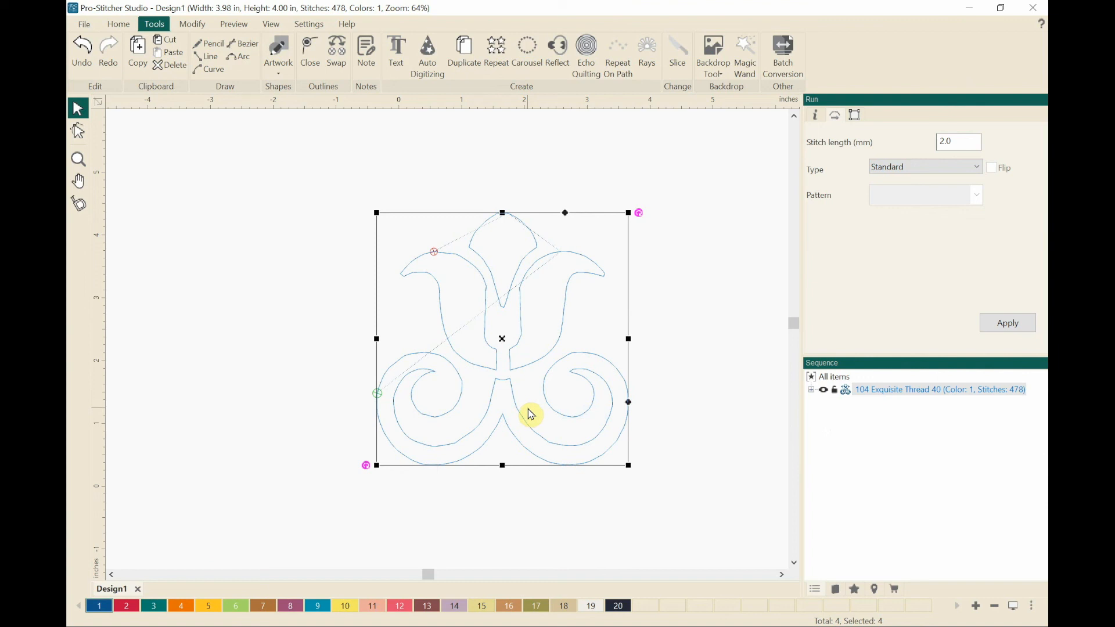
mouse_move(511, 373)
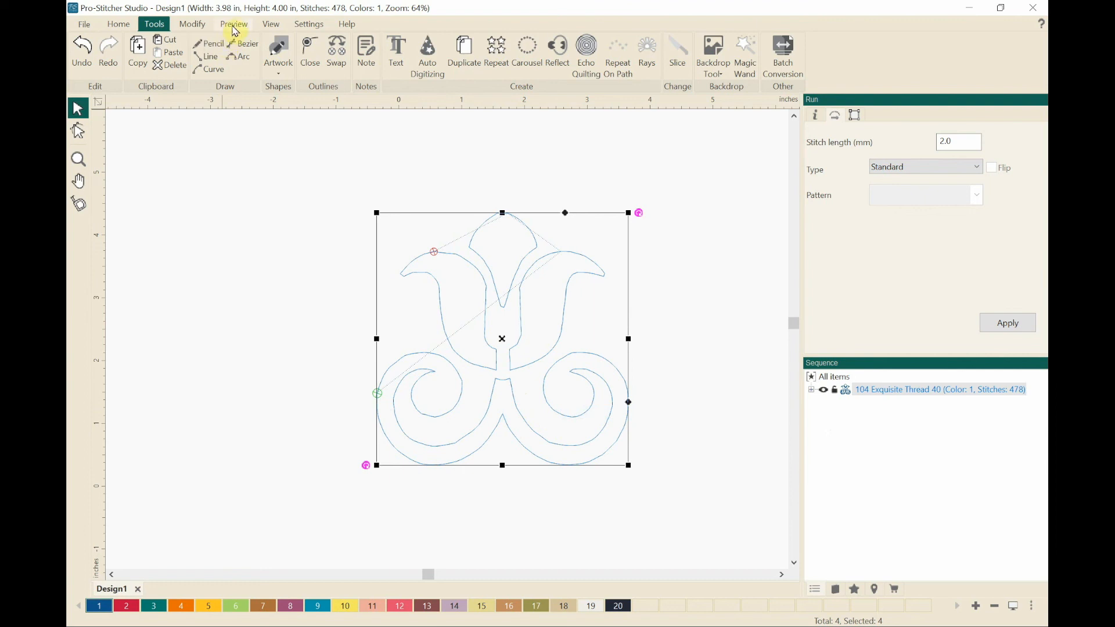
Run the Stitchout simulation from the Preview tab through all 478 stitches
left_click(233, 23)
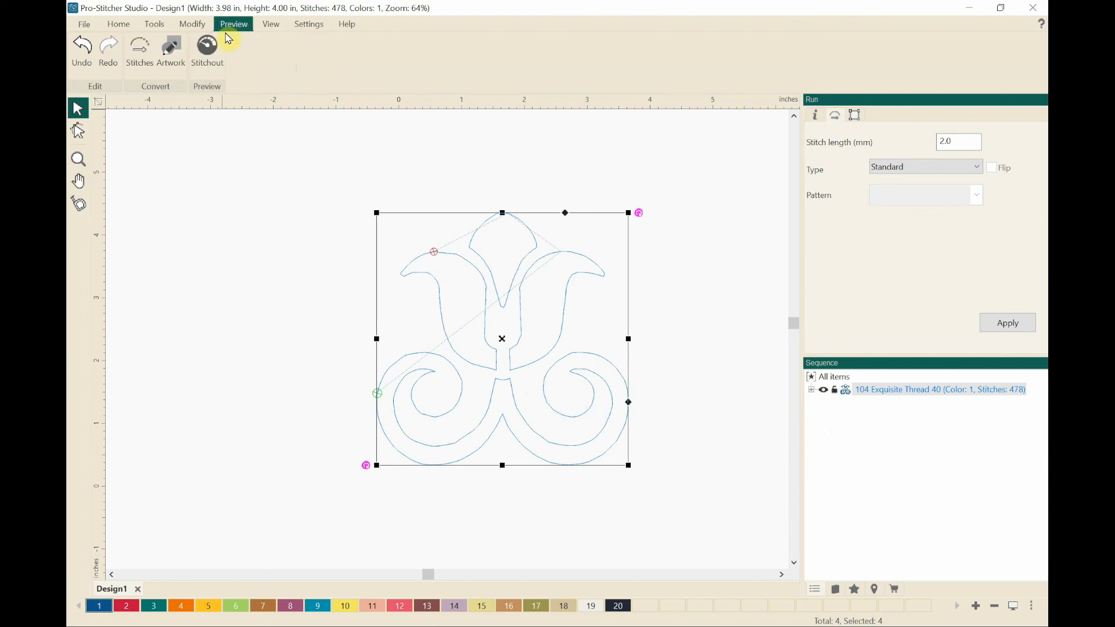
left_click(207, 49)
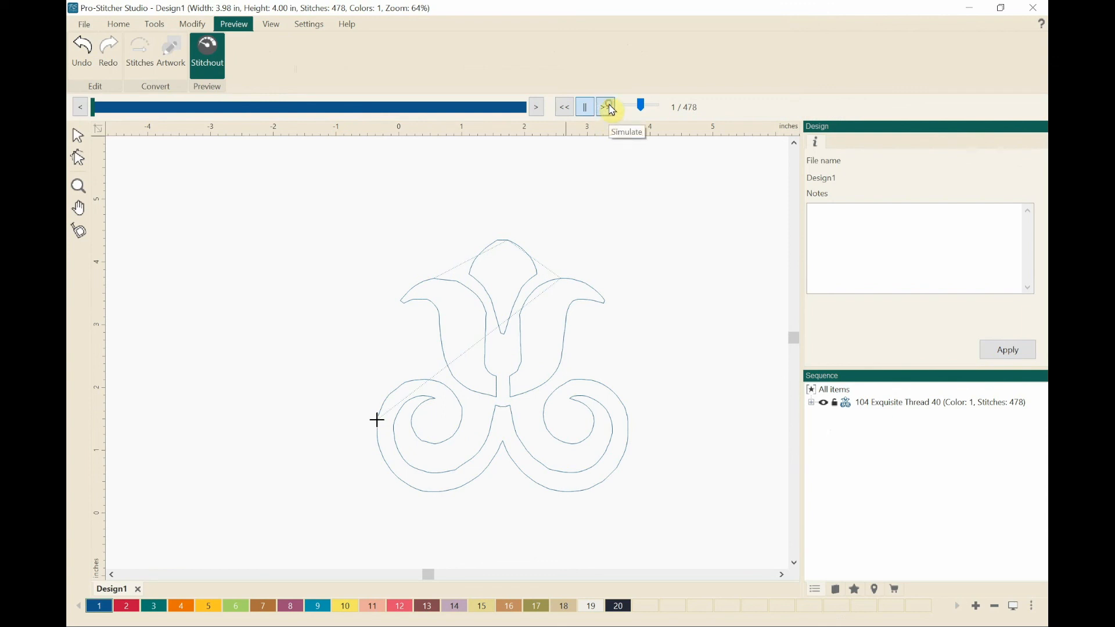
left_click(605, 107)
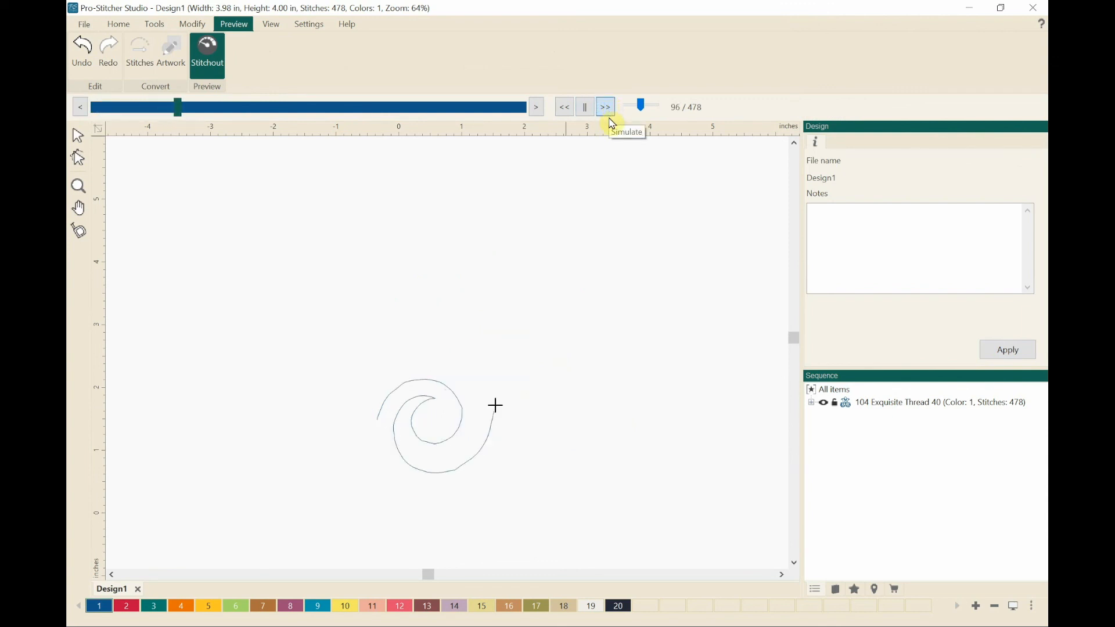
left_click(605, 107)
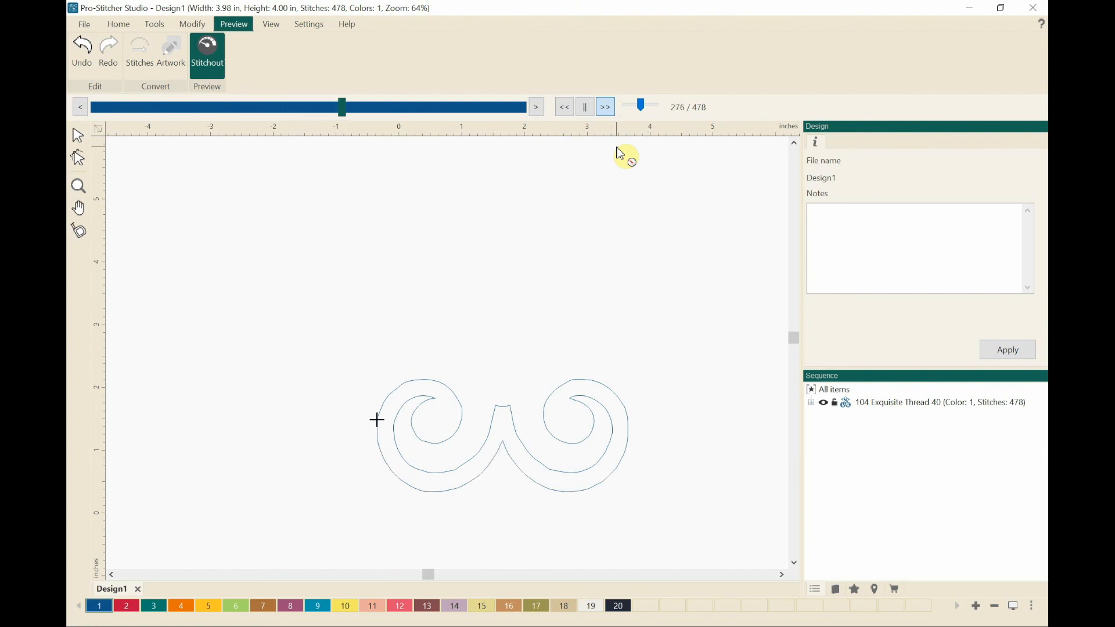
left_click(605, 107)
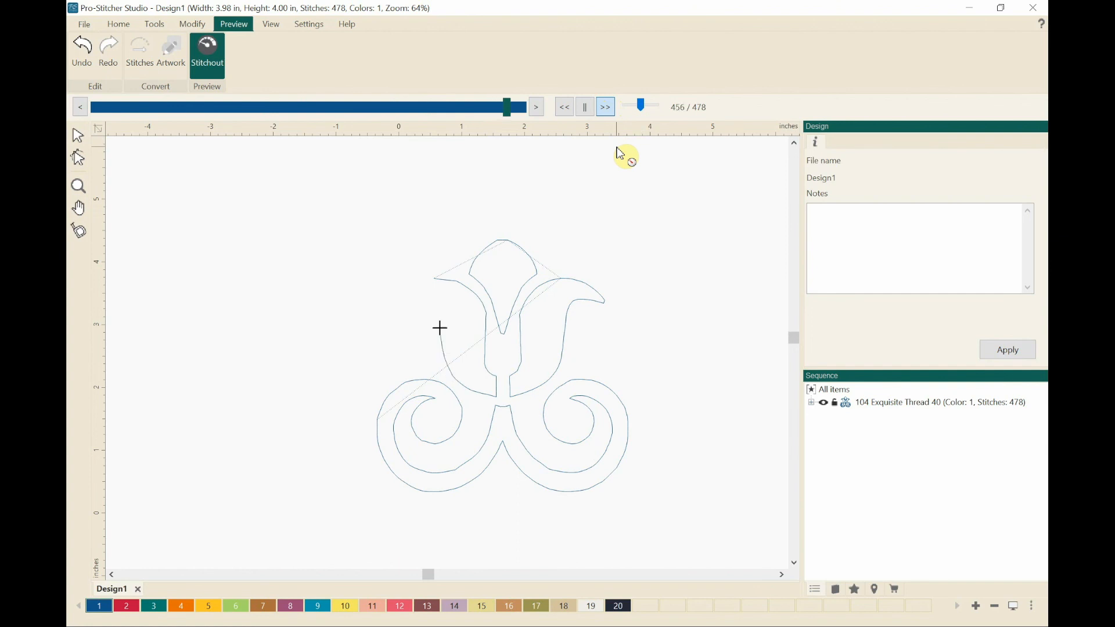
left_click(605, 106)
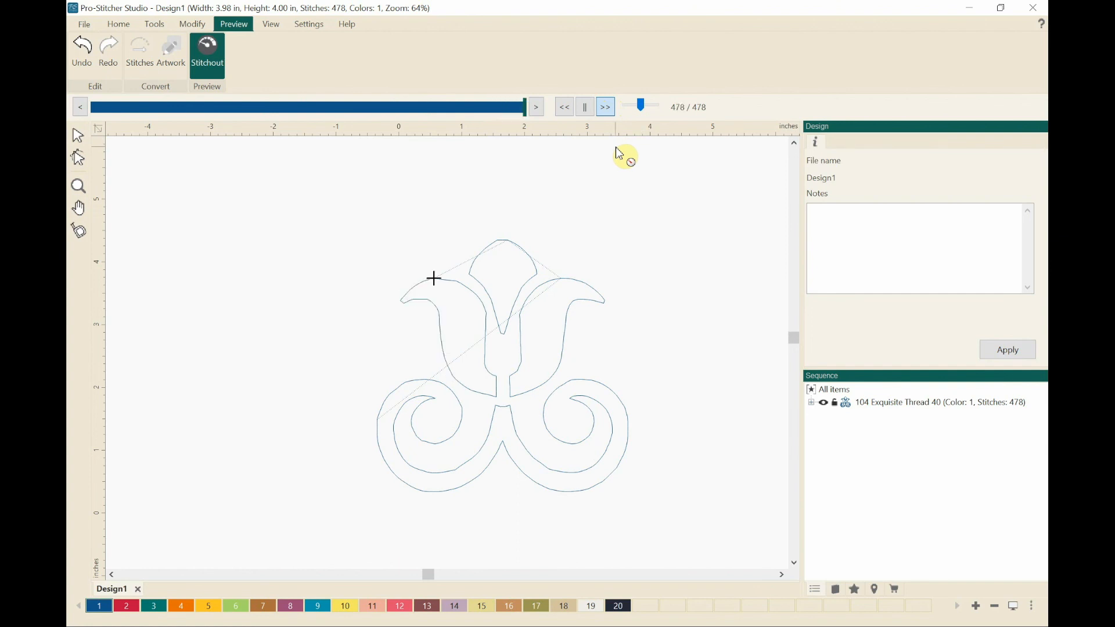